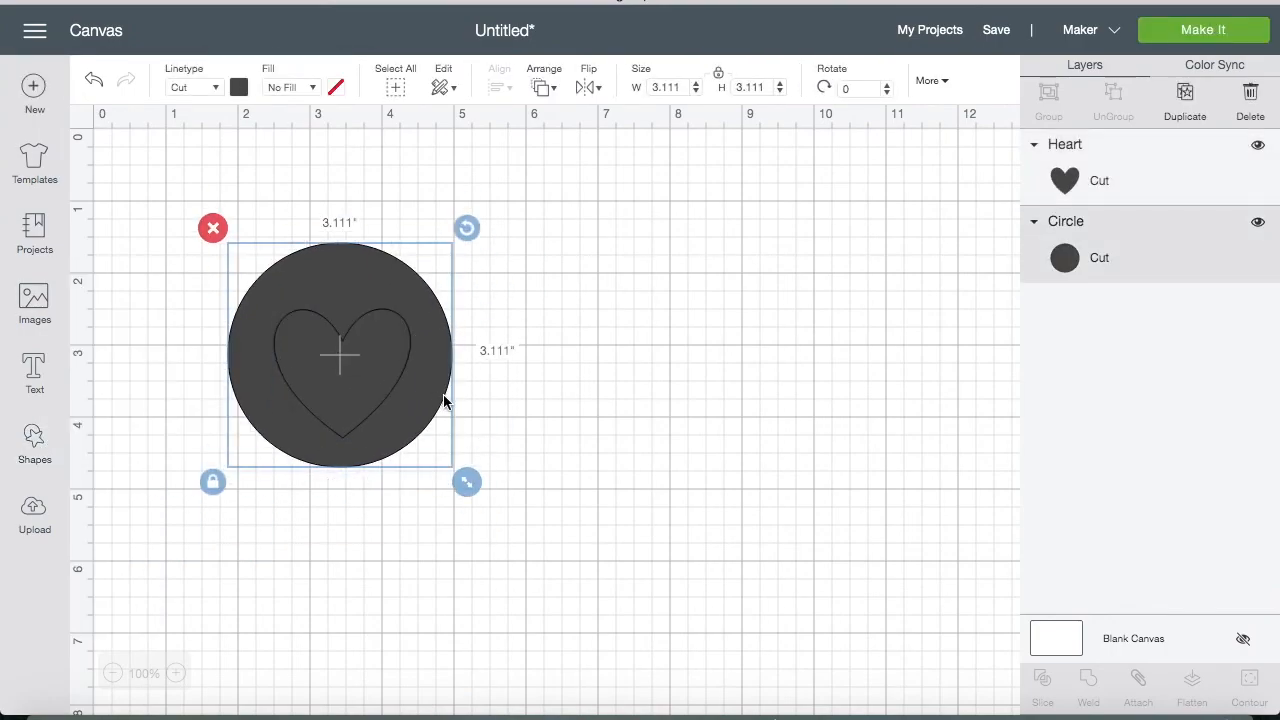
# - Discard the heart-and-circle designs with New, leaving a blank untitled canvas
pyautogui.click(1044, 700)
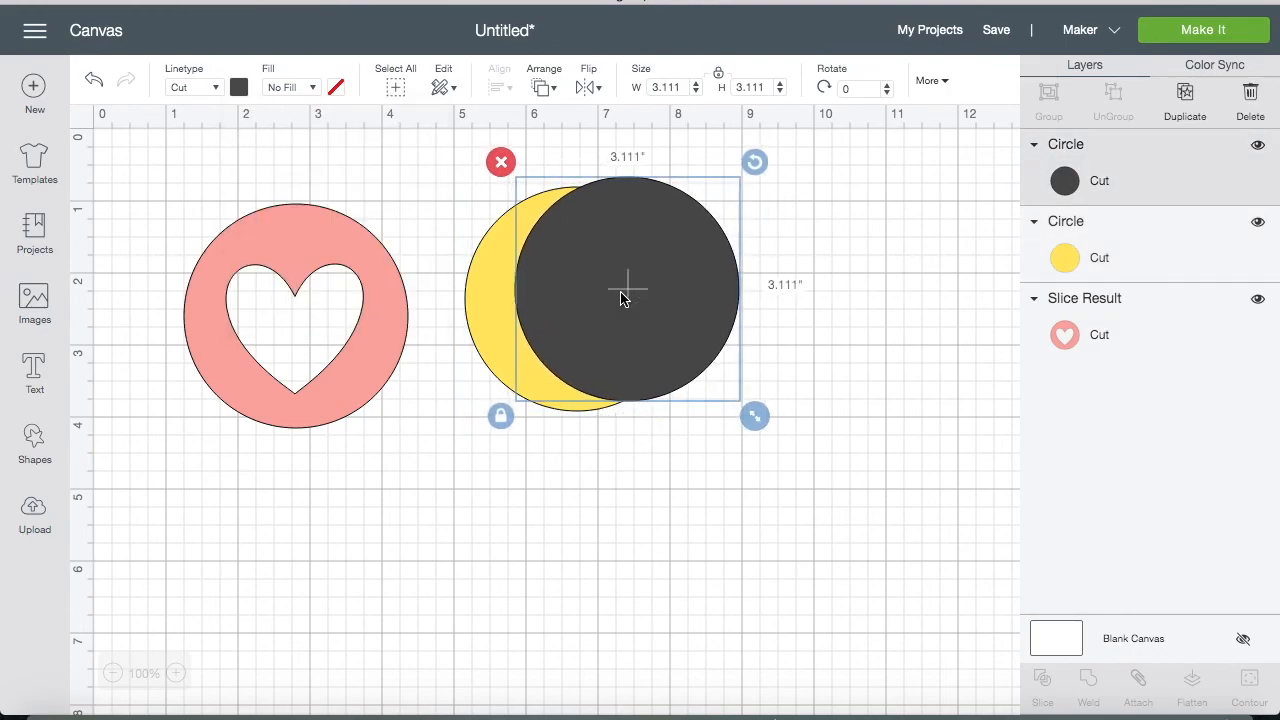
pyautogui.click(1044, 696)
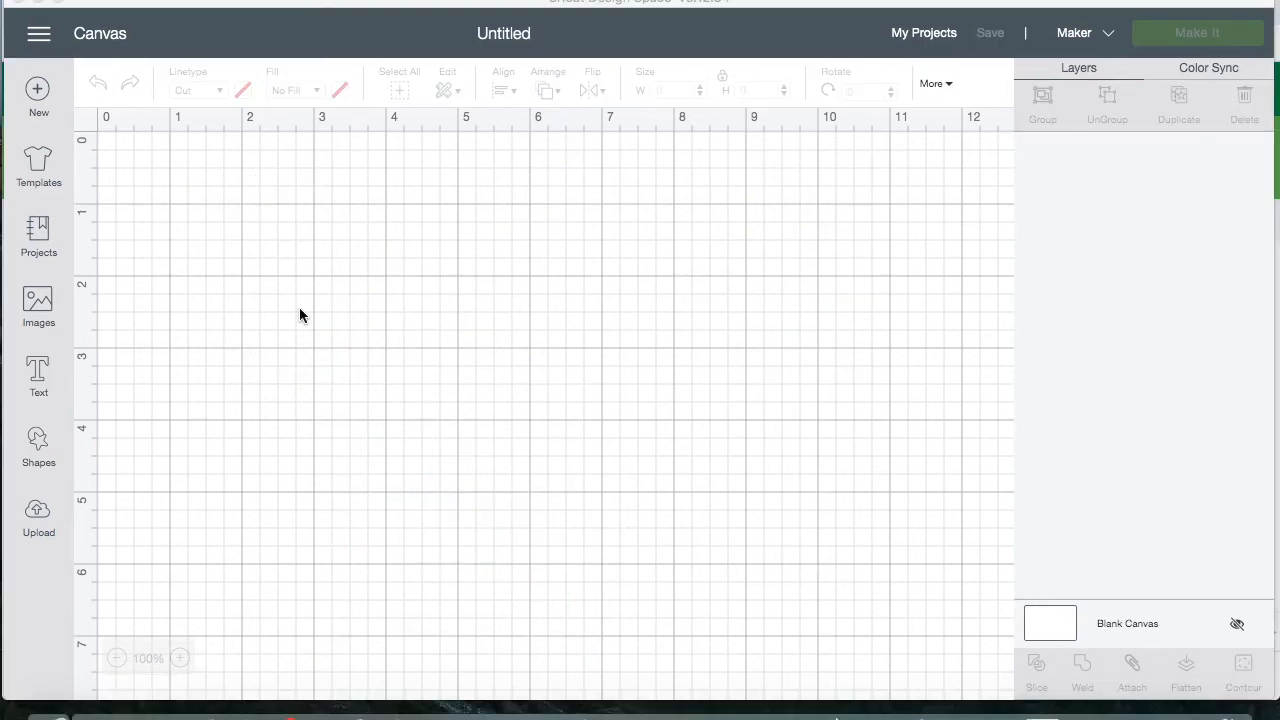
# - Insert a square and a star from the basic shapes list
pyautogui.click(38, 436)
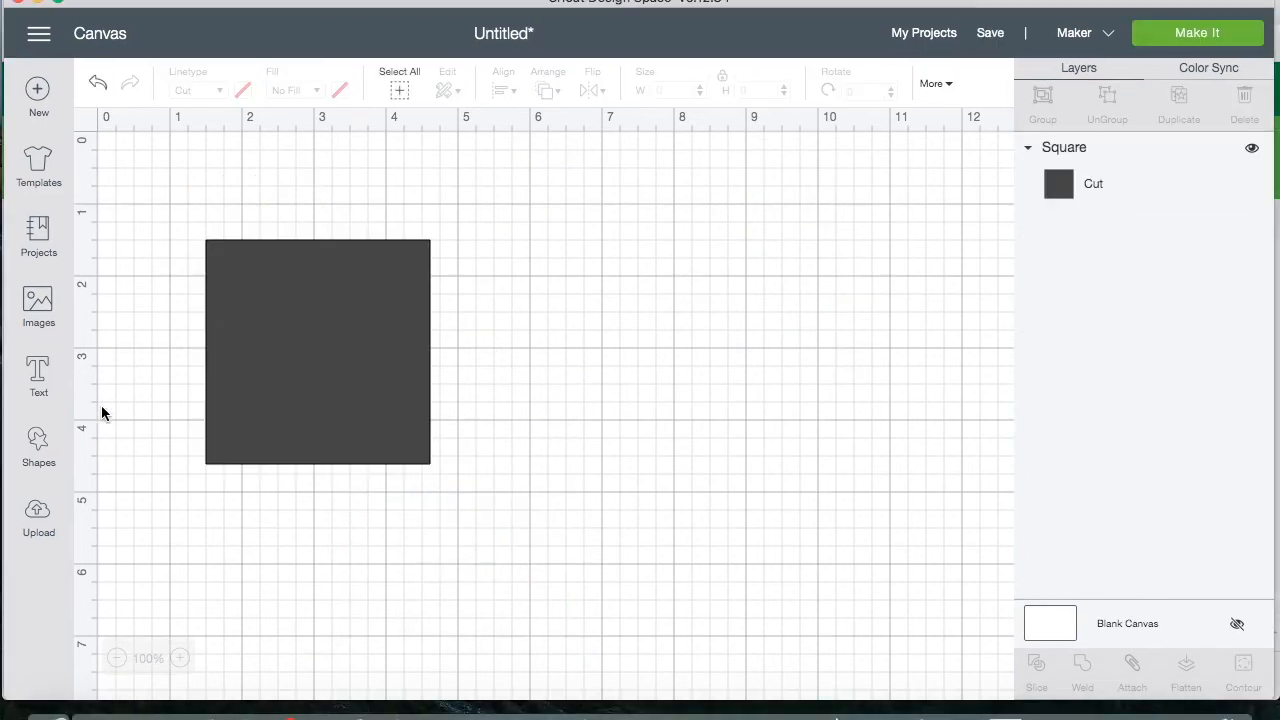
pyautogui.click(38, 440)
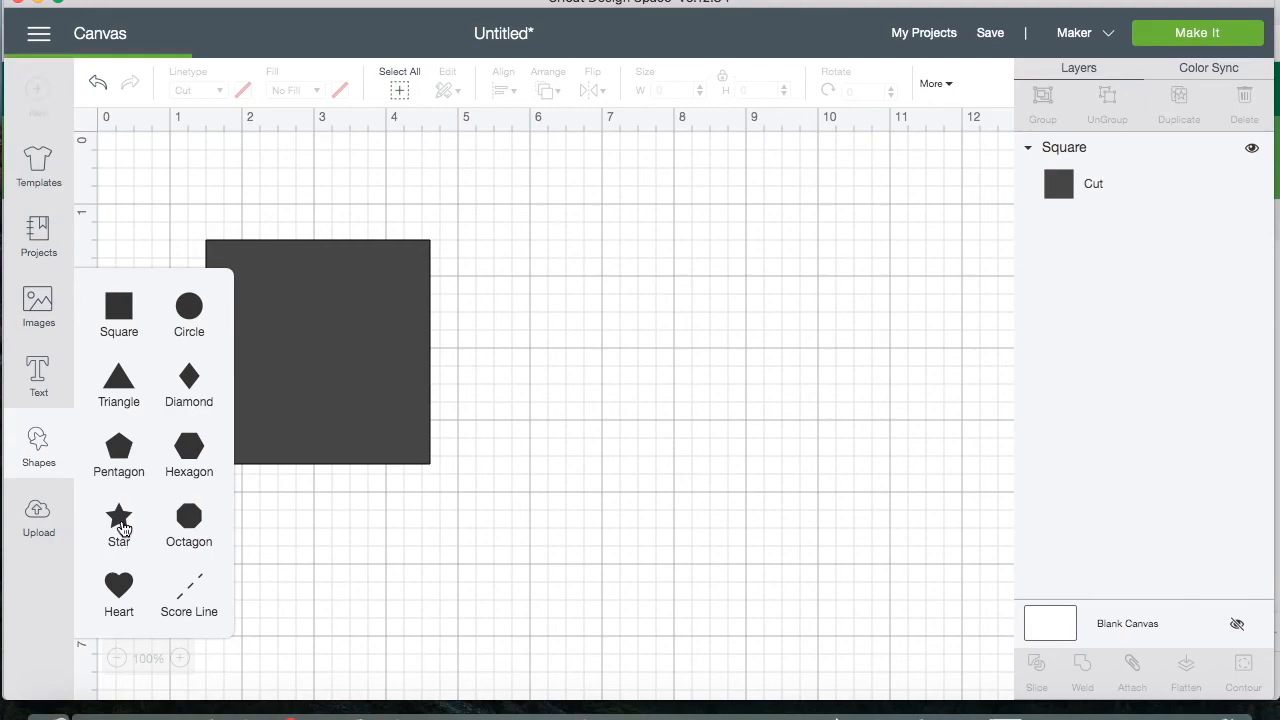
pyautogui.click(118, 512)
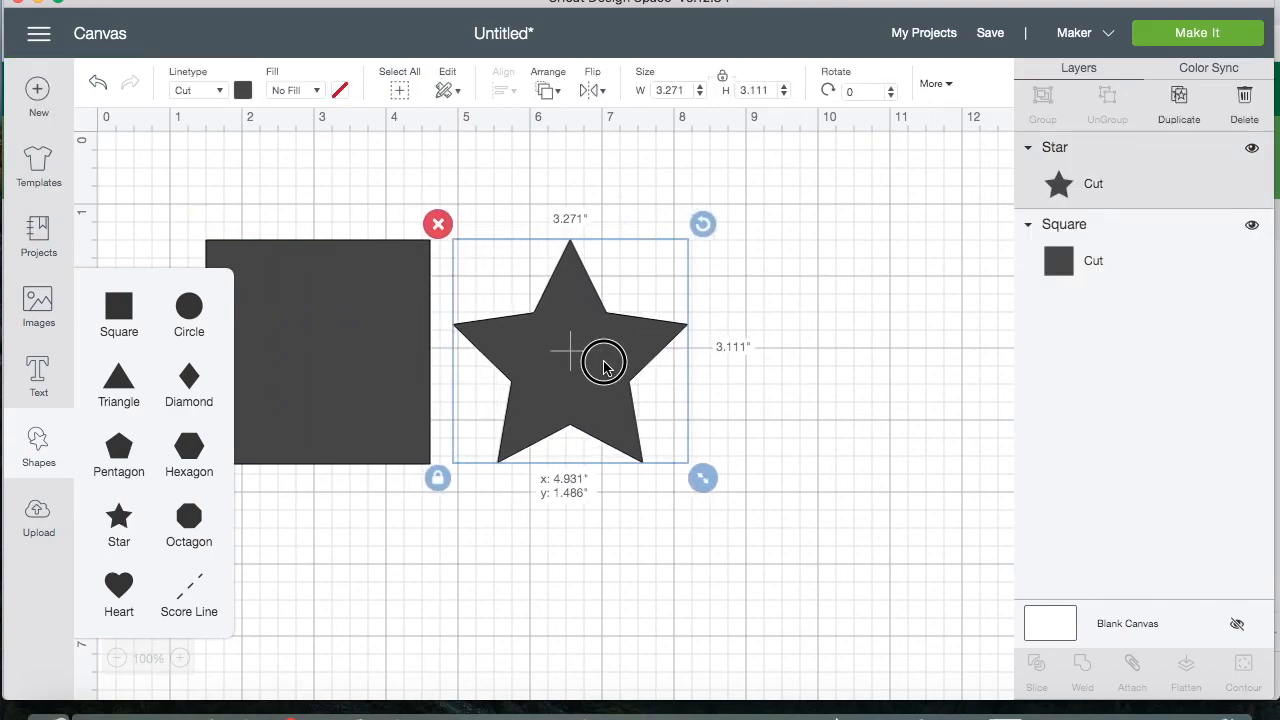
# - Colour the star yellow and the square purple via the colour swatch
pyautogui.click(244, 90)
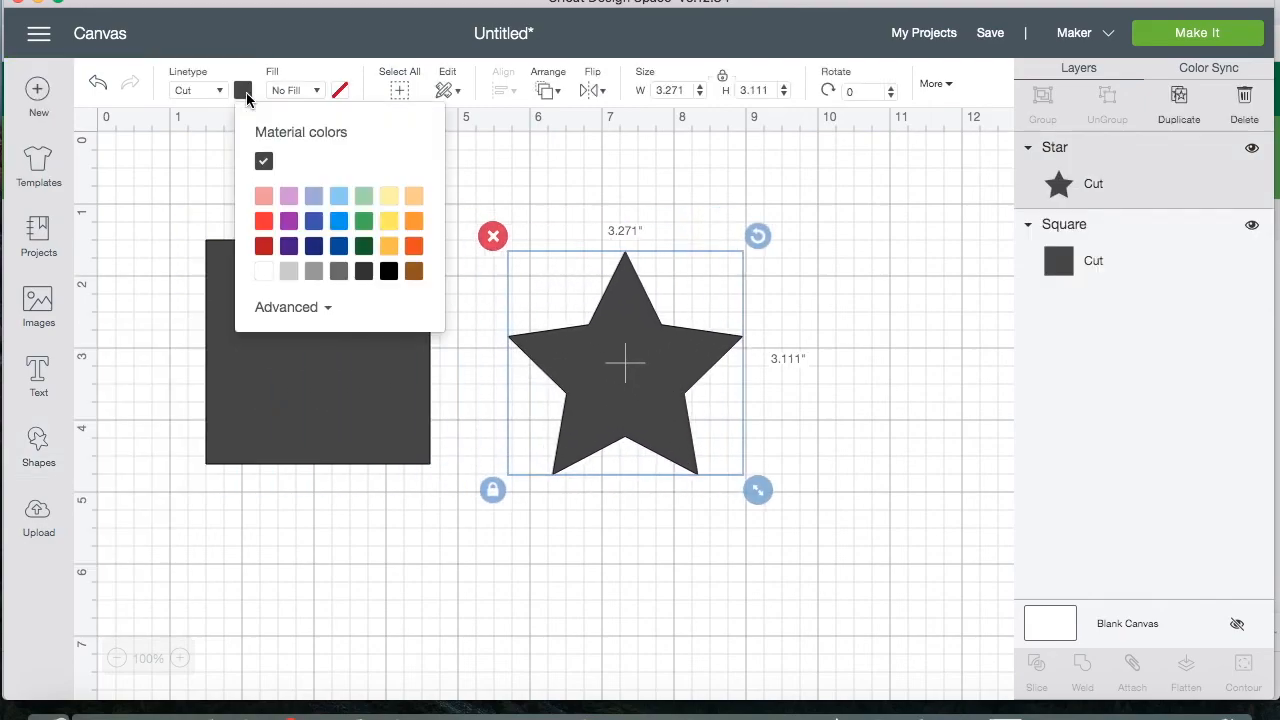
pyautogui.click(388, 220)
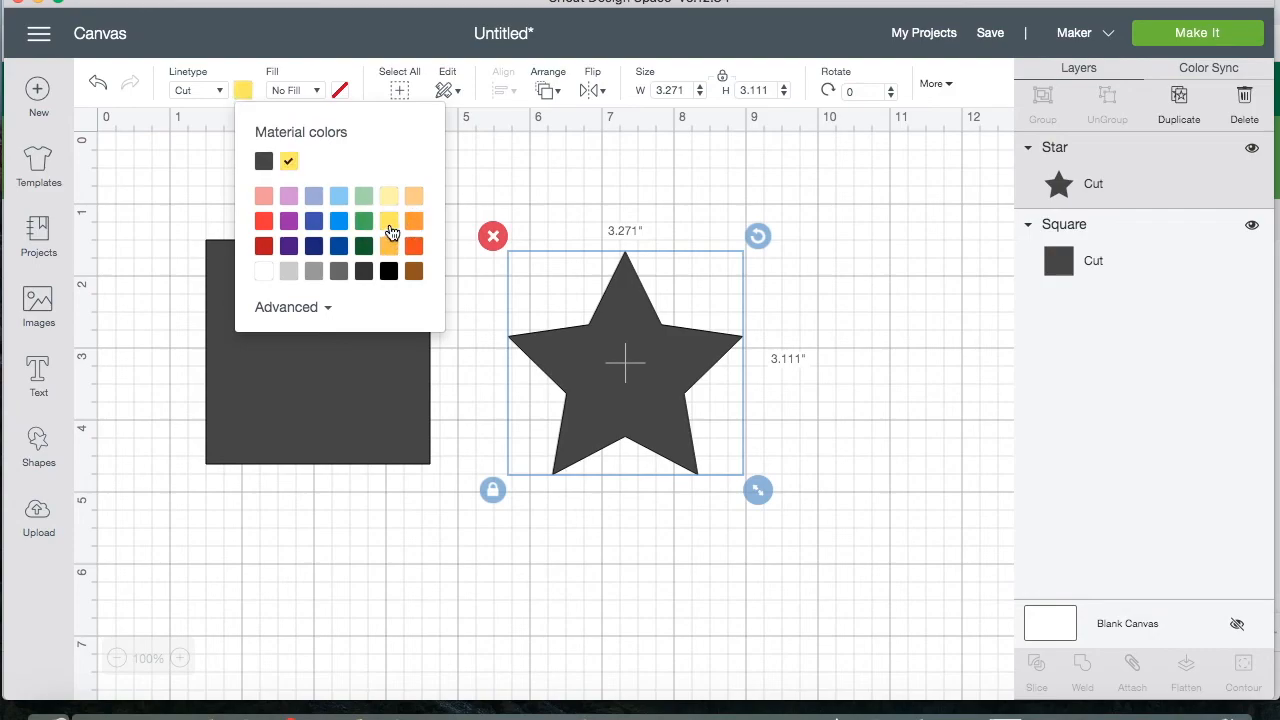
pyautogui.click(388, 220)
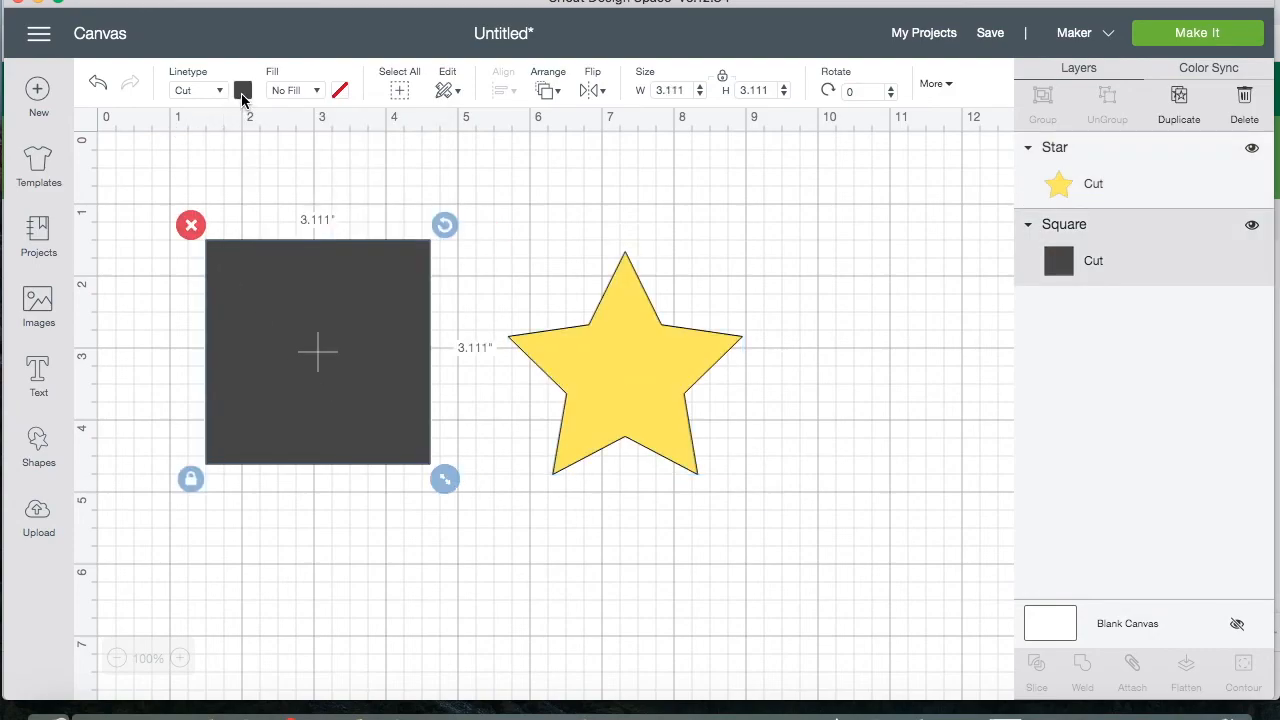
pyautogui.click(244, 90)
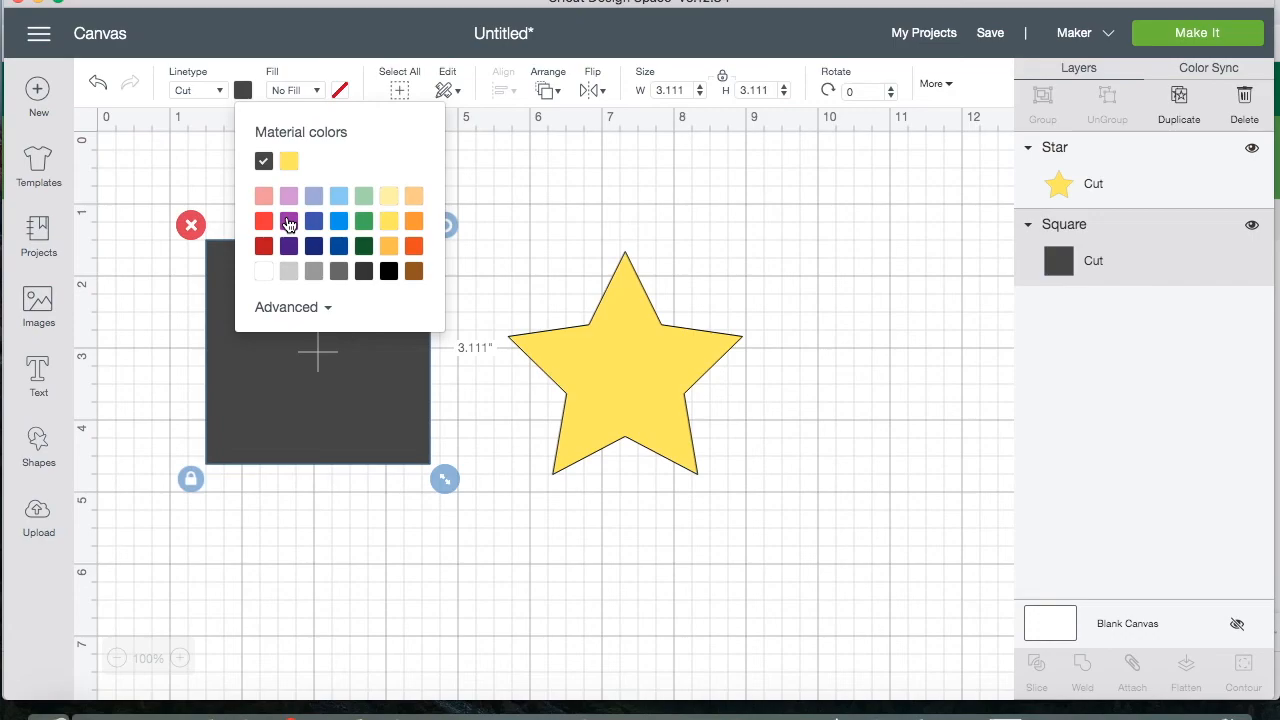
pyautogui.click(288, 220)
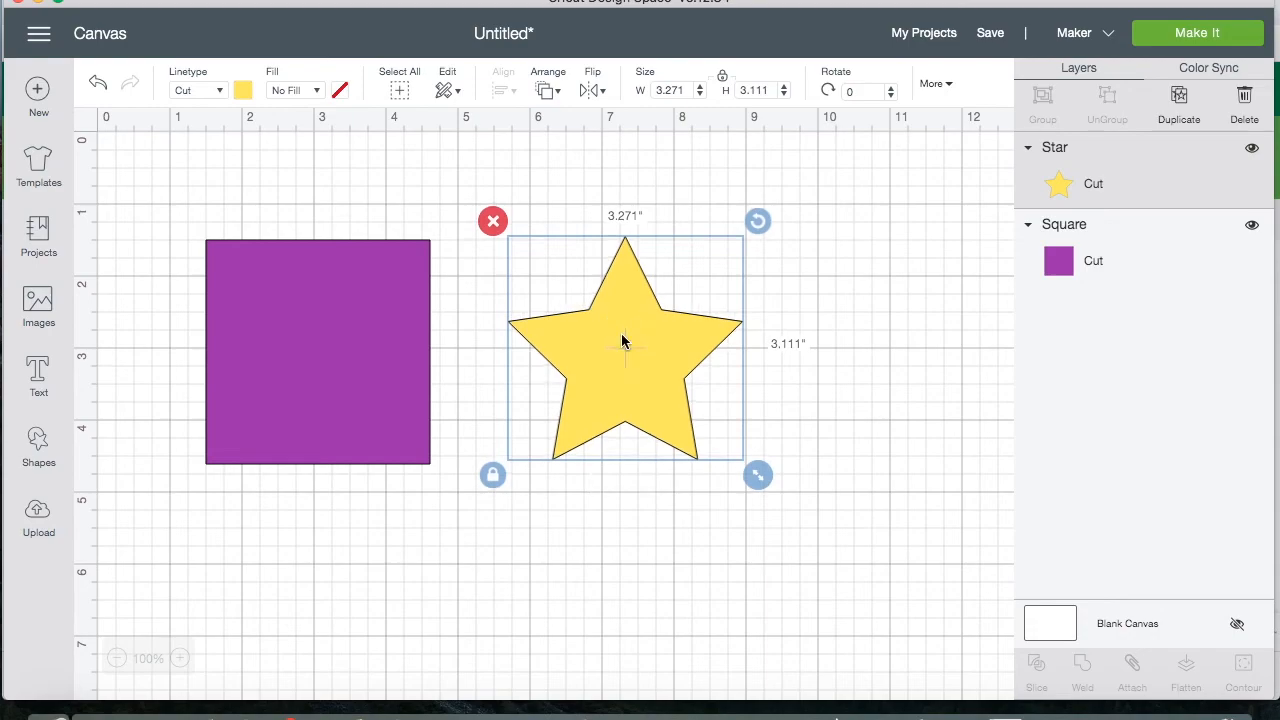
pyautogui.moveTo(292, 396)
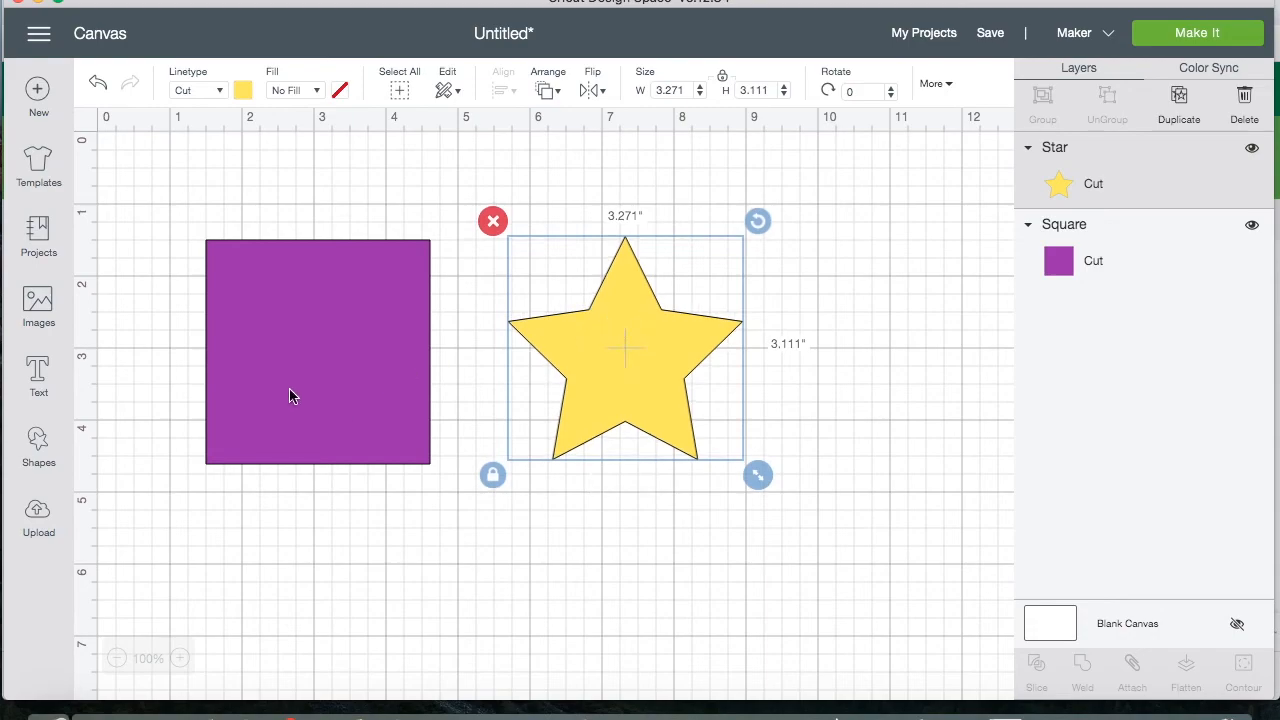
pyautogui.moveTo(280, 348)
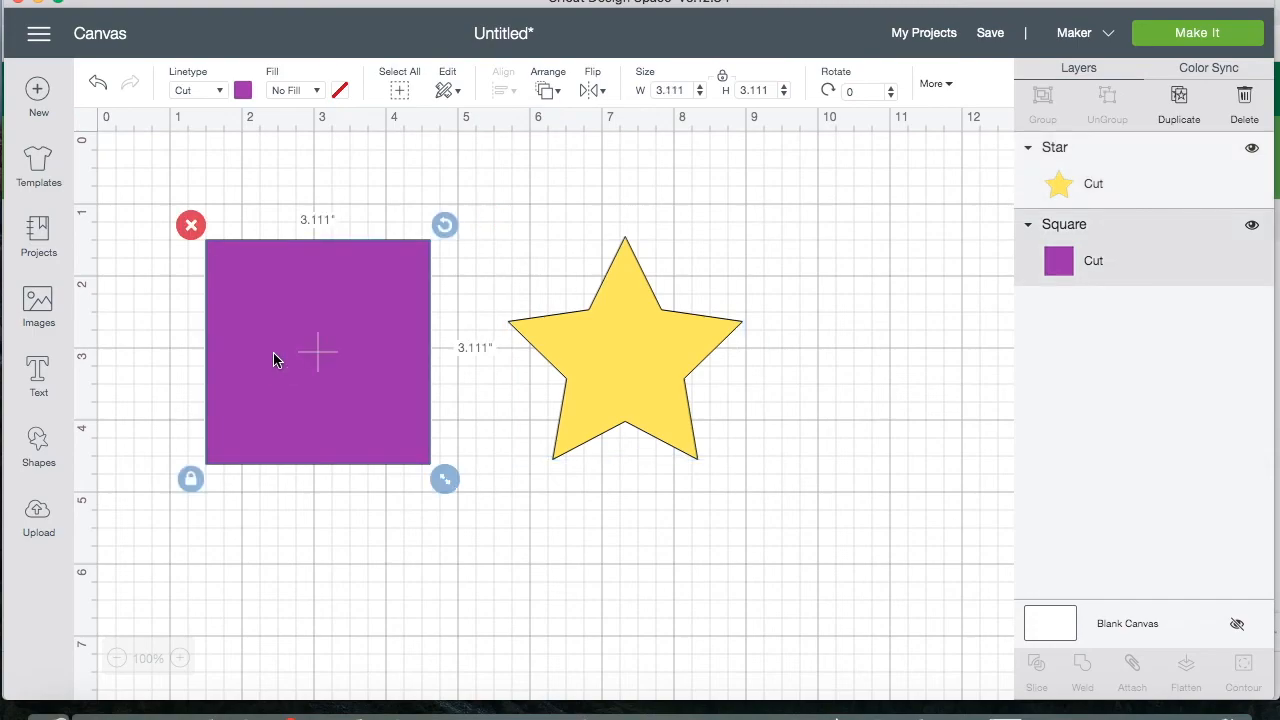
pyautogui.moveTo(340, 420)
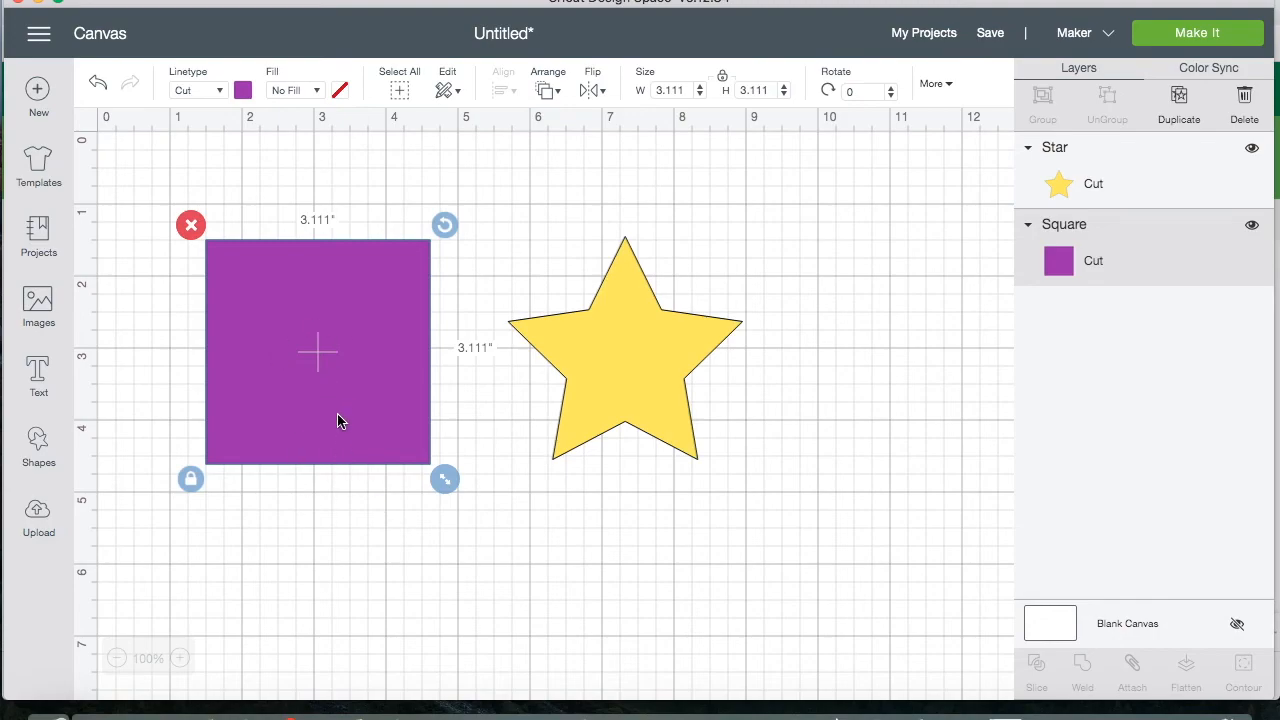
pyautogui.moveTo(332, 420)
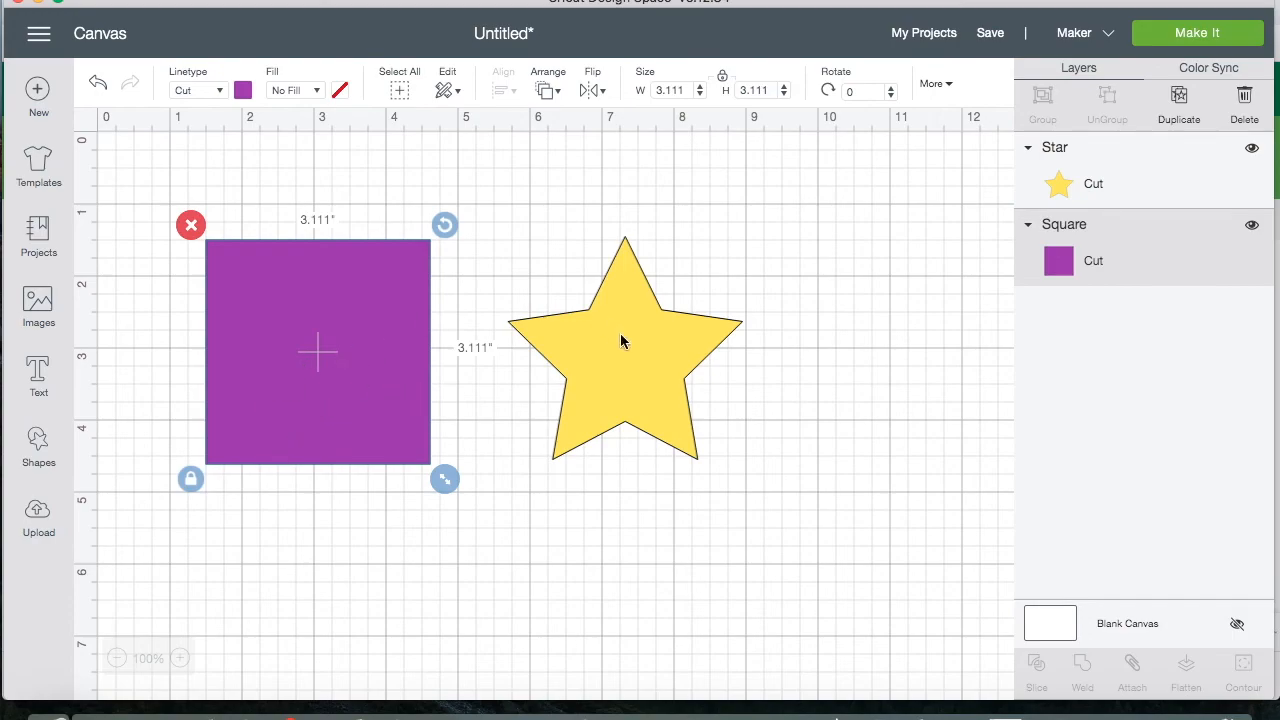
pyautogui.moveTo(630, 364)
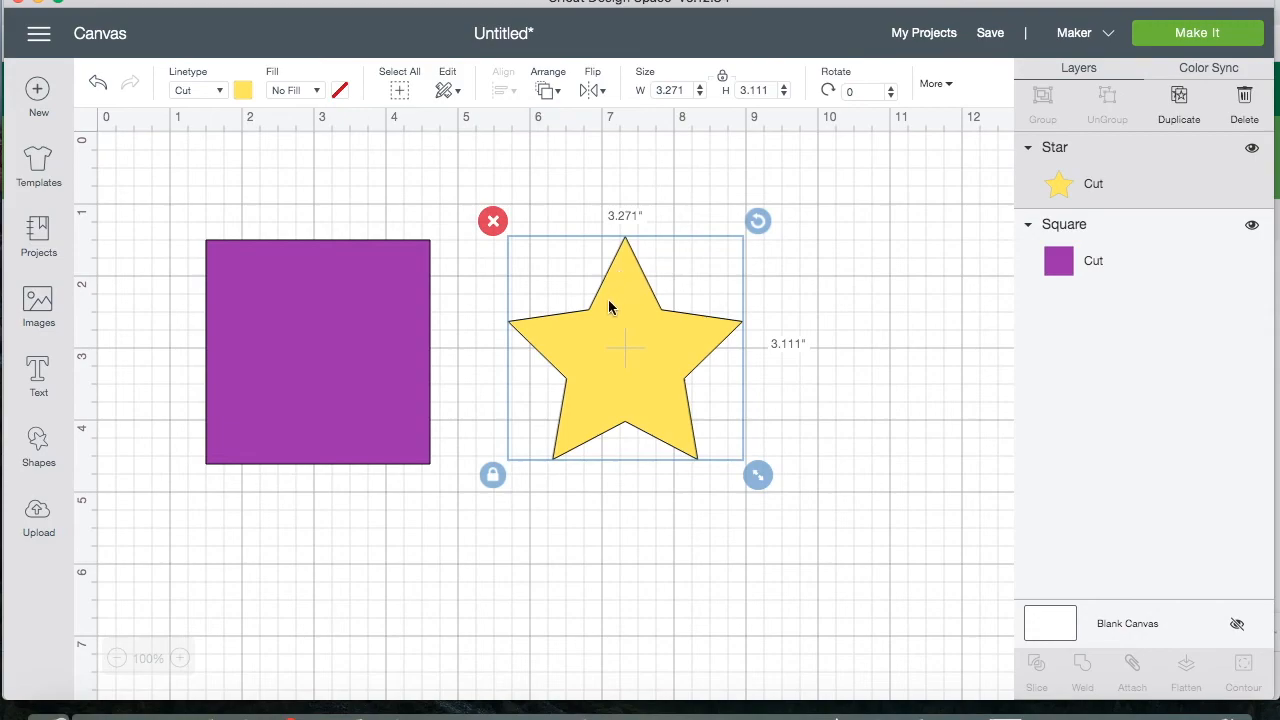
pyautogui.moveTo(598, 334)
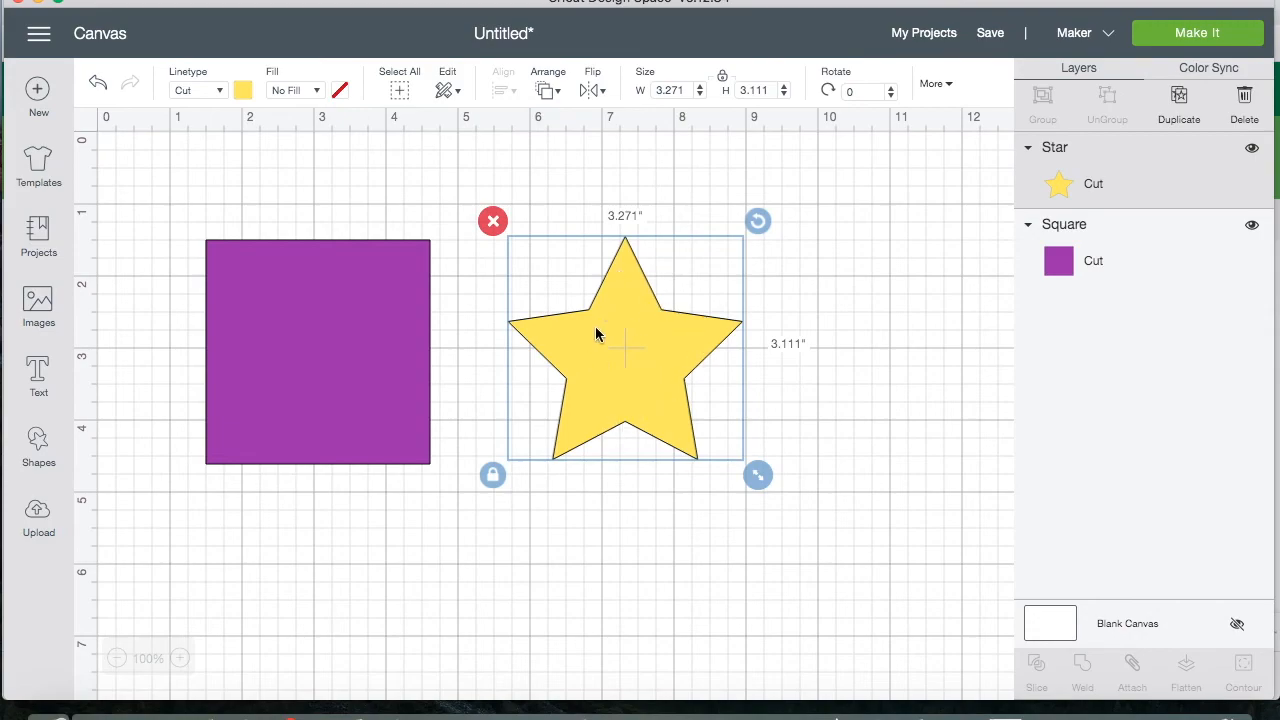
pyautogui.moveTo(610, 350)
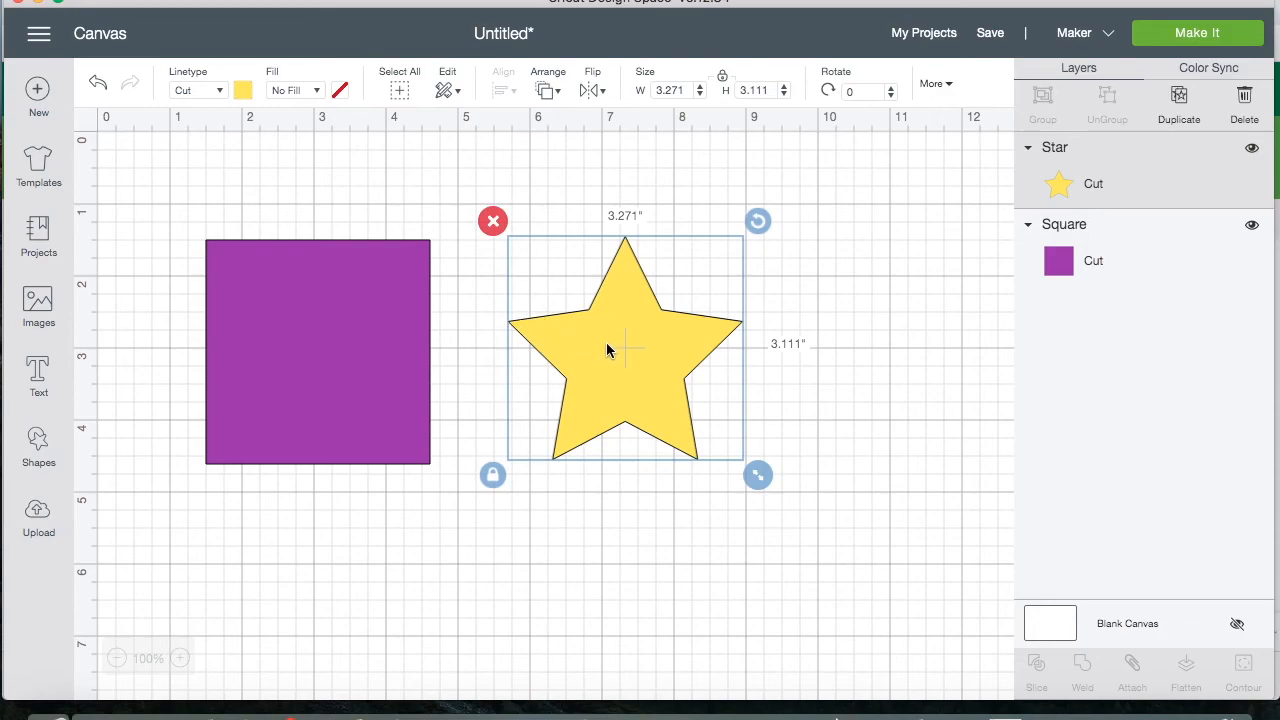
# - Move the yellow star onto the purple square, shrink it to fit inside, and select both
pyautogui.moveTo(624, 348); pyautogui.dragTo(308, 362)
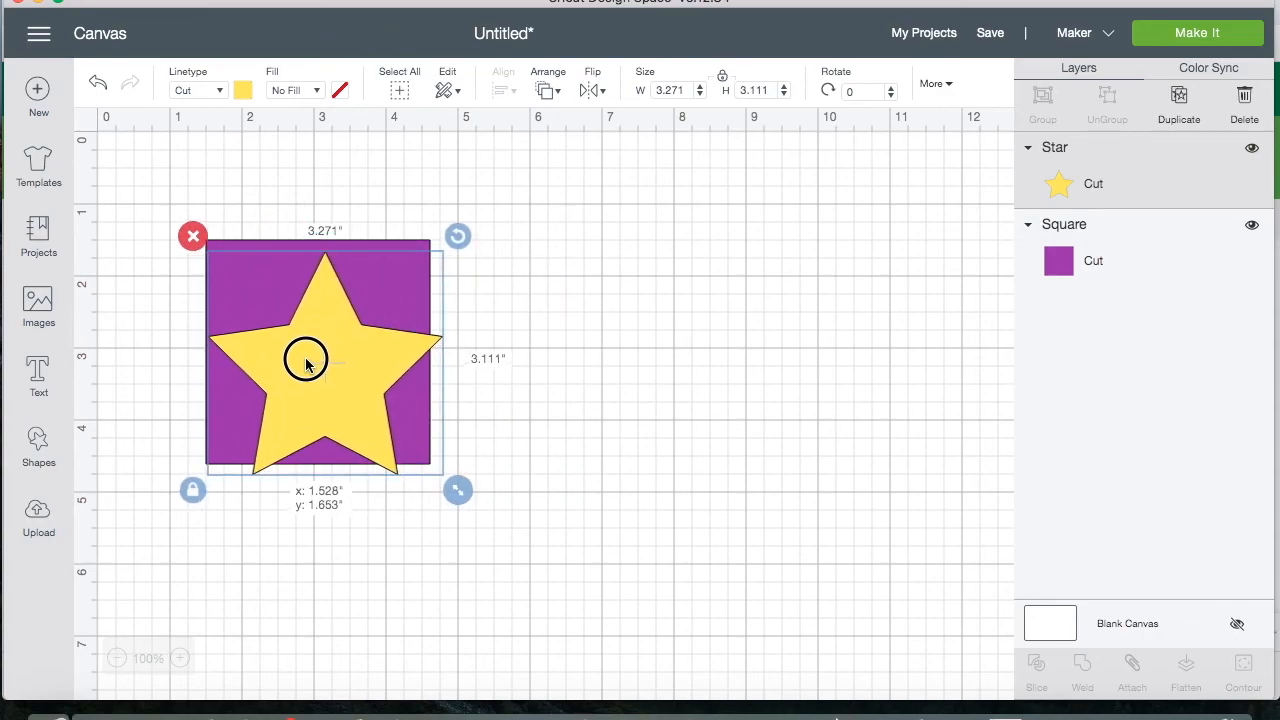
pyautogui.moveTo(456, 488); pyautogui.dragTo(438, 466)
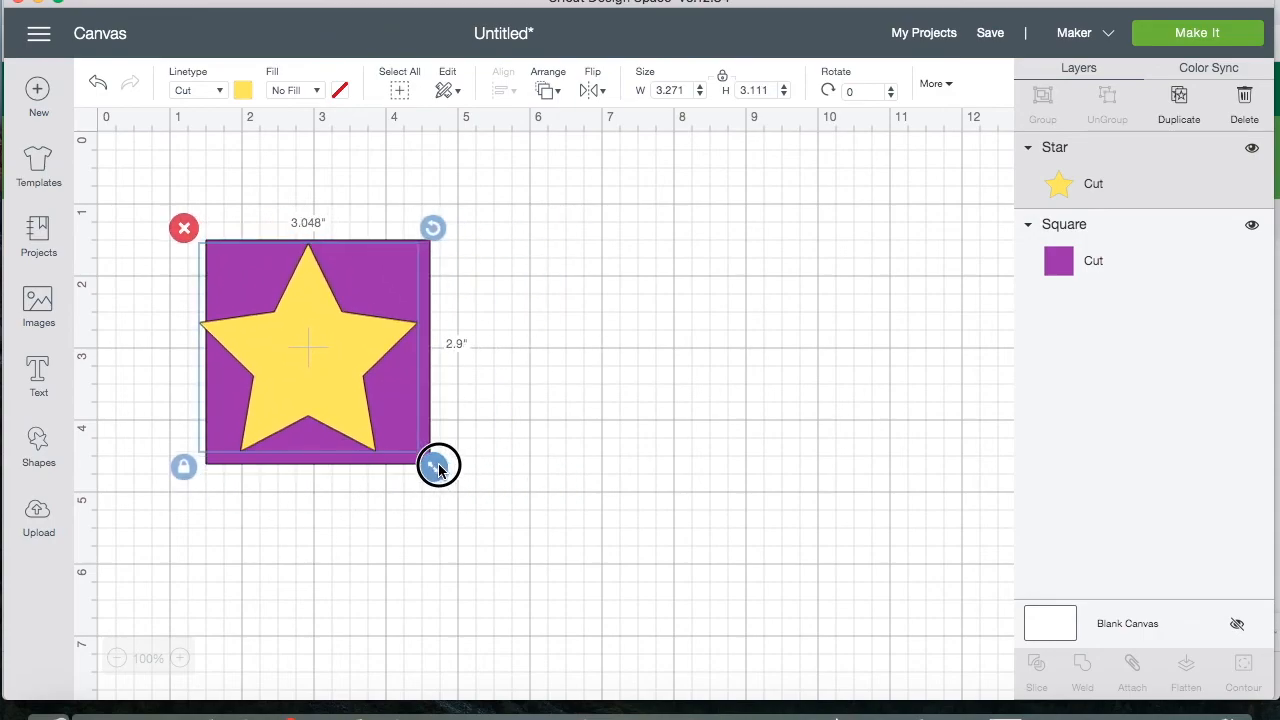
pyautogui.moveTo(438, 464); pyautogui.dragTo(442, 472)
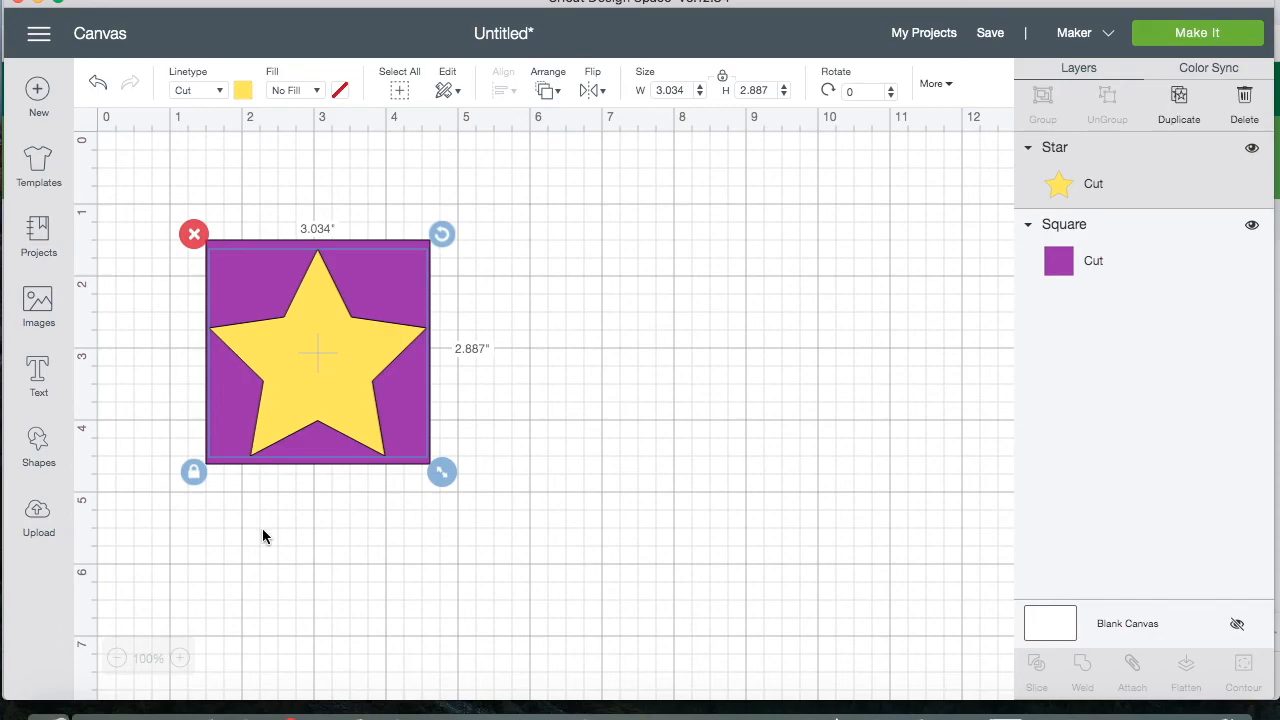
pyautogui.click(228, 554)
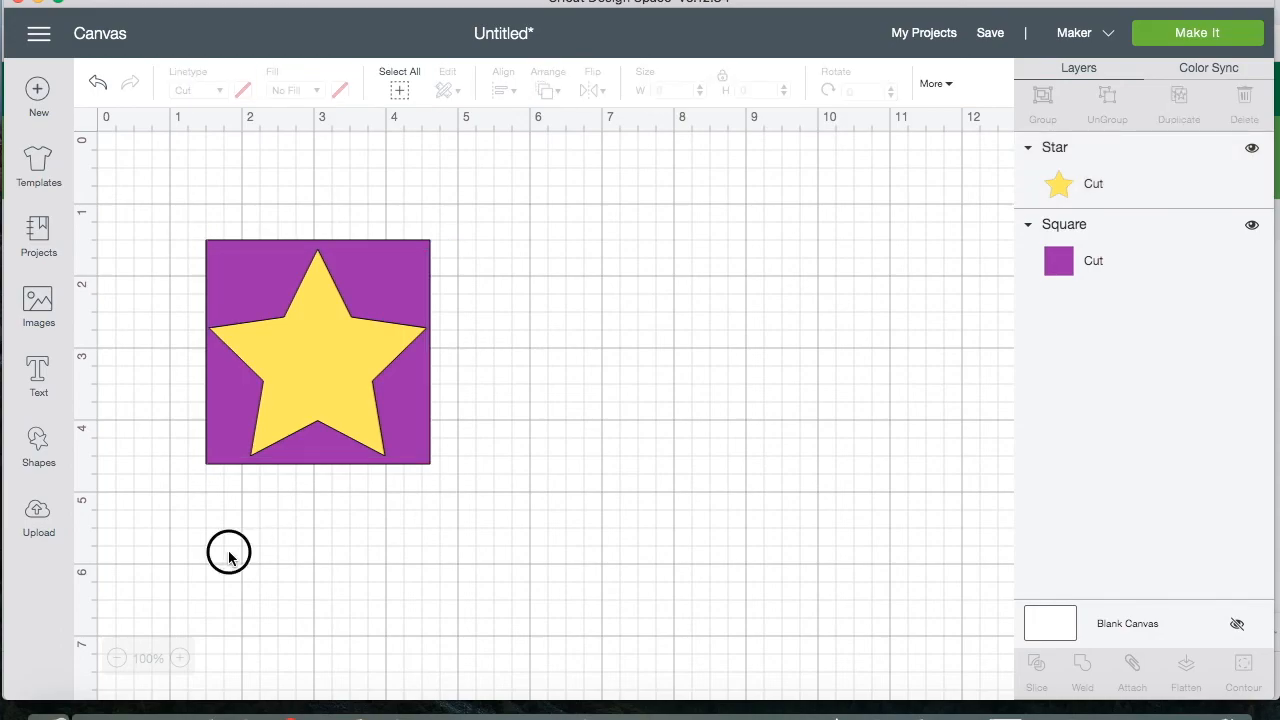
pyautogui.moveTo(228, 552); pyautogui.dragTo(264, 472)
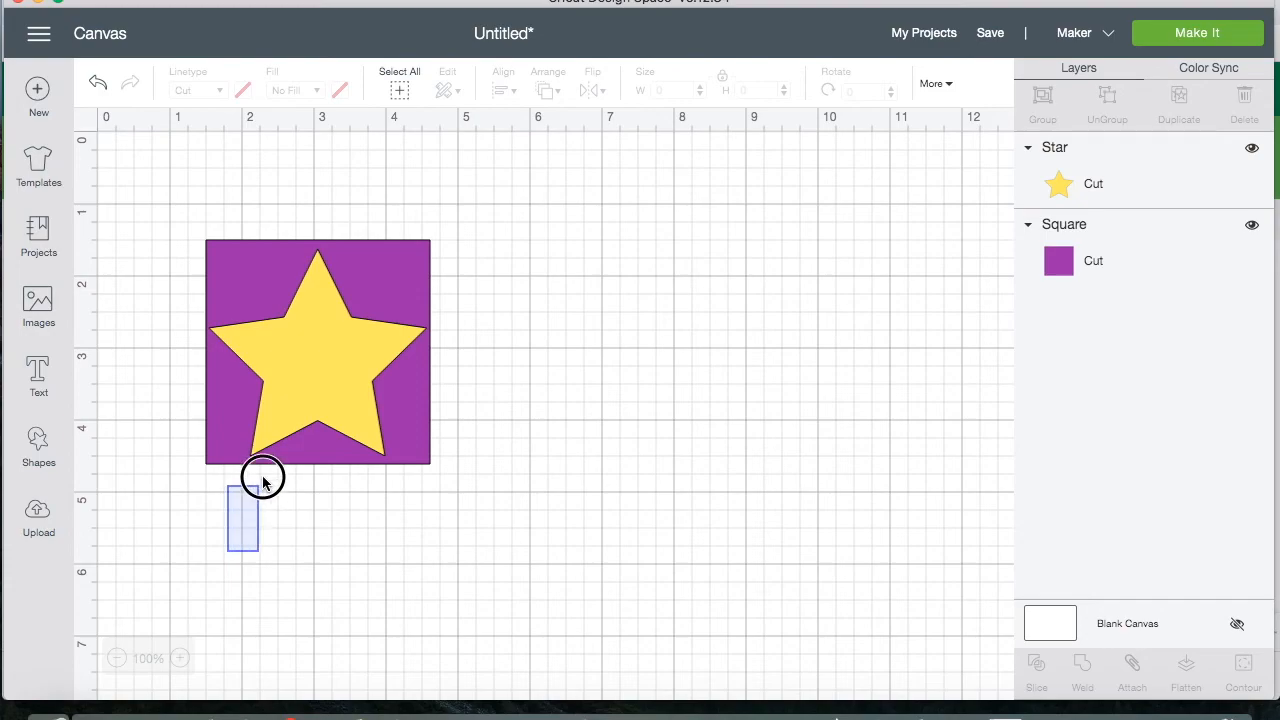
pyautogui.click(316, 352)
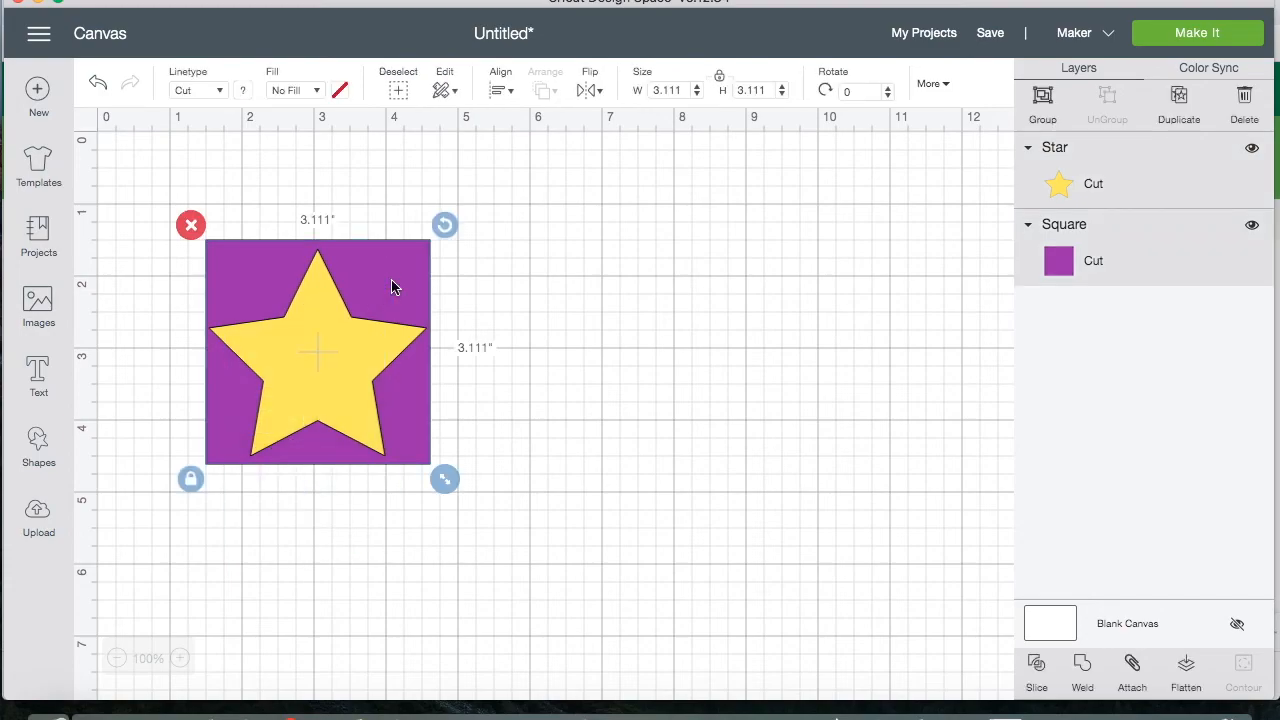
pyautogui.moveTo(548, 340)
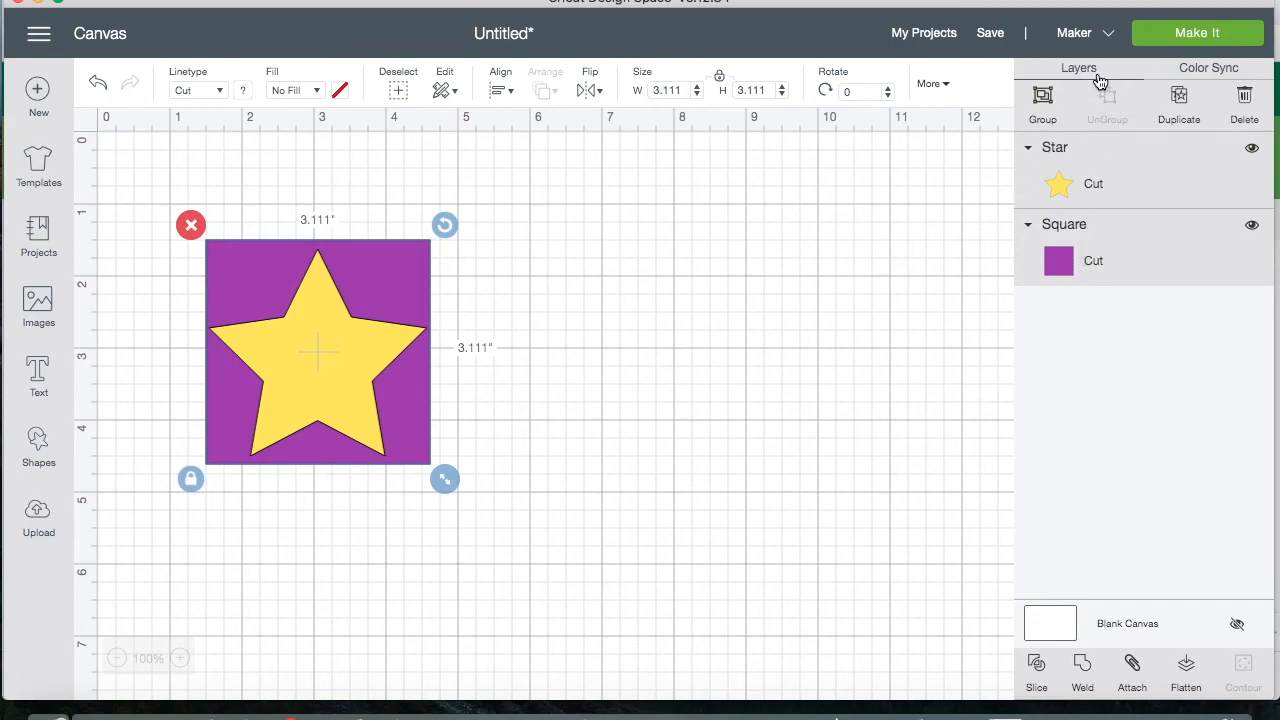
pyautogui.moveTo(1056, 160)
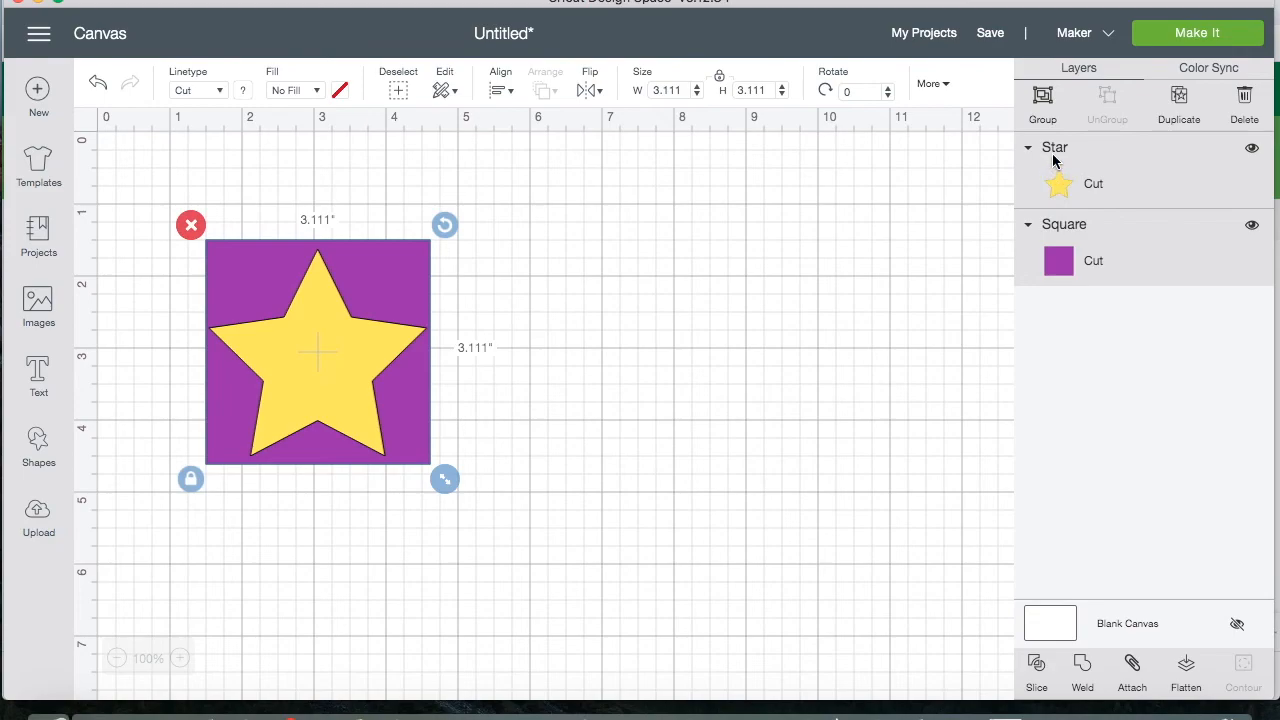
pyautogui.moveTo(1132, 240)
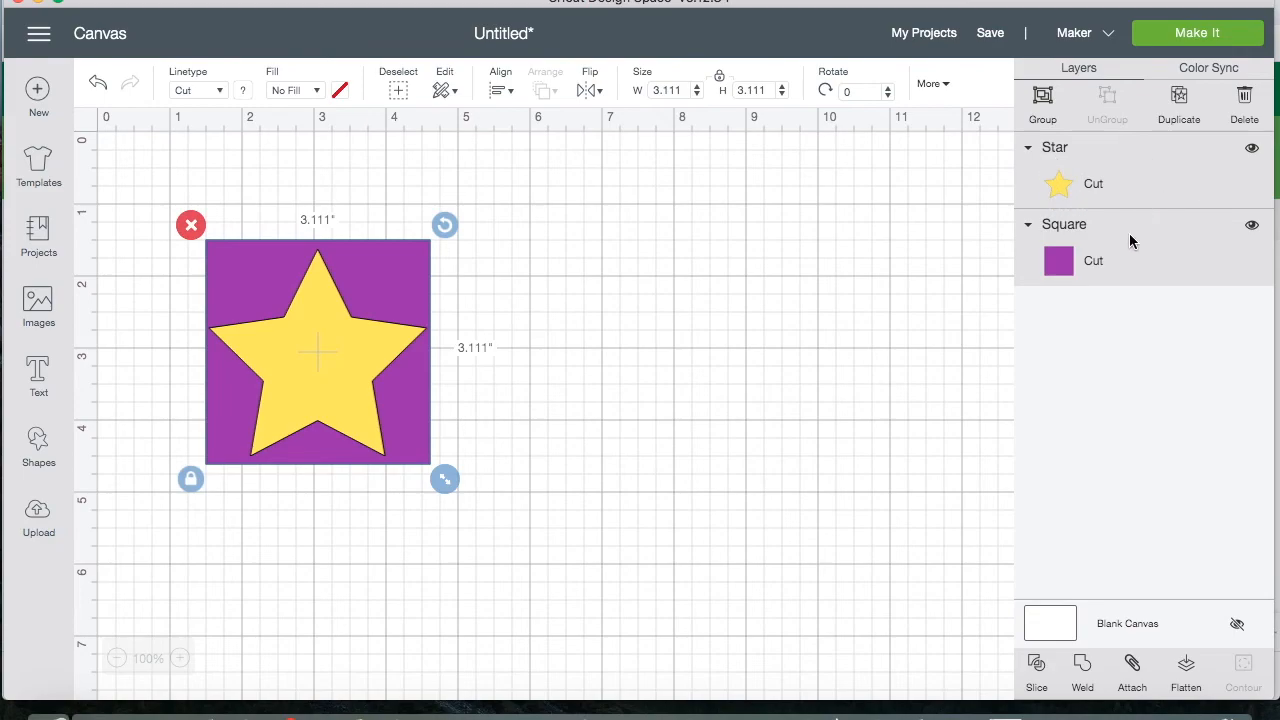
pyautogui.moveTo(1144, 244)
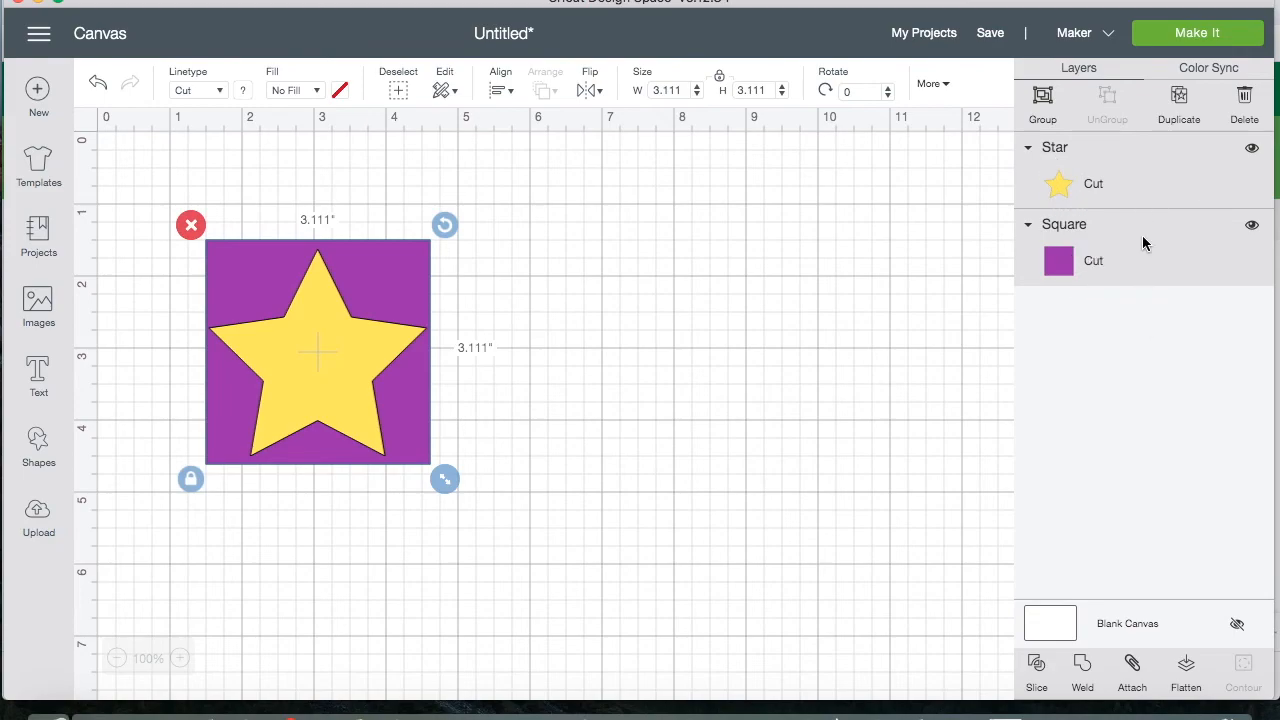
pyautogui.moveTo(1092, 264)
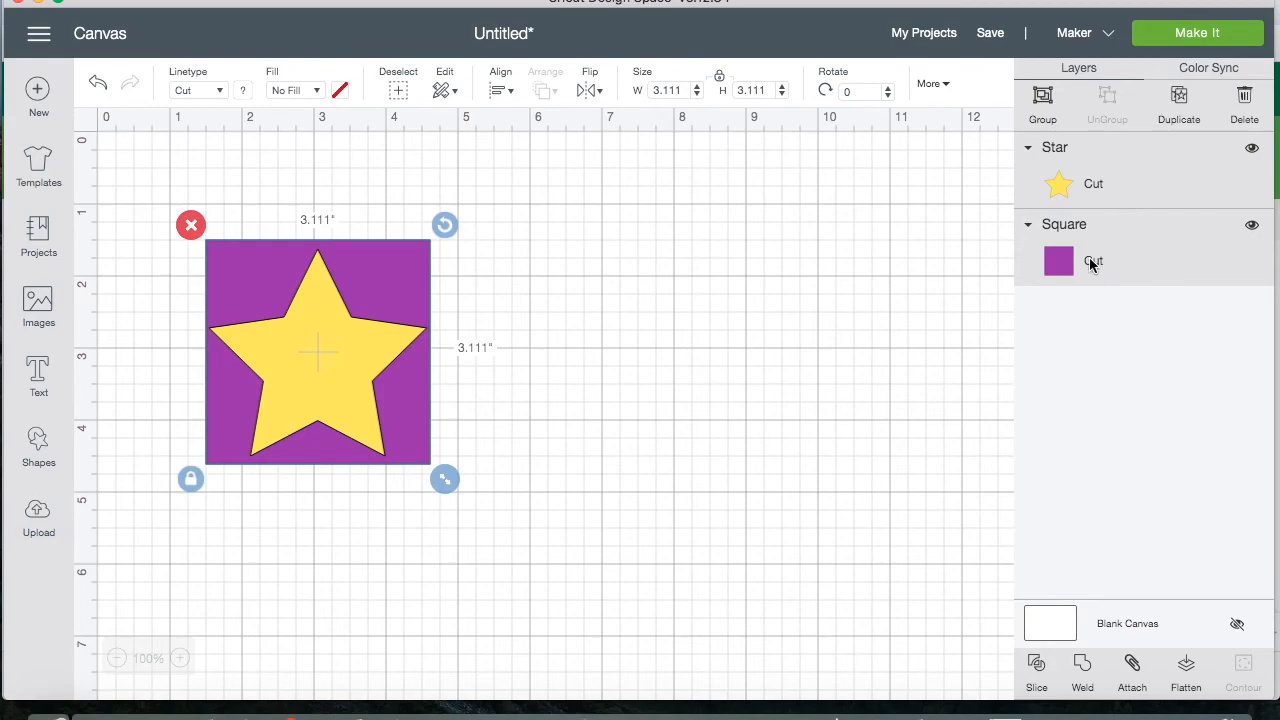
pyautogui.moveTo(1068, 184)
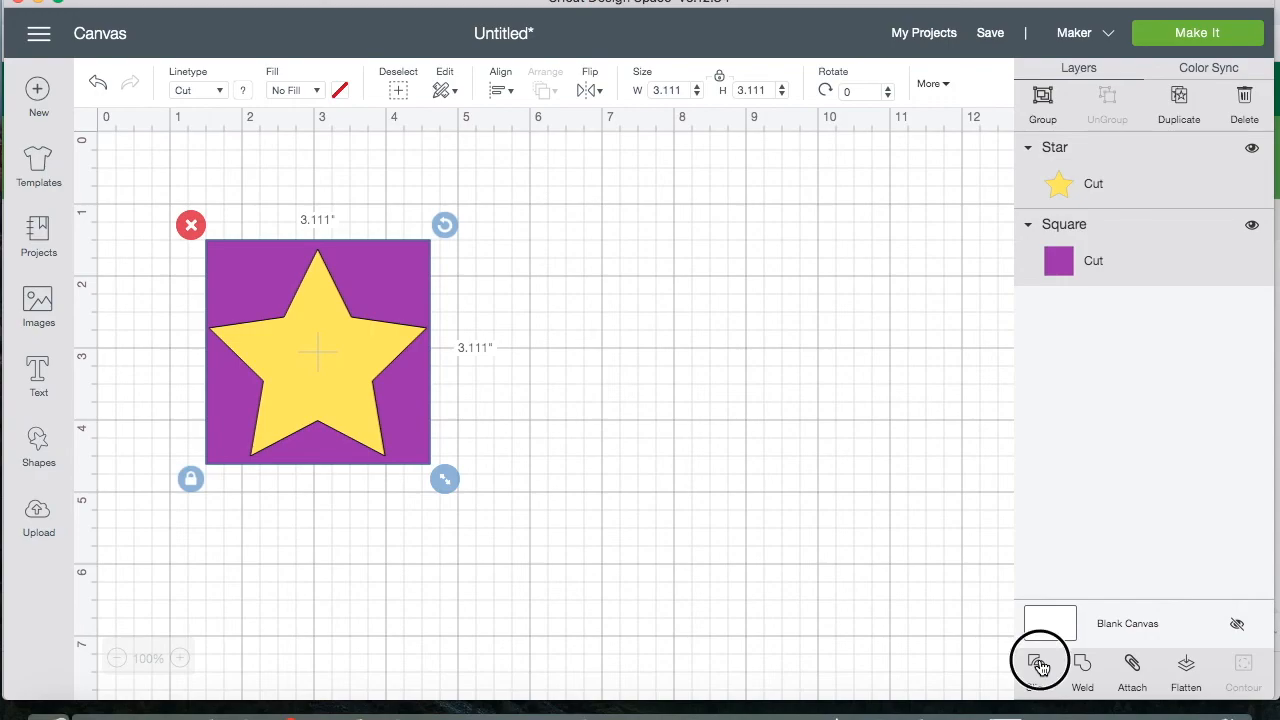
# - Slice the star out of the square and pull the yellow and purple star pieces aside
pyautogui.click(1032, 666)
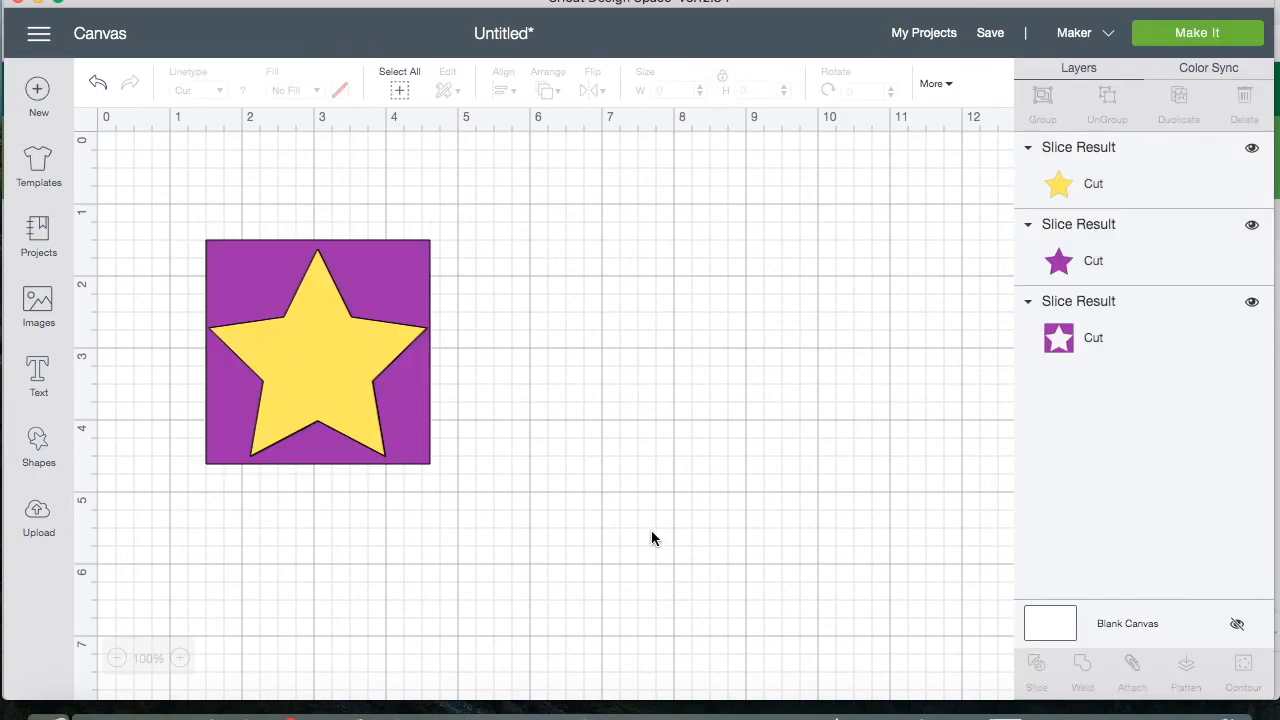
pyautogui.click(316, 376)
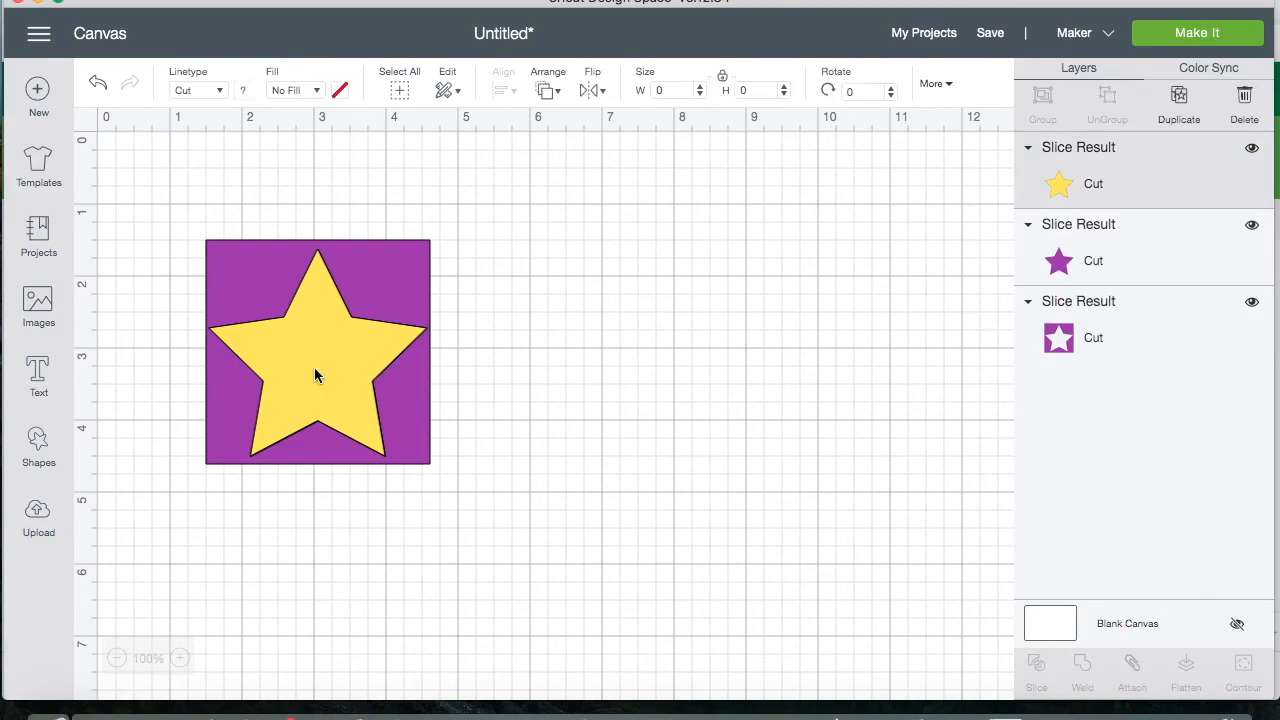
pyautogui.click(318, 376)
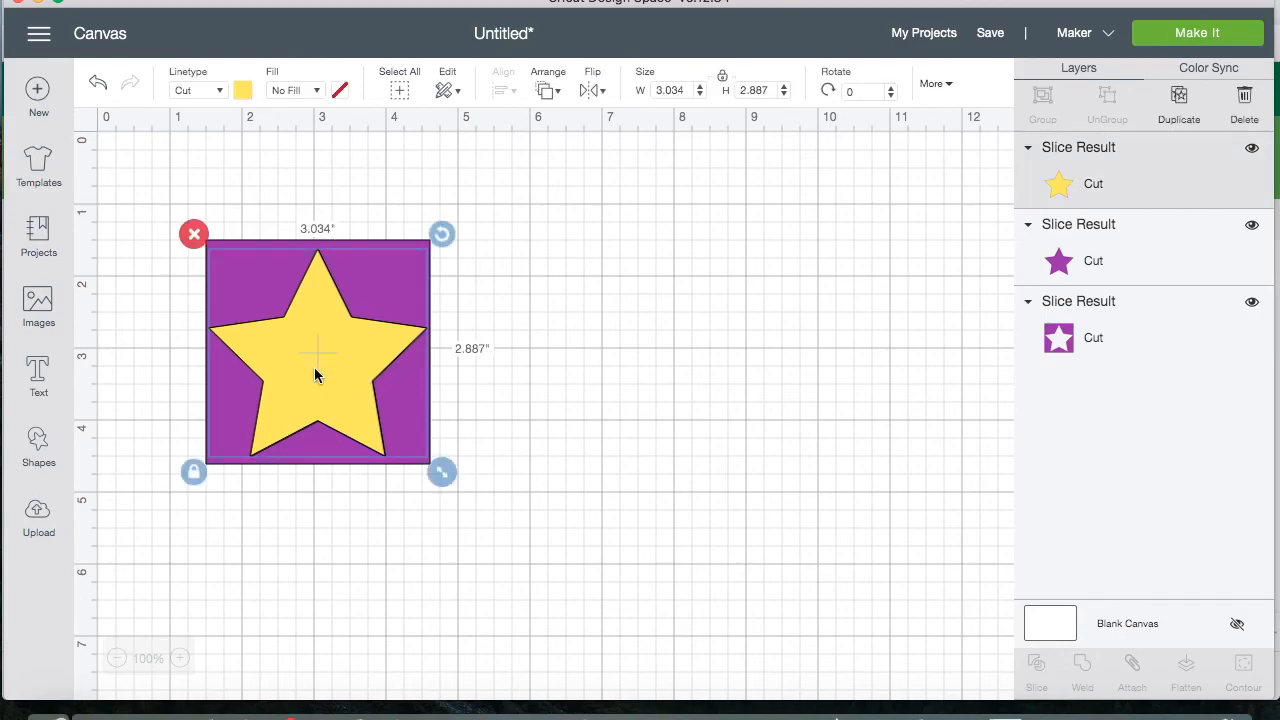
pyautogui.moveTo(316, 376); pyautogui.dragTo(740, 370)
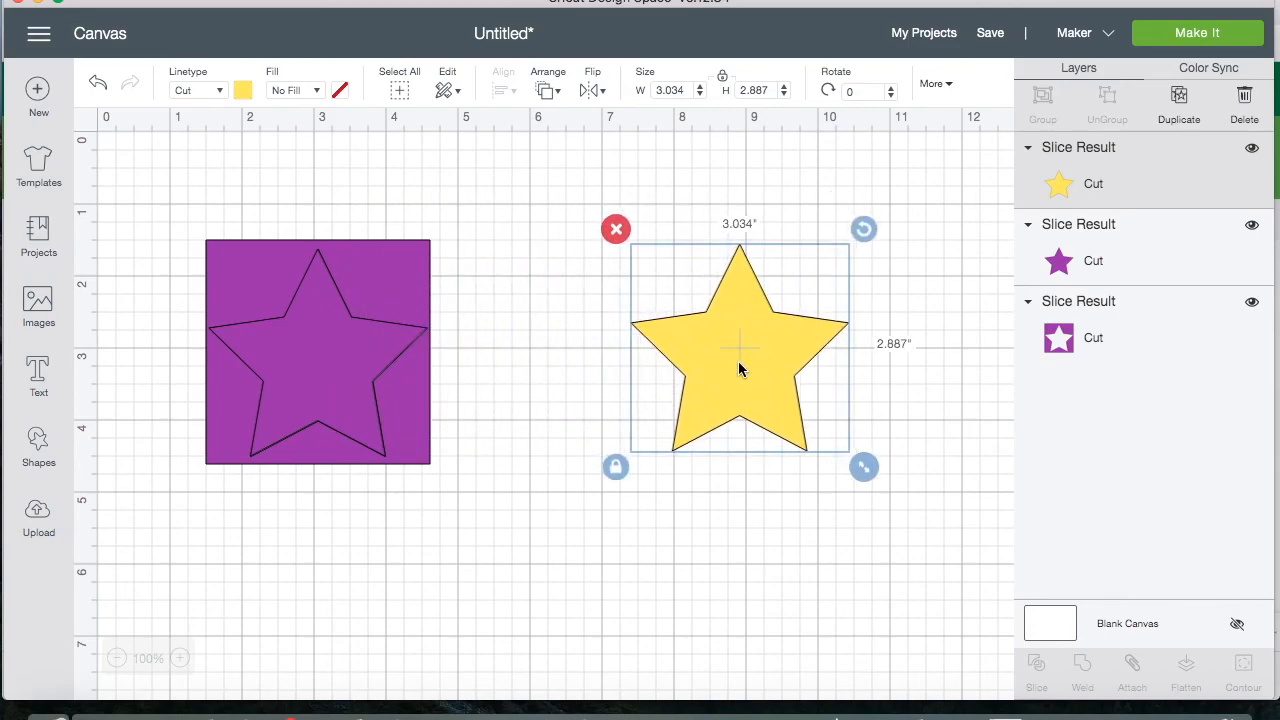
pyautogui.moveTo(712, 398)
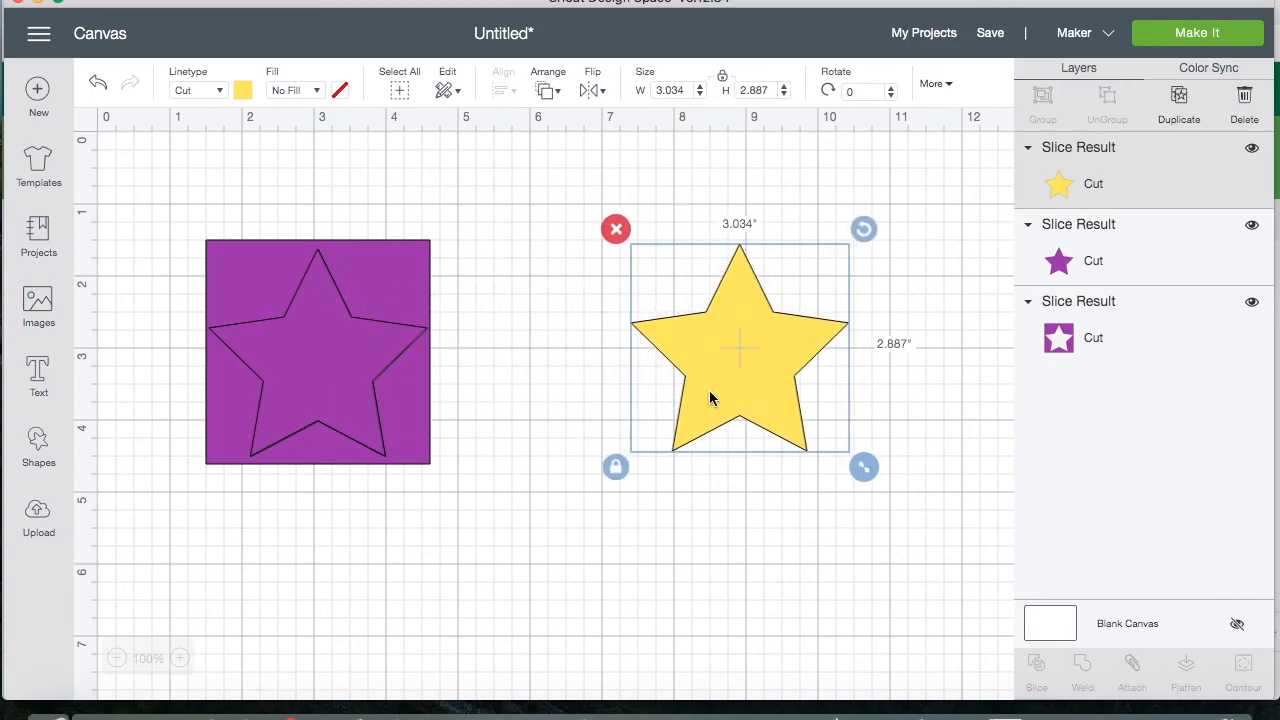
pyautogui.click(316, 352)
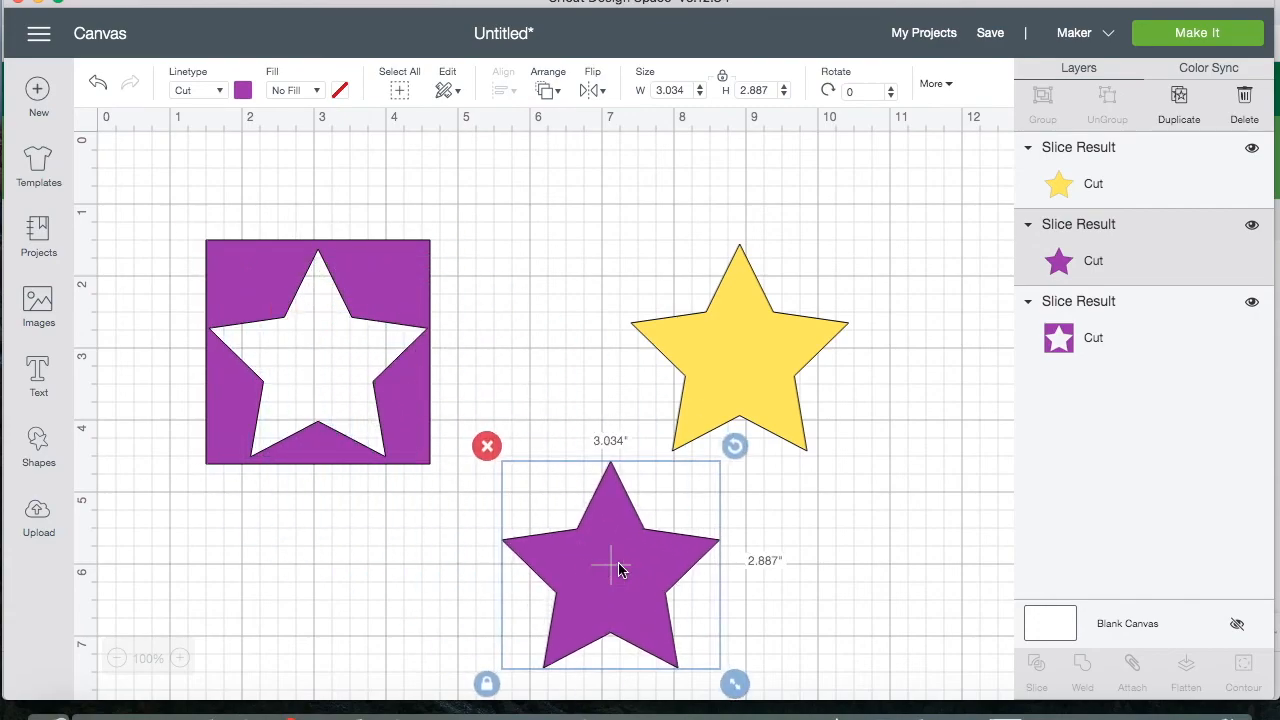
pyautogui.moveTo(650, 612)
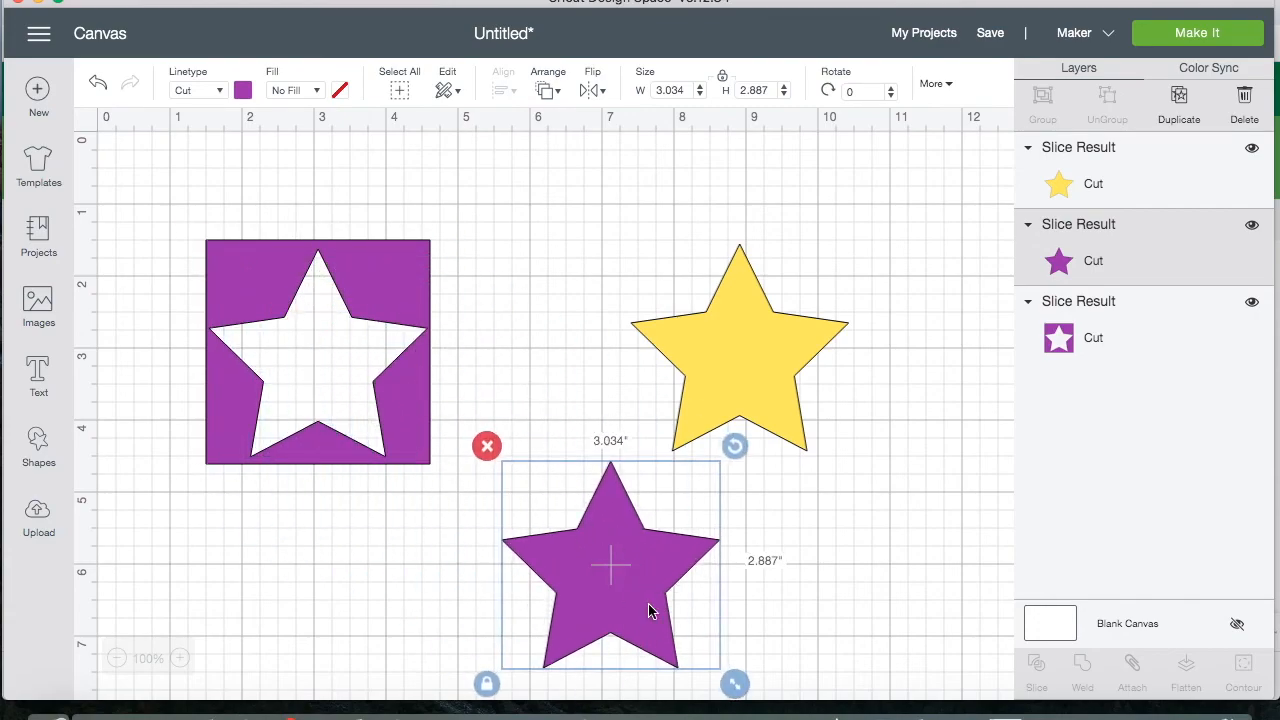
pyautogui.moveTo(632, 608)
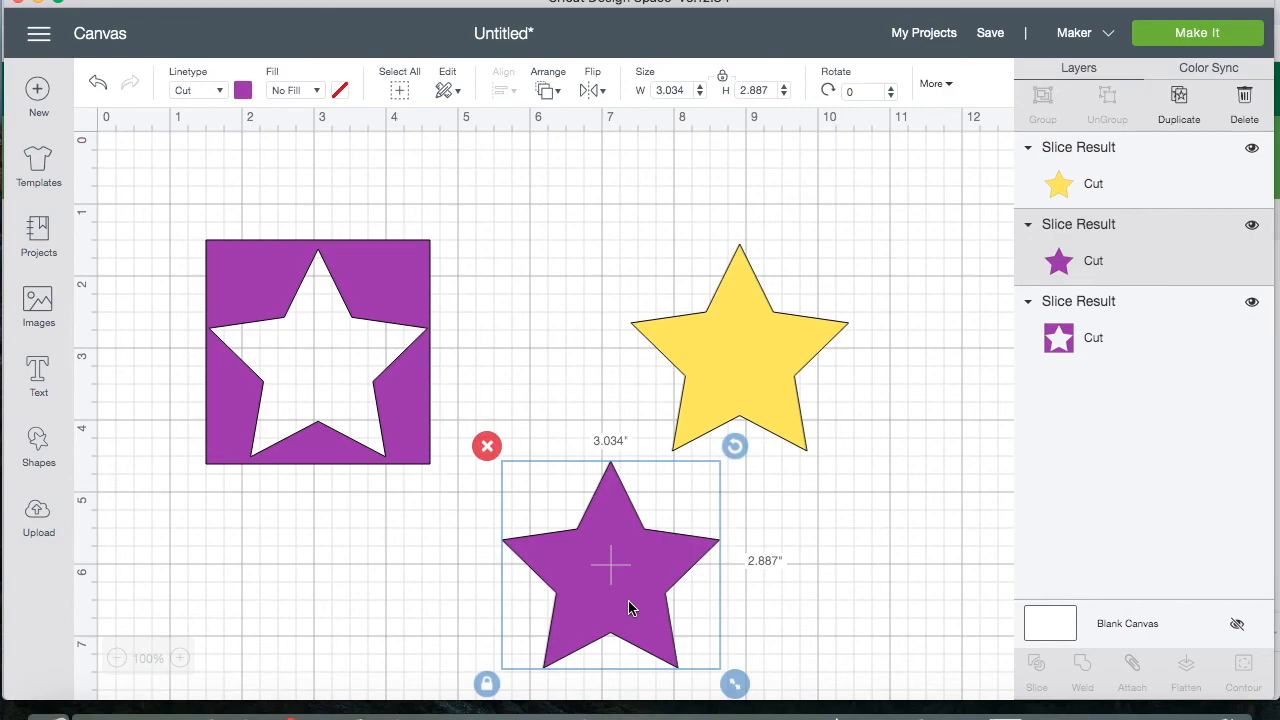
pyautogui.moveTo(412, 304)
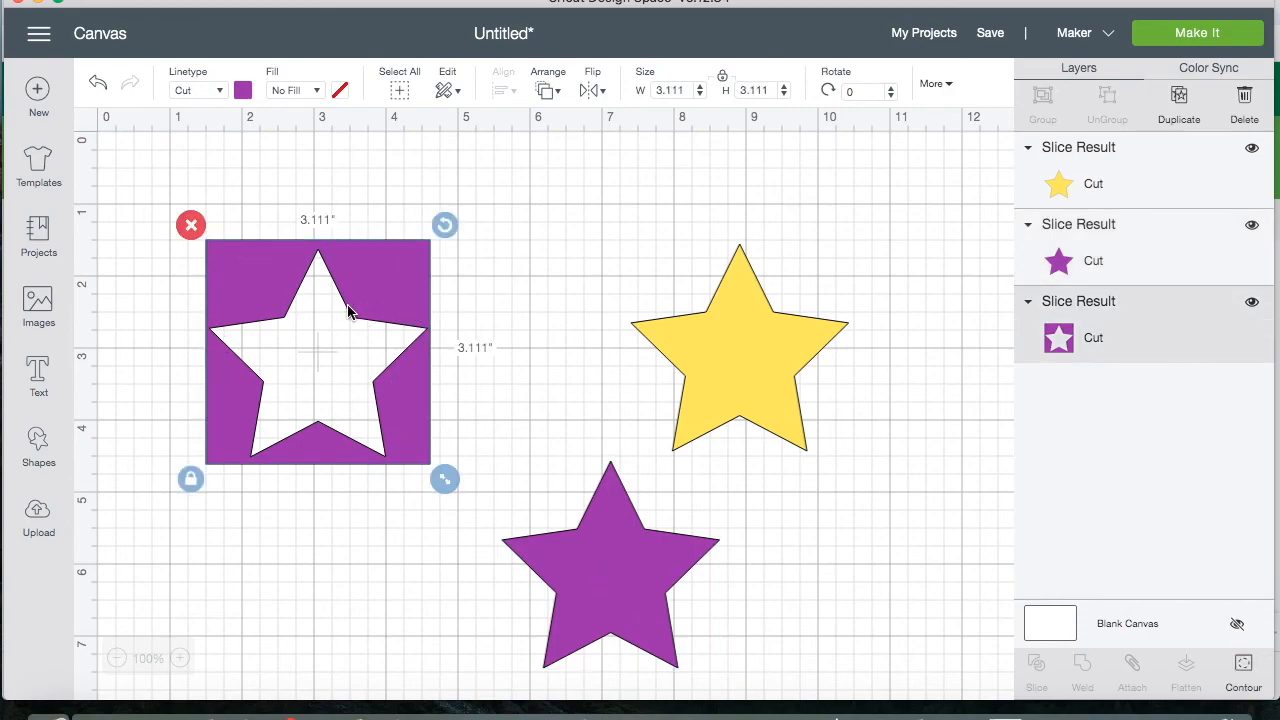
pyautogui.moveTo(392, 280)
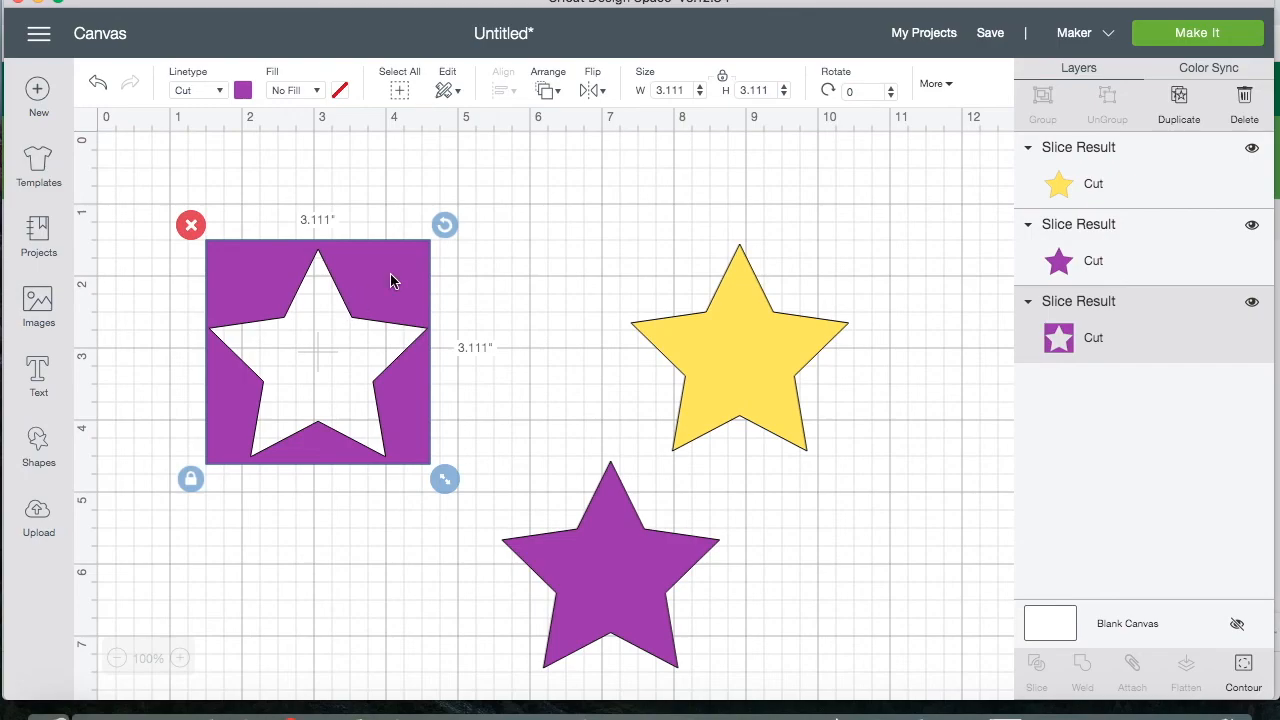
pyautogui.moveTo(712, 428)
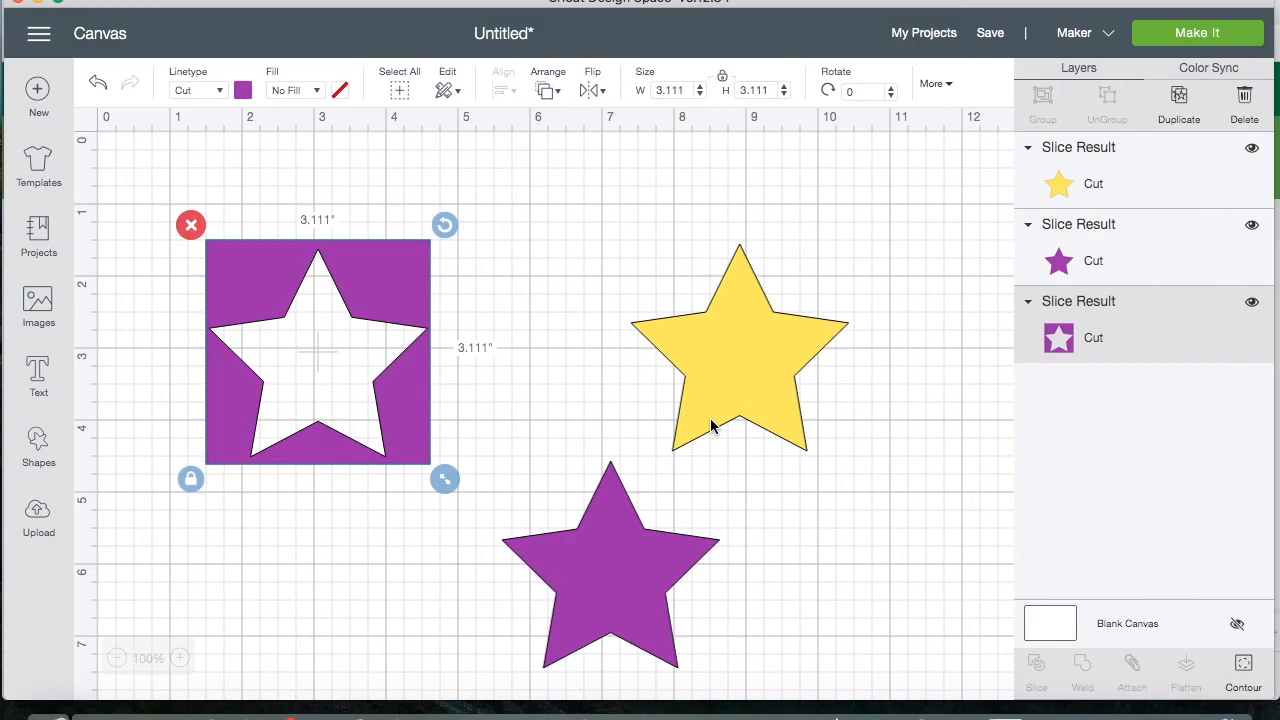
pyautogui.click(610, 570)
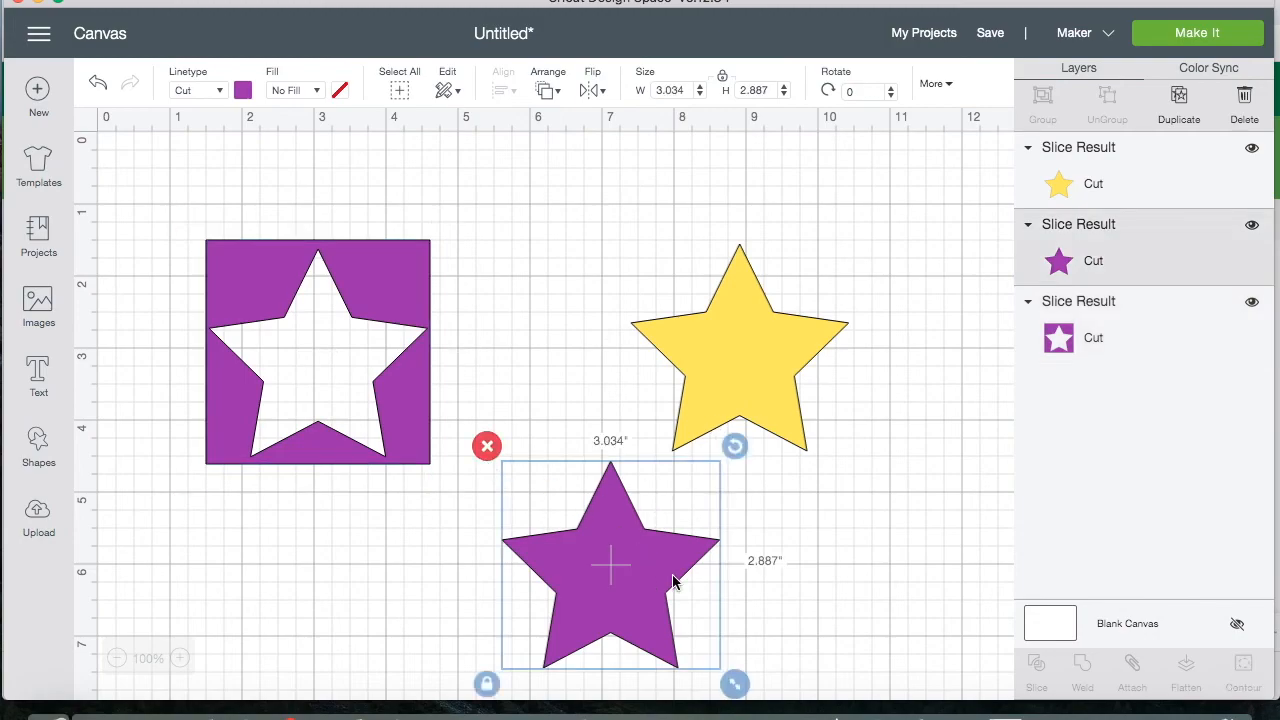
pyautogui.moveTo(668, 544)
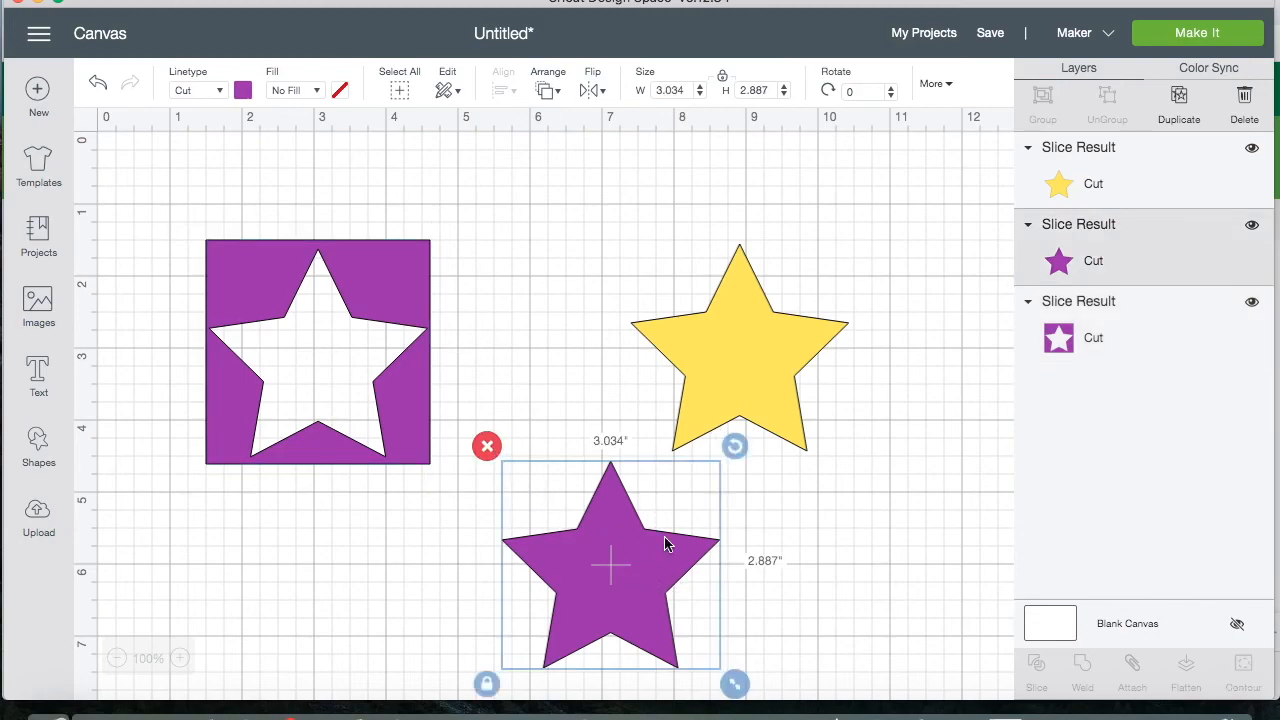
pyautogui.moveTo(730, 412)
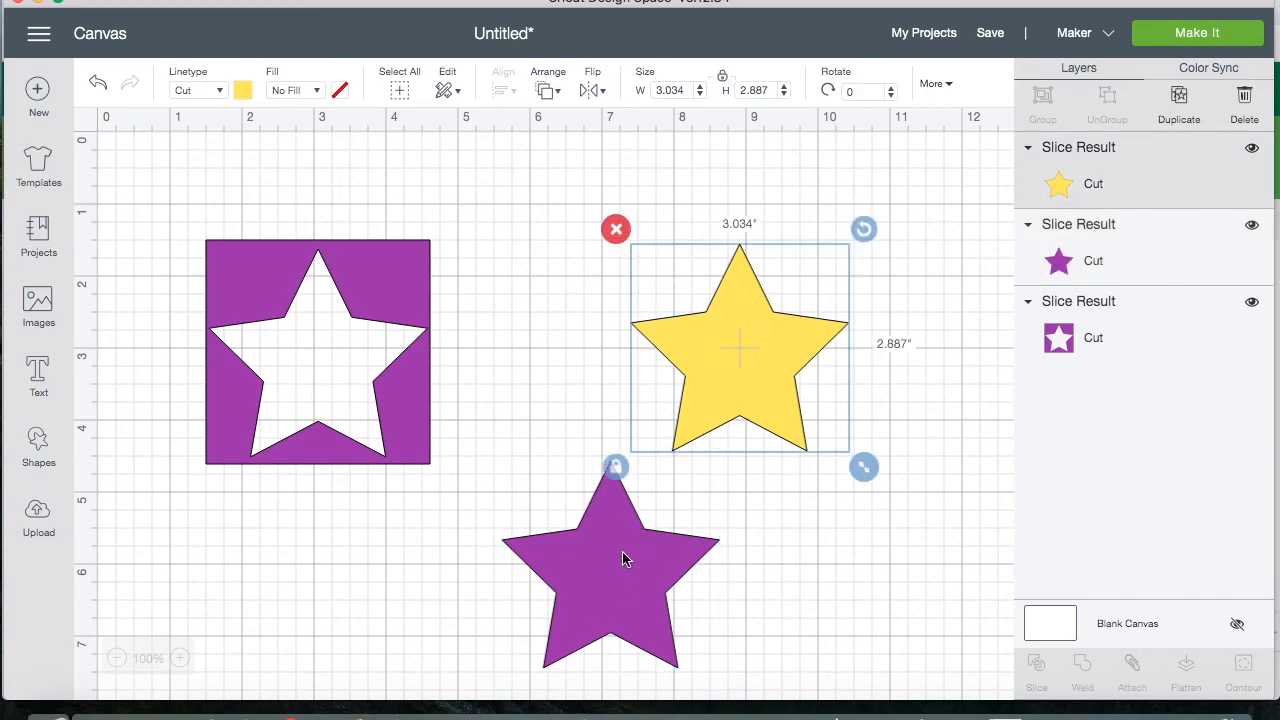
pyautogui.moveTo(580, 622)
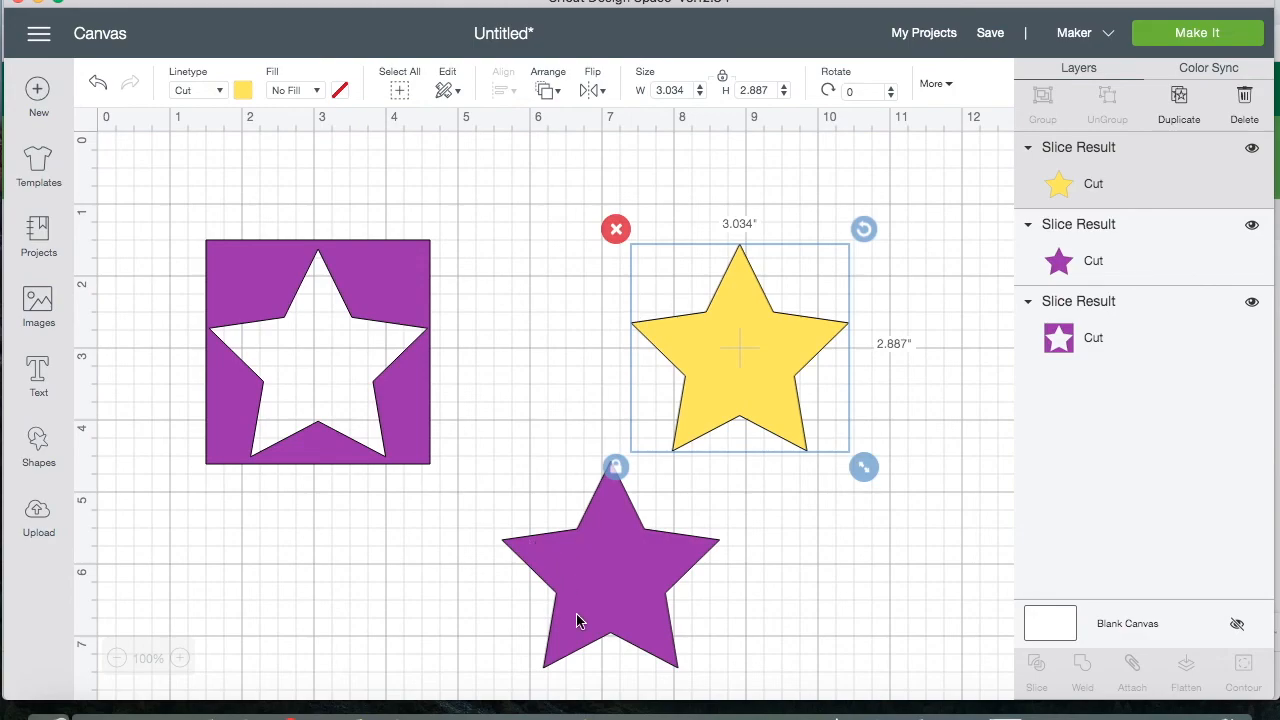
pyautogui.moveTo(508, 396)
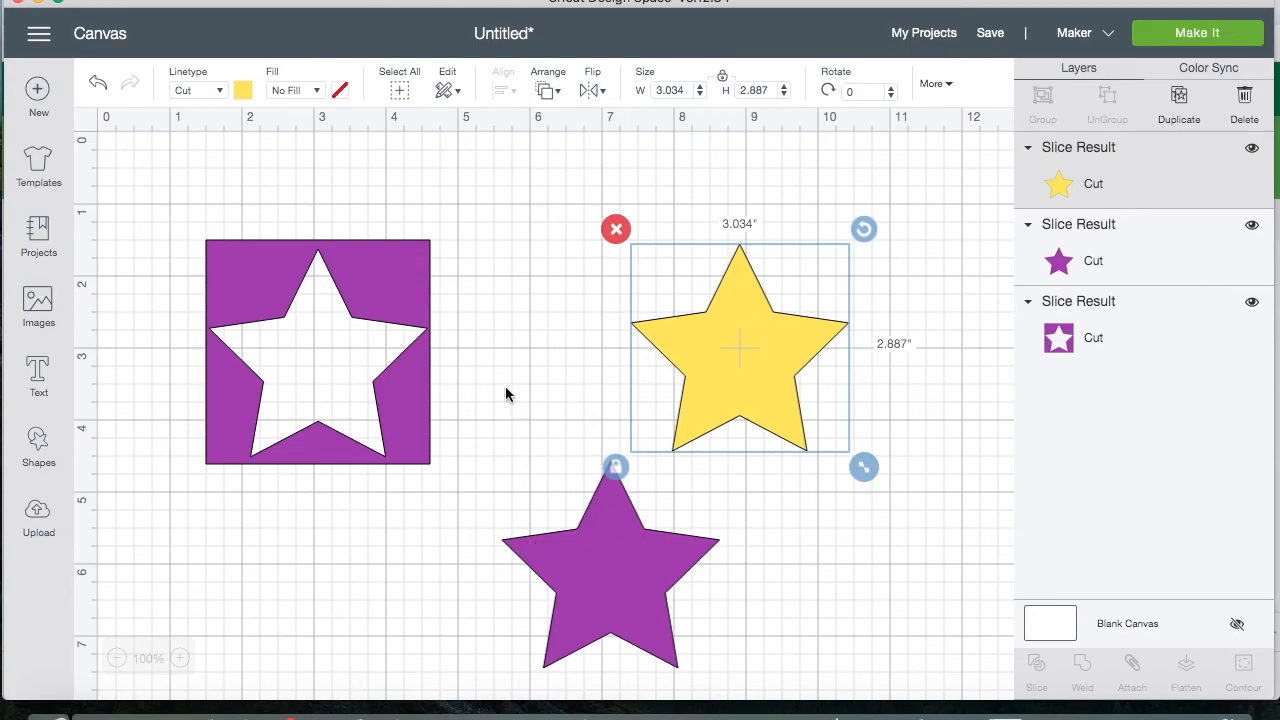
# - Start over with a fresh canvas and the basic shapes list open
pyautogui.click(38, 444)
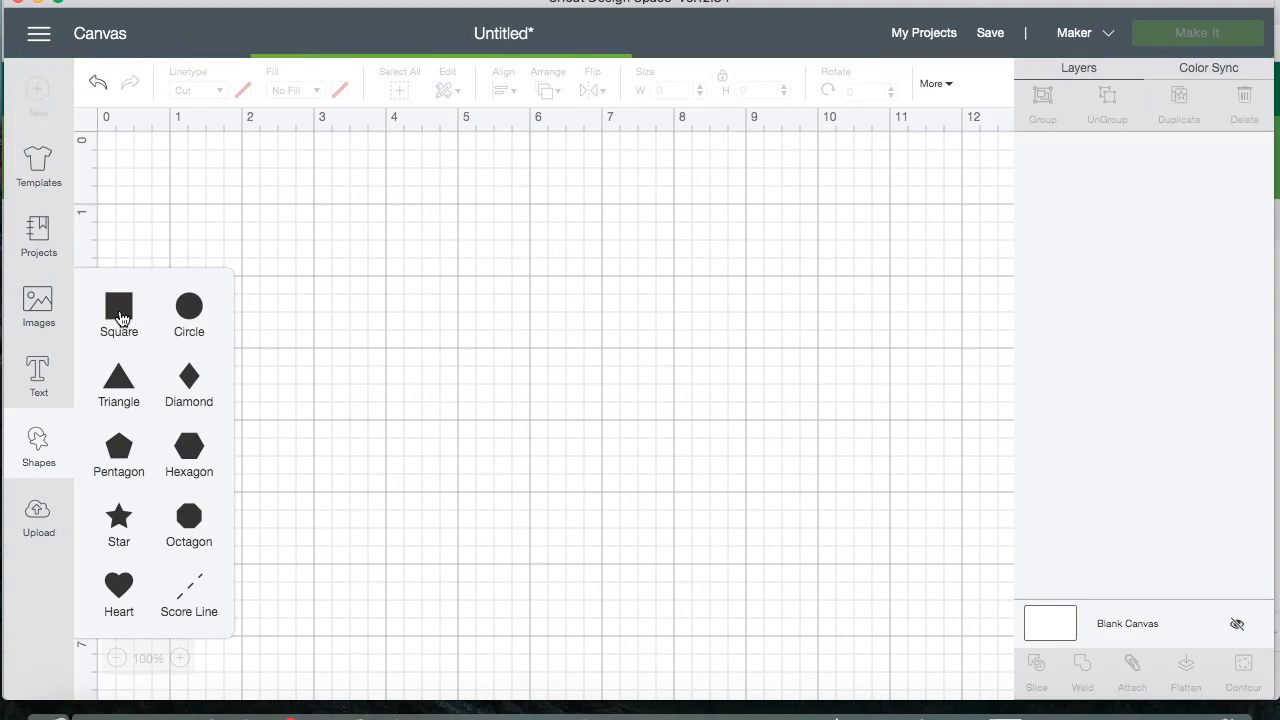
# - Add a square coloured red and enlarge the pink heart beside it
pyautogui.click(118, 308)
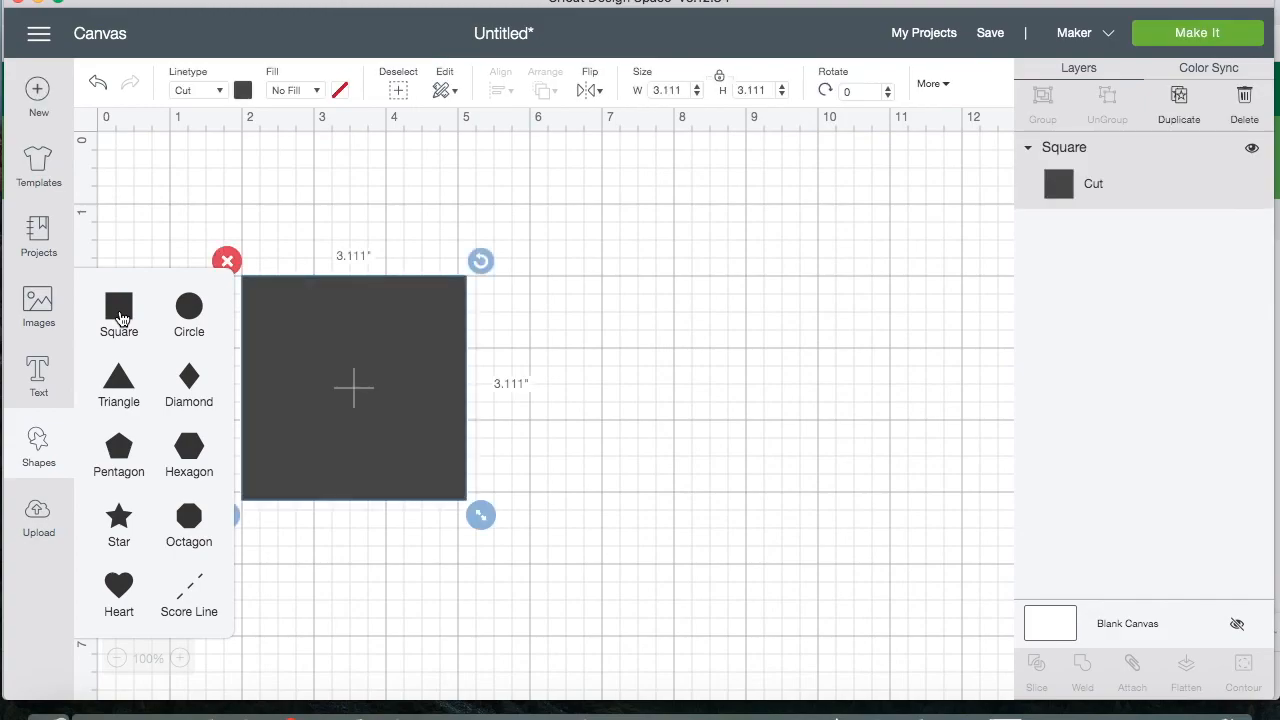
pyautogui.moveTo(150, 616)
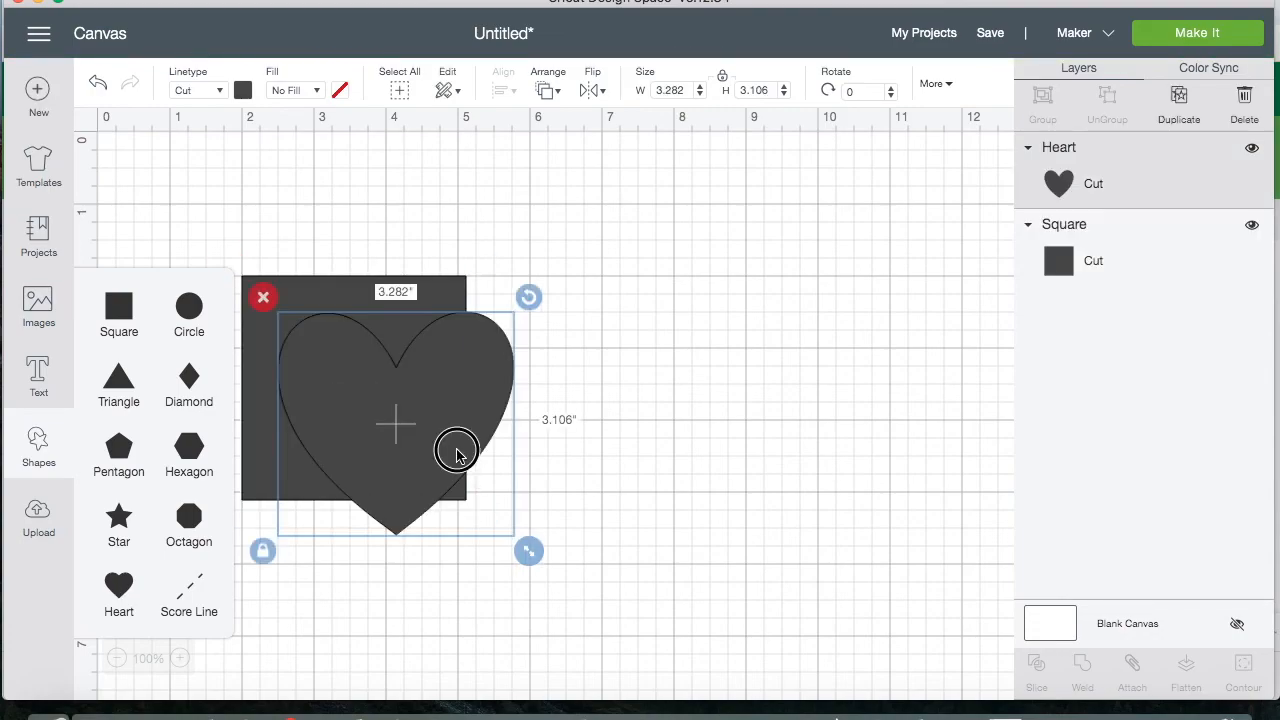
pyautogui.click(212, 90)
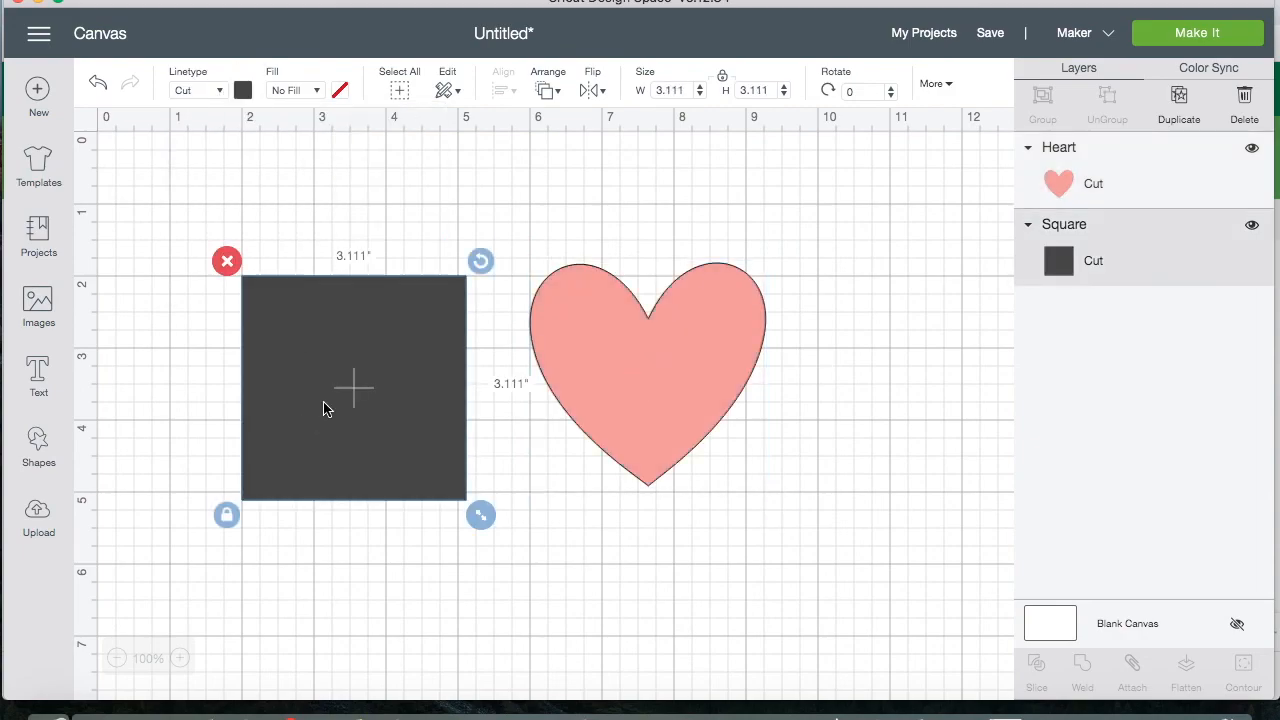
pyautogui.click(244, 90)
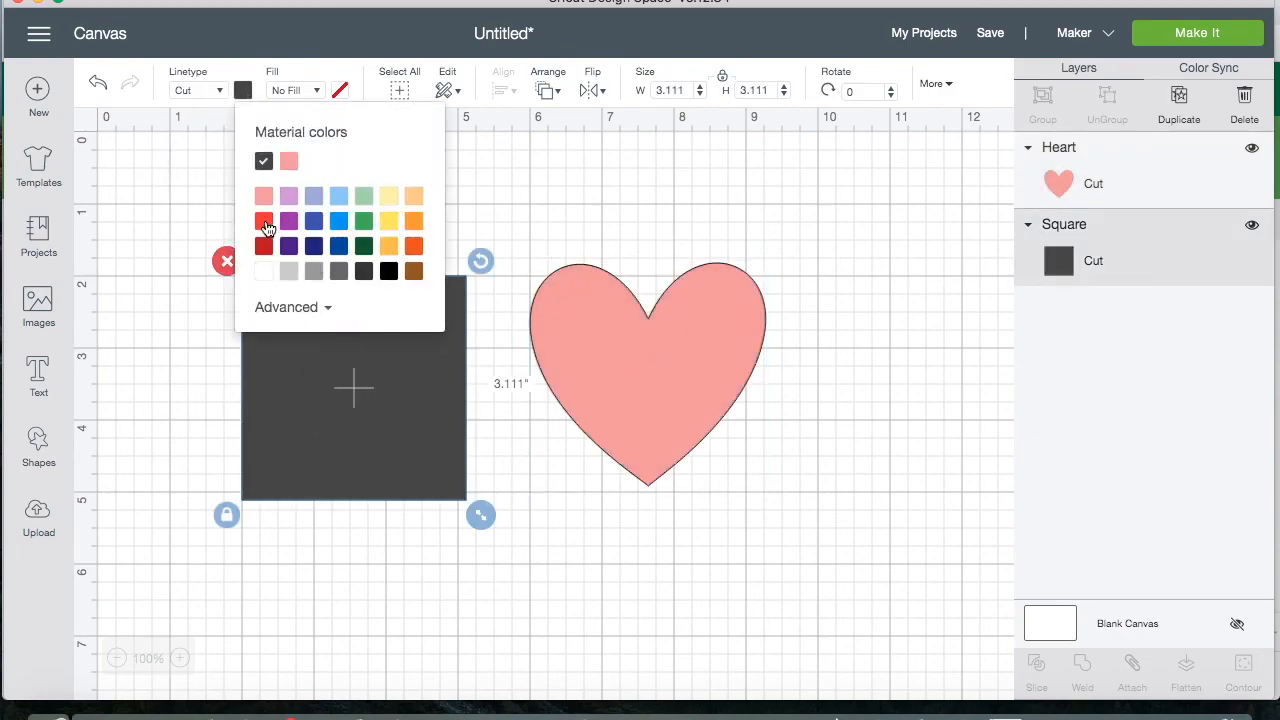
pyautogui.click(264, 220)
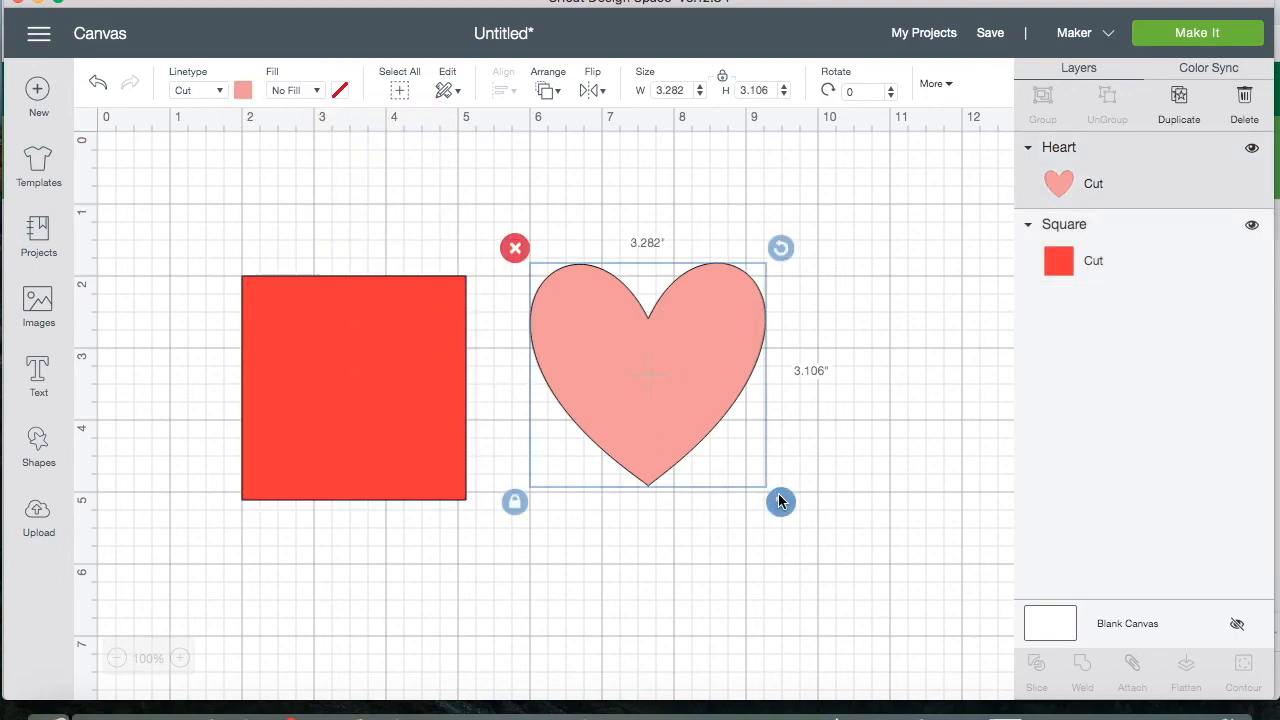
pyautogui.moveTo(780, 500); pyautogui.dragTo(848, 512)
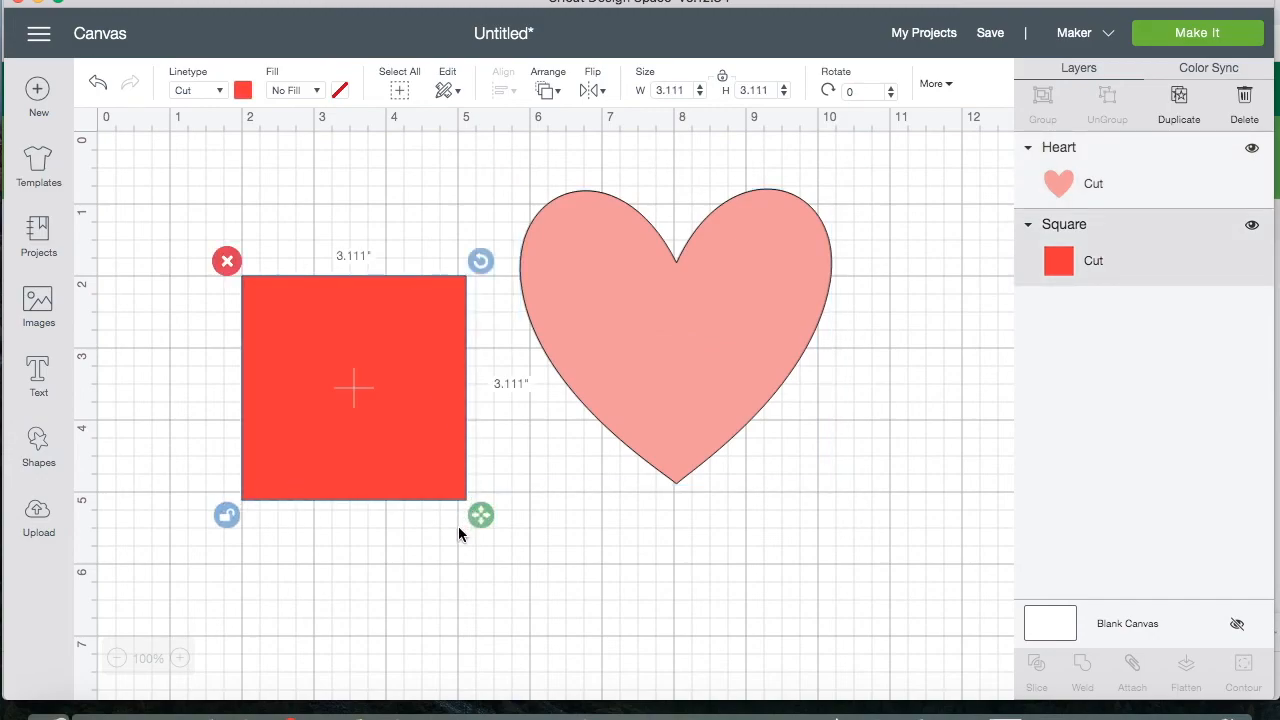
# - Squash the red square into a 3.5-inch-wide bar and position it near the heart's middle
pyautogui.moveTo(480, 516); pyautogui.dragTo(502, 388)
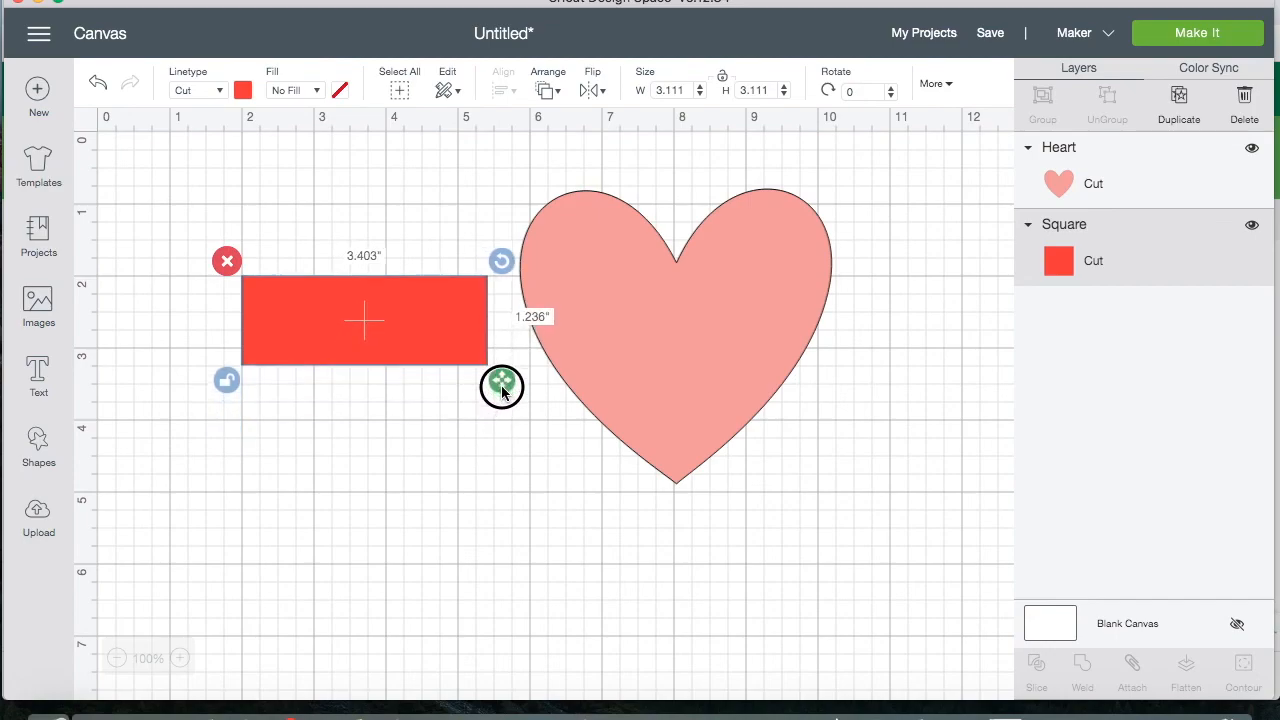
pyautogui.moveTo(502, 388); pyautogui.dragTo(508, 362)
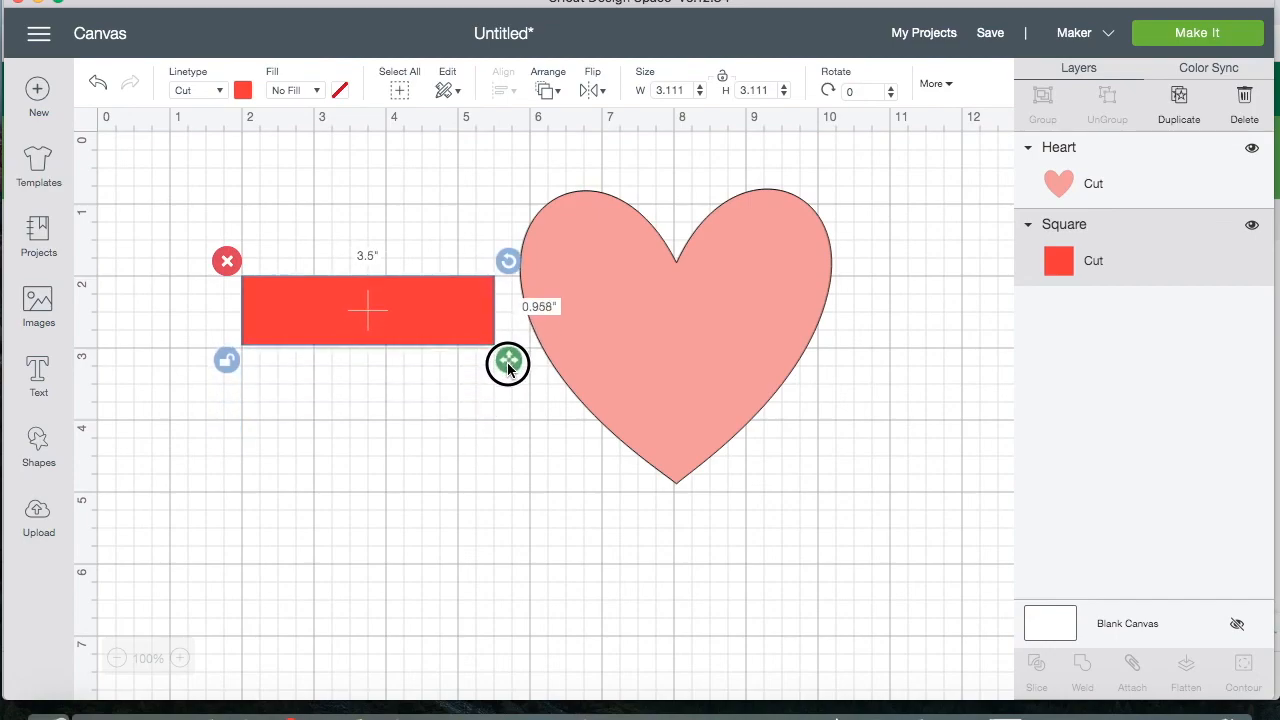
pyautogui.moveTo(508, 362); pyautogui.dragTo(532, 420)
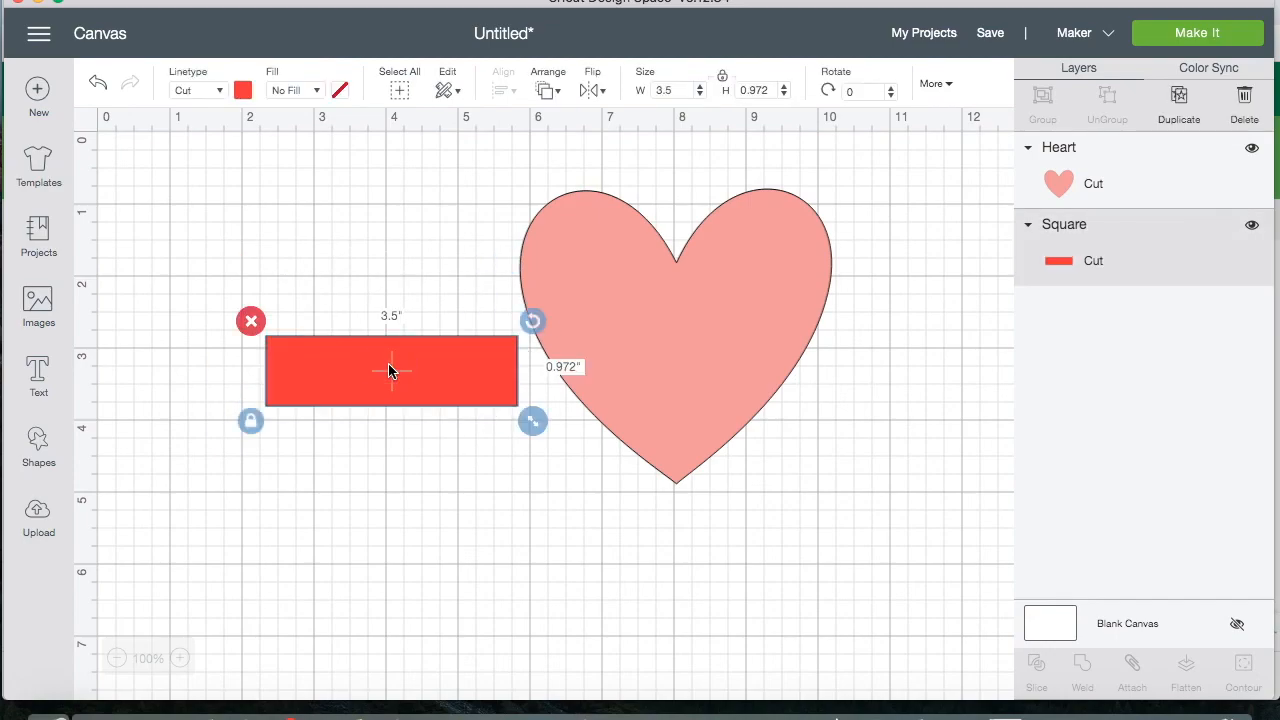
pyautogui.moveTo(390, 370); pyautogui.dragTo(670, 364)
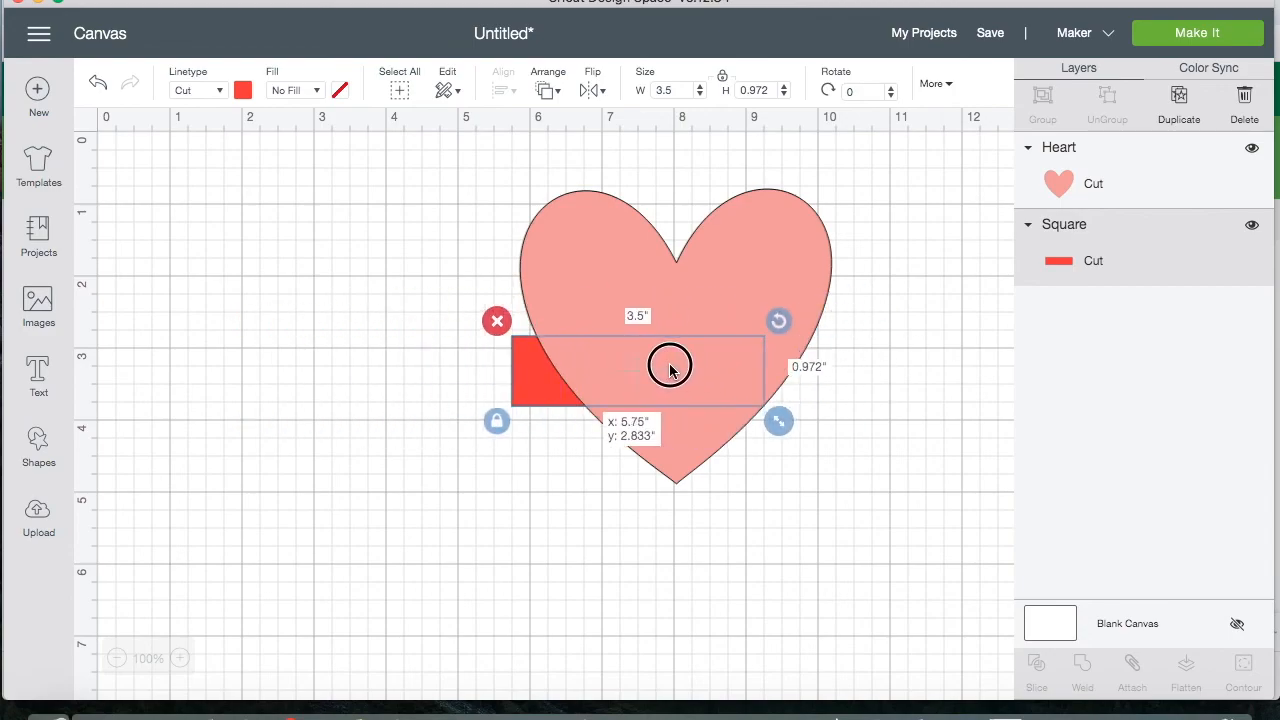
pyautogui.moveTo(670, 364); pyautogui.dragTo(676, 340)
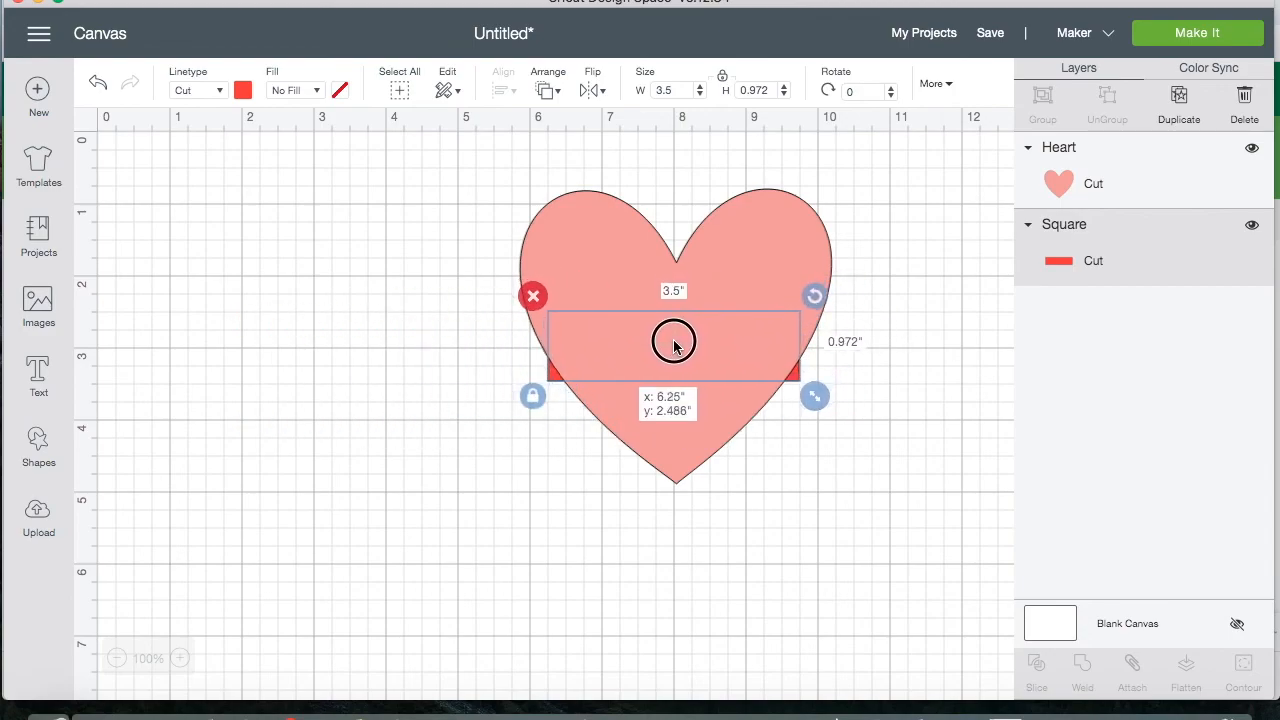
pyautogui.moveTo(676, 344); pyautogui.dragTo(404, 340)
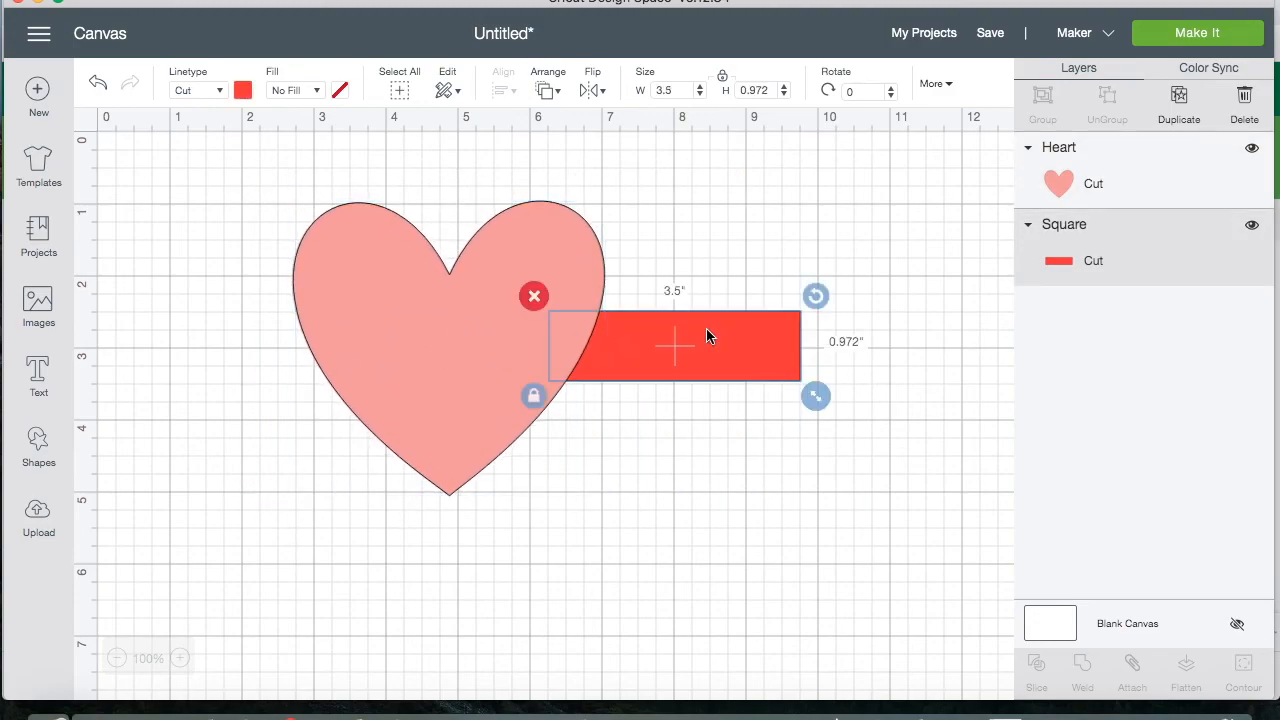
# - Bring the bar to front and stretch it across the heart's full width at its middle
pyautogui.rightClick(706, 340)
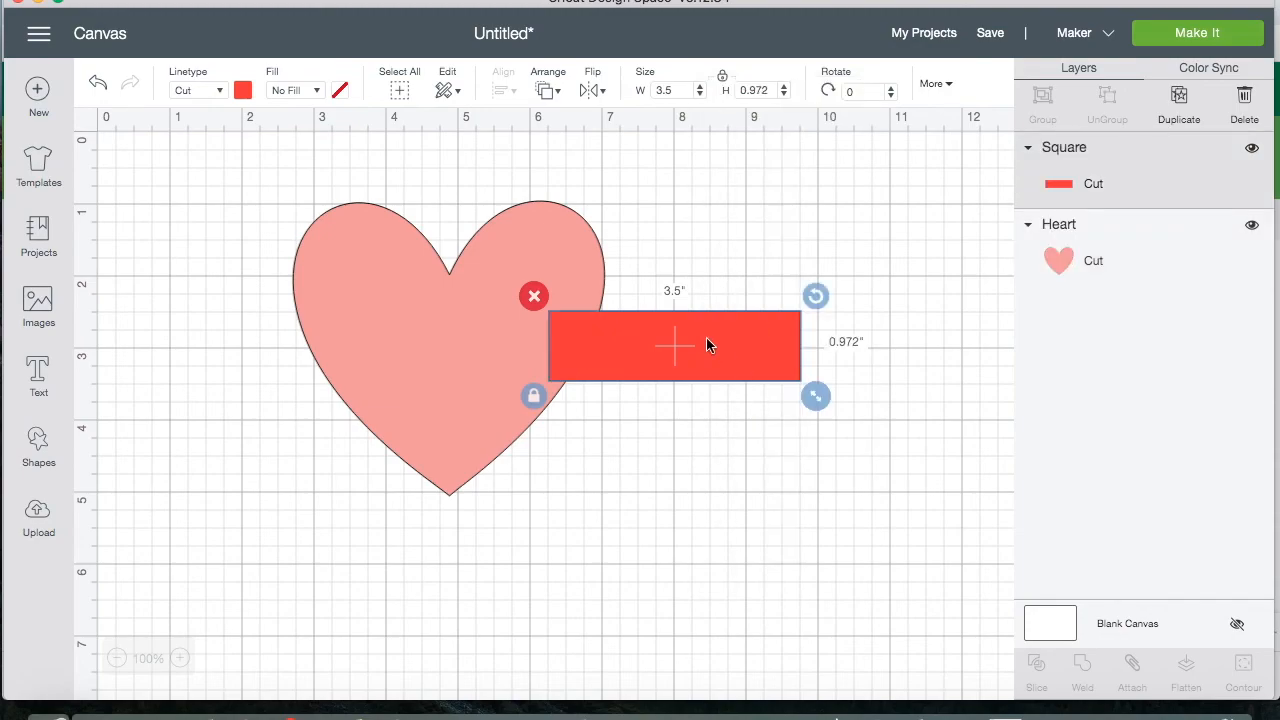
pyautogui.moveTo(674, 344); pyautogui.dragTo(468, 362)
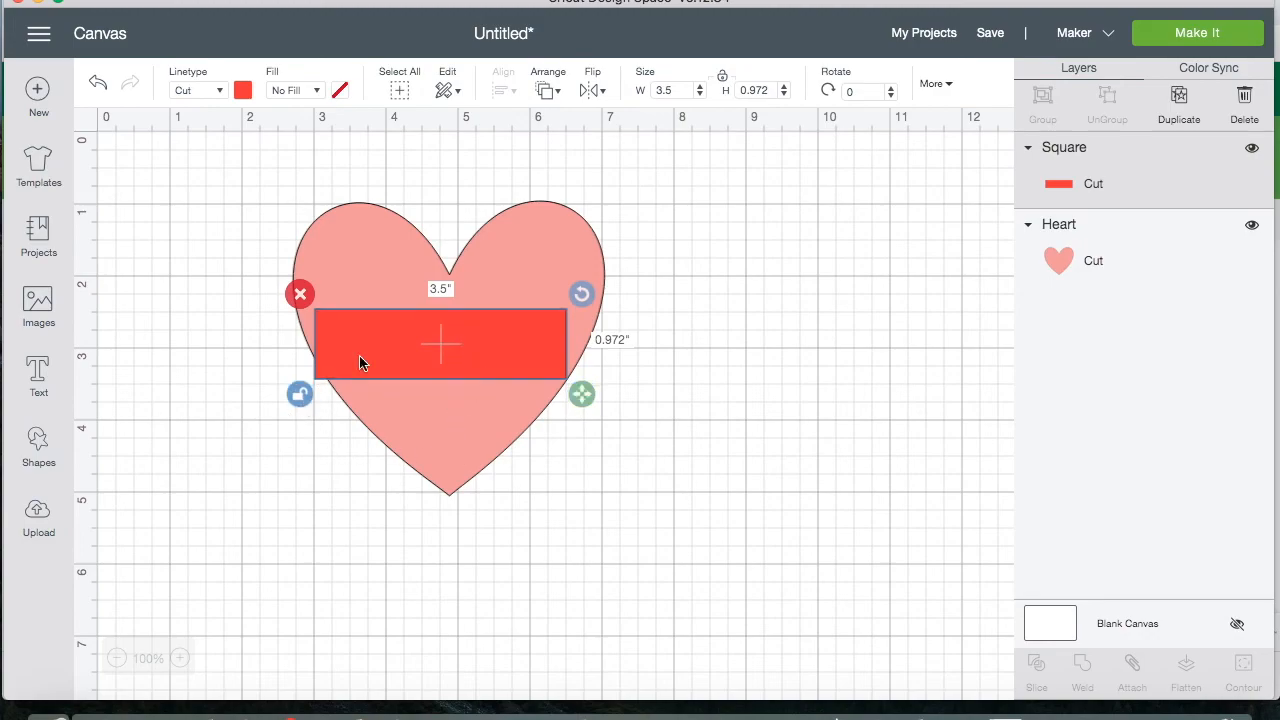
pyautogui.moveTo(582, 394); pyautogui.dragTo(616, 398)
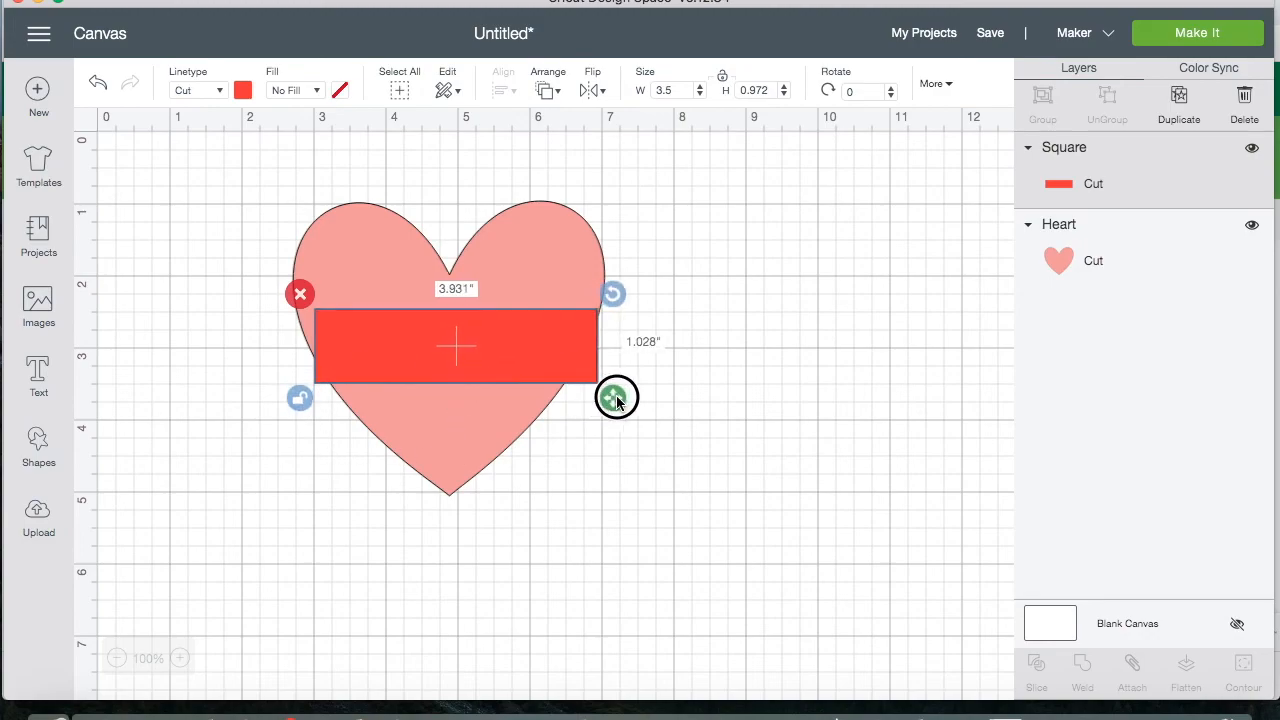
pyautogui.moveTo(616, 396); pyautogui.dragTo(524, 356)
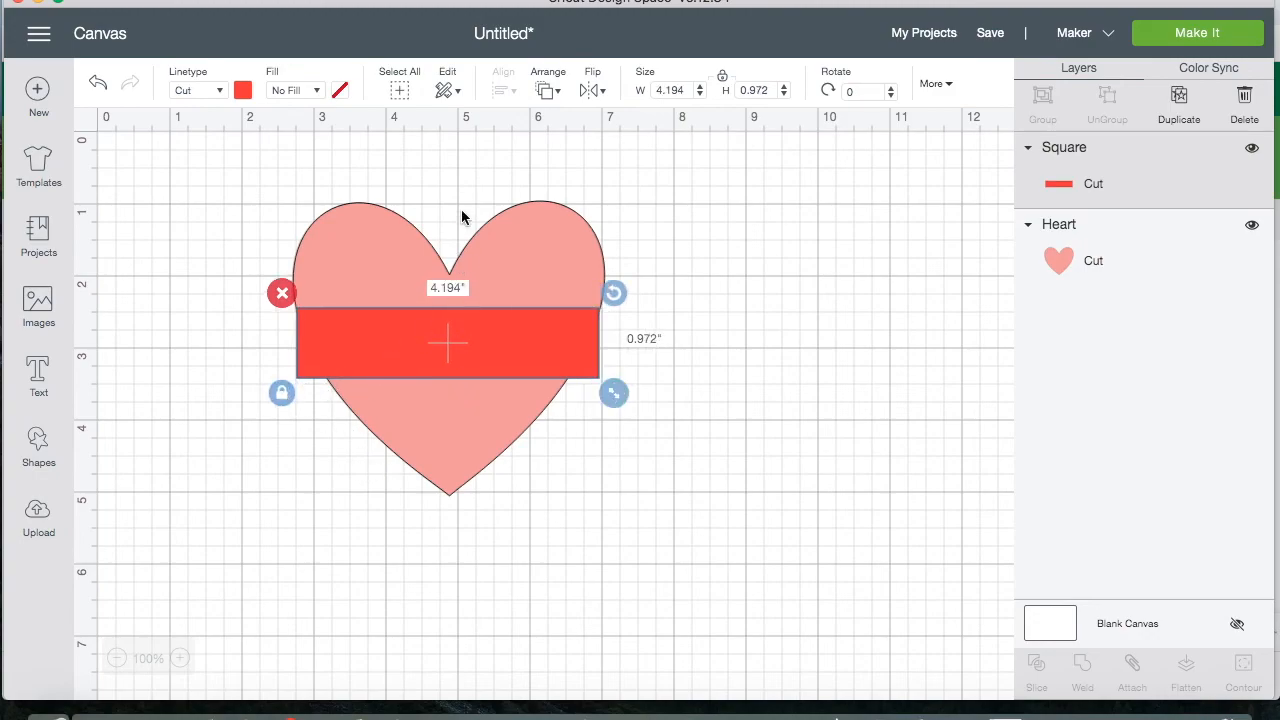
pyautogui.moveTo(238, 492)
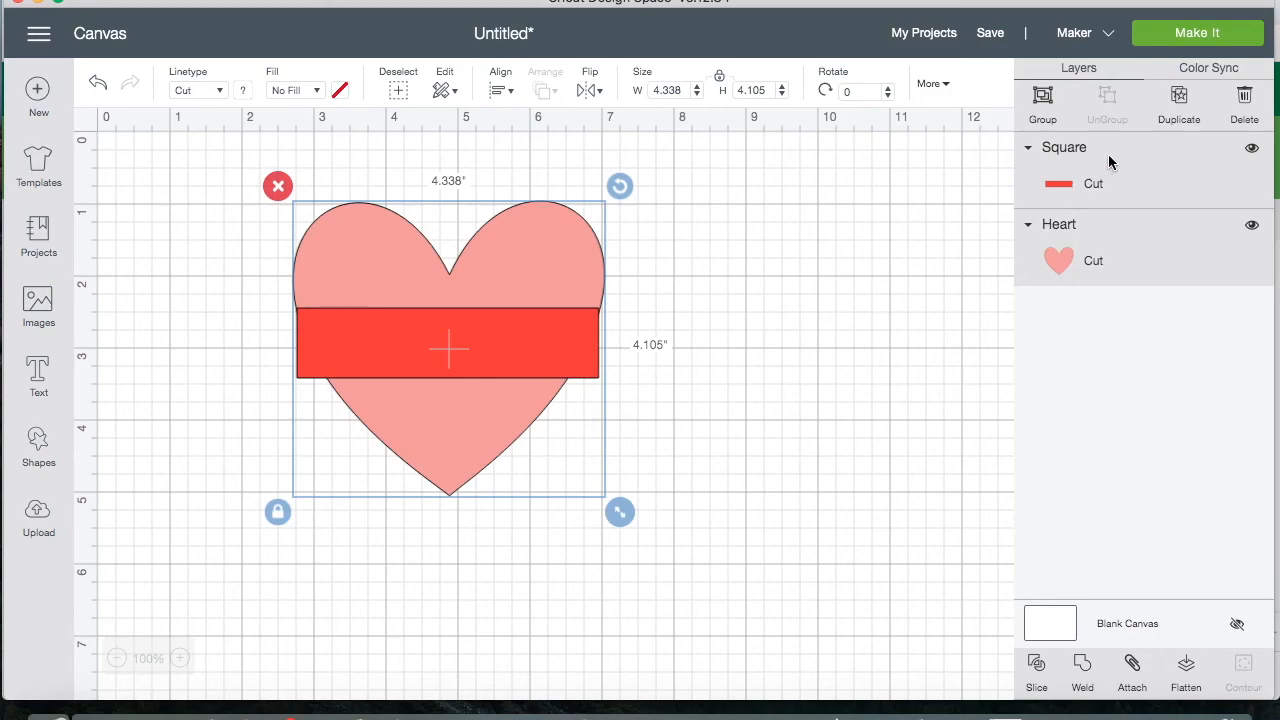
pyautogui.moveTo(1148, 258)
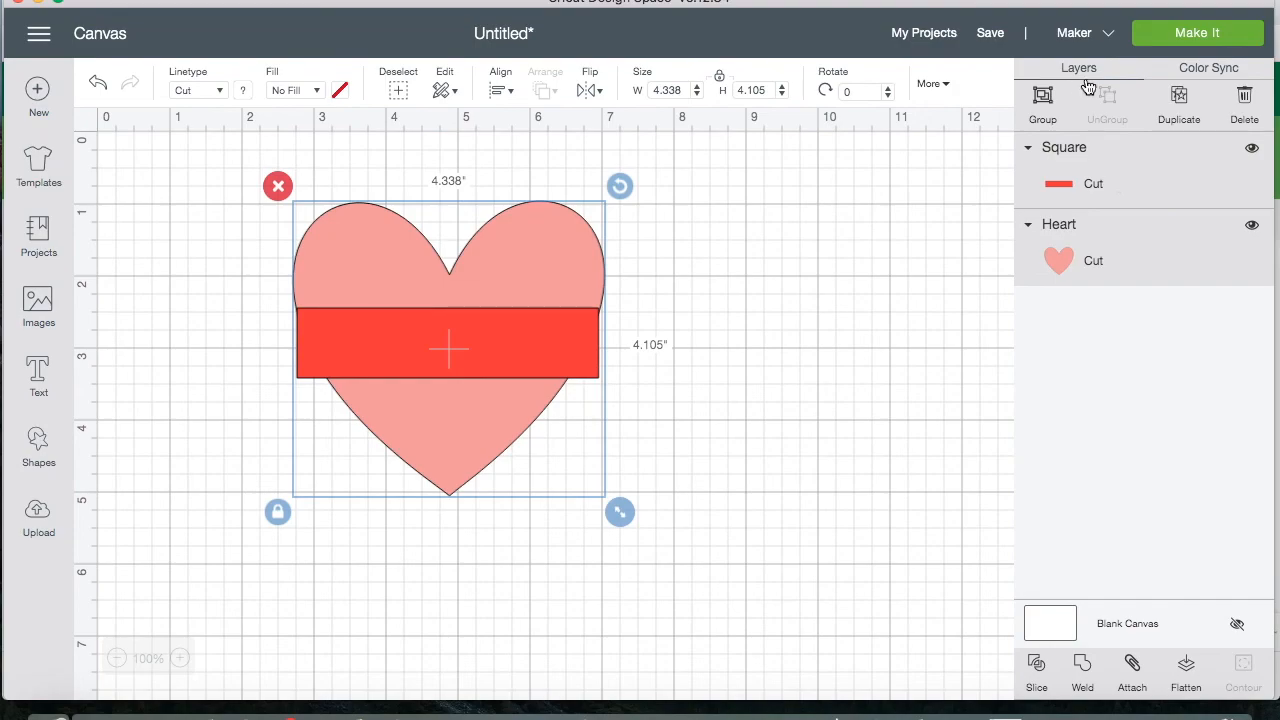
pyautogui.moveTo(1040, 680)
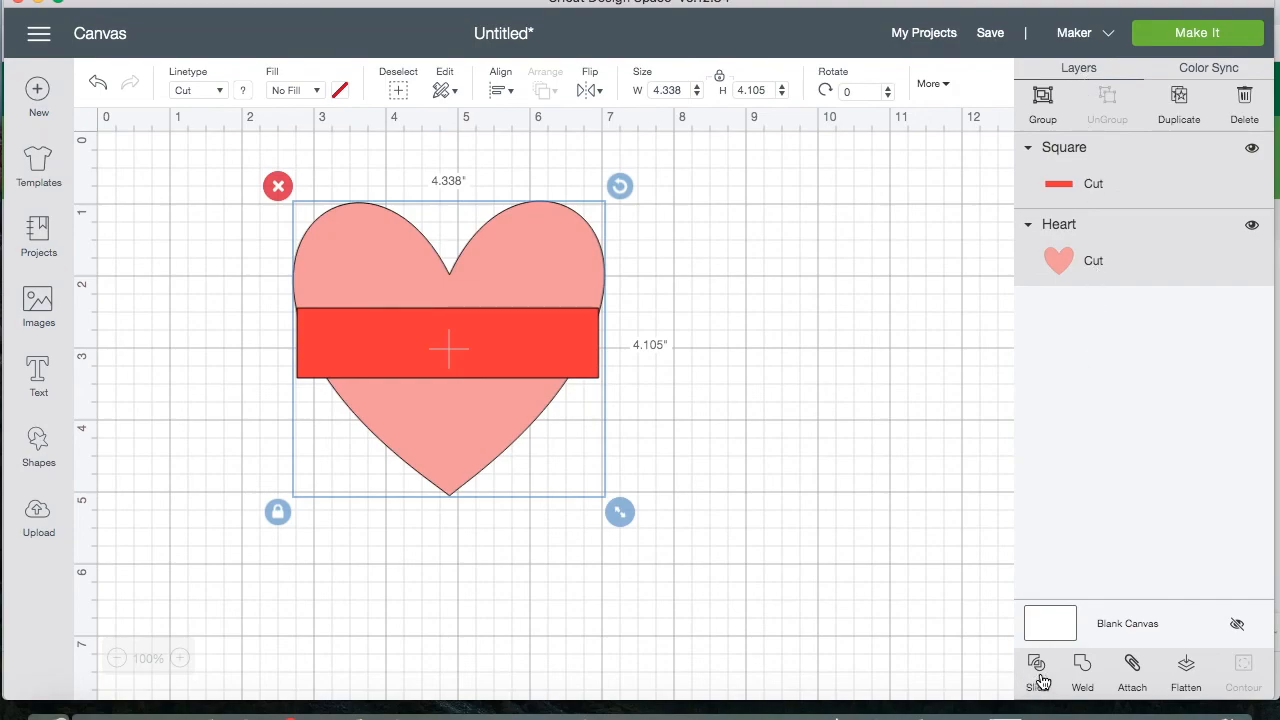
# - Slice the red bar out of the heart and discard the leftover rectangle pieces
pyautogui.click(1036, 670)
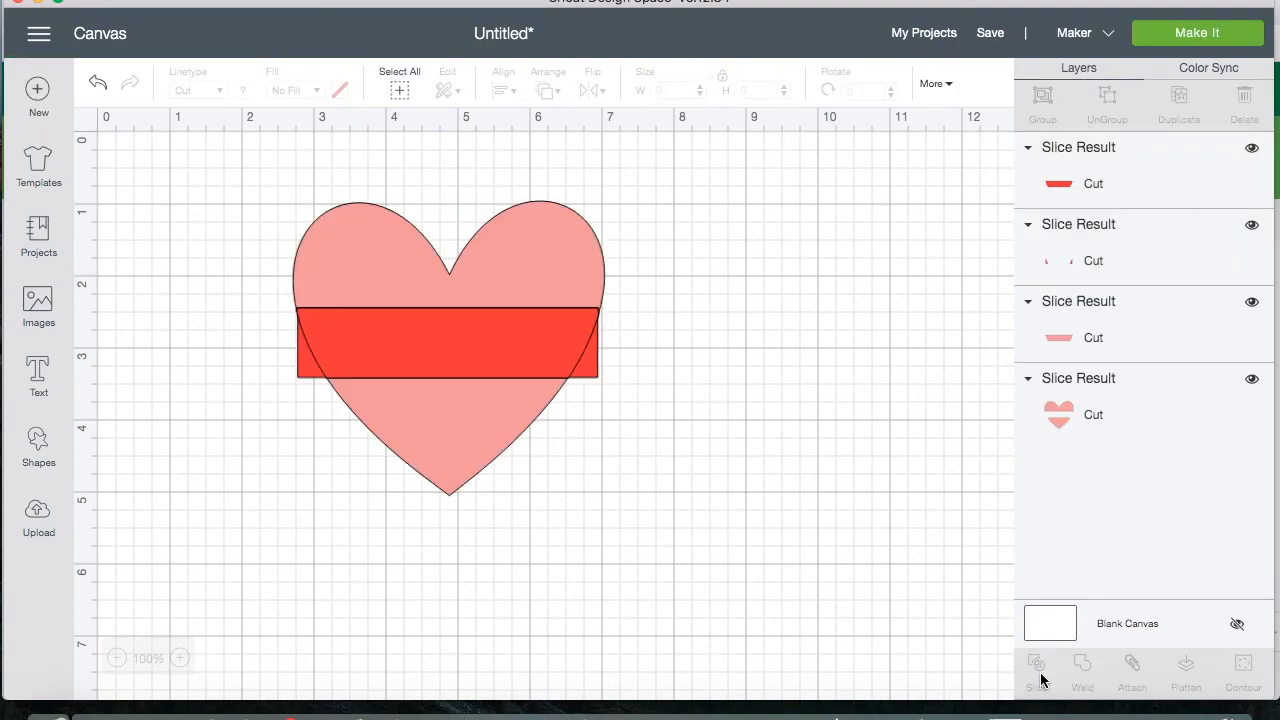
pyautogui.moveTo(444, 344); pyautogui.dragTo(688, 384)
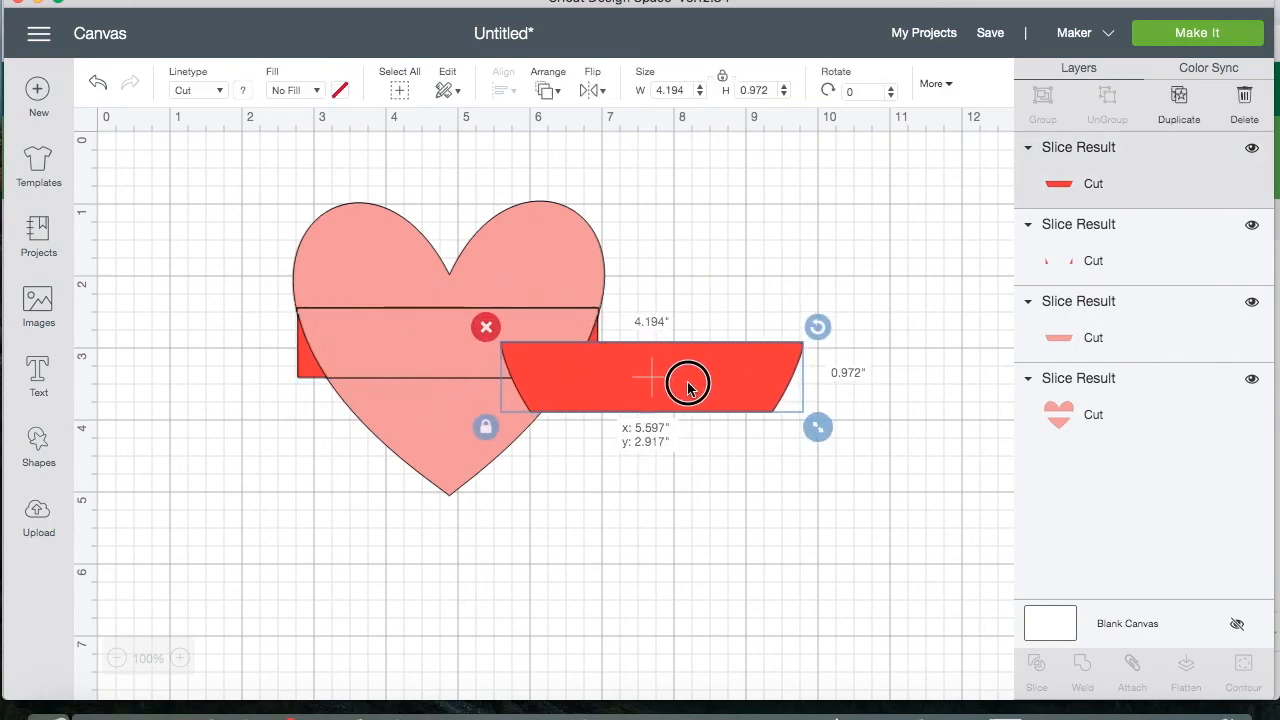
pyautogui.click(622, 438)
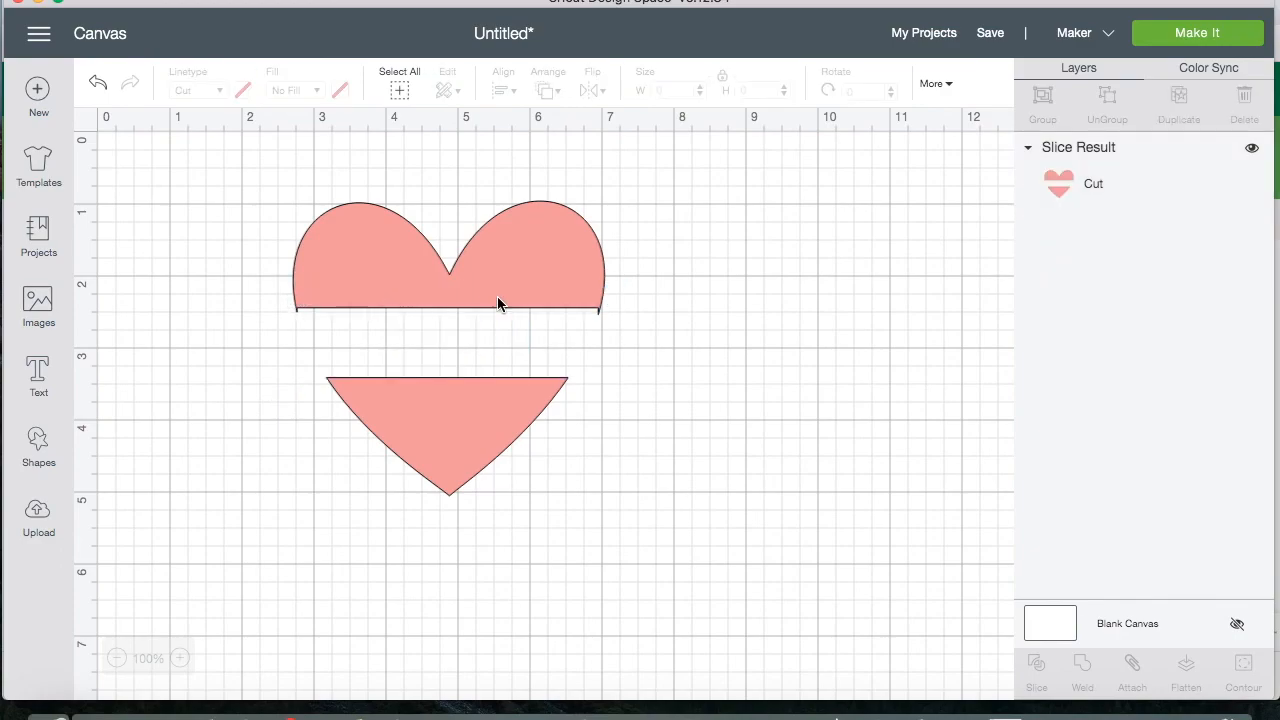
pyautogui.moveTo(140, 564)
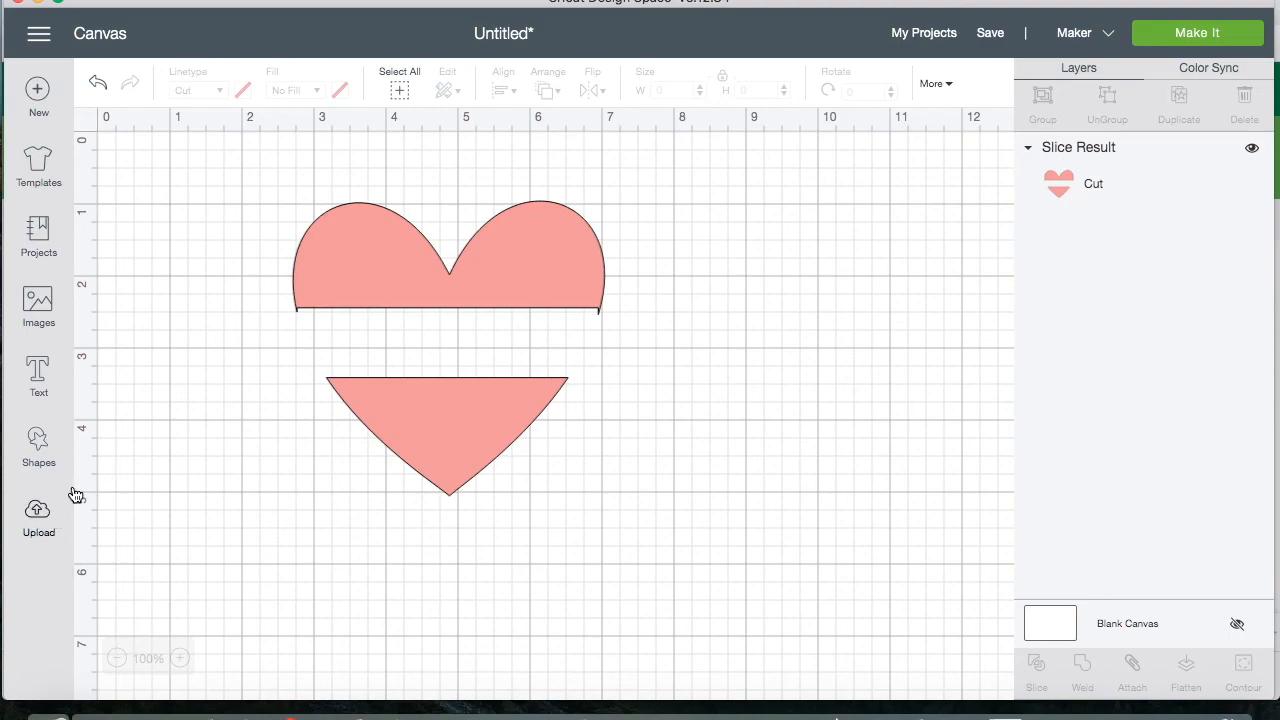
# - Add the text 'Sonia' and centre it in the empty band across the heart, zoomed in
pyautogui.write('Sonia')
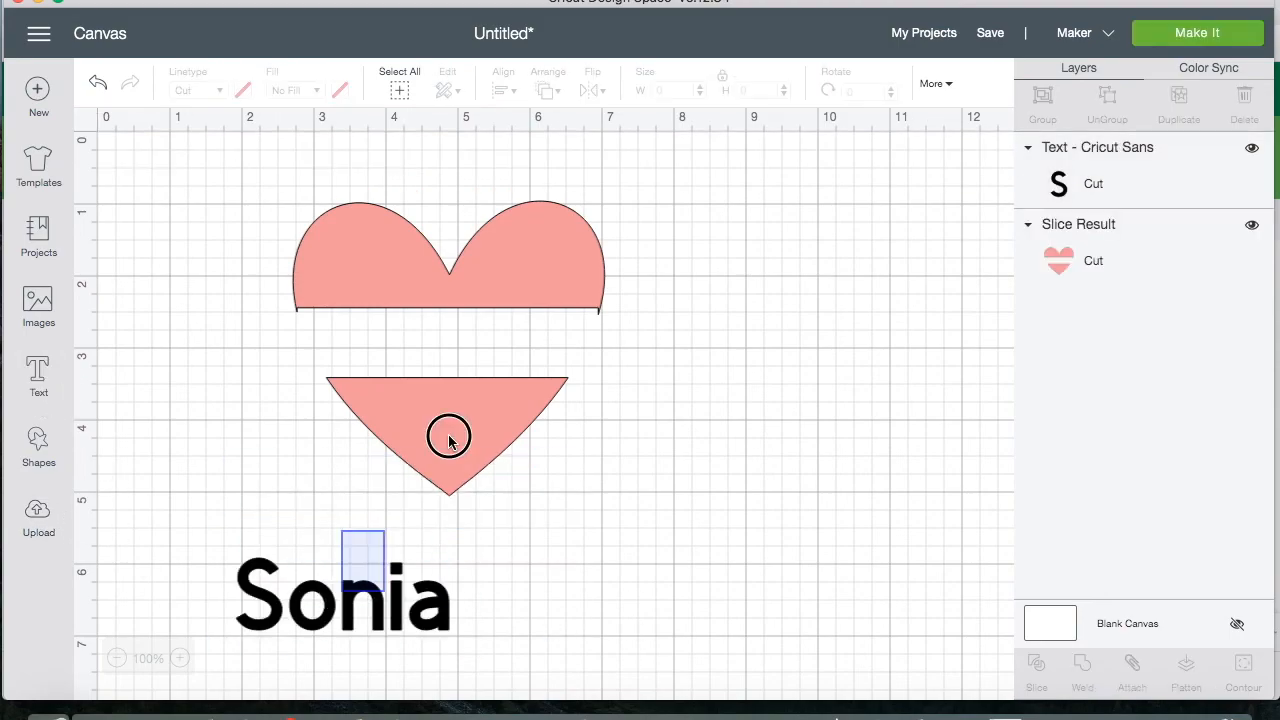
pyautogui.moveTo(340, 590); pyautogui.dragTo(432, 336)
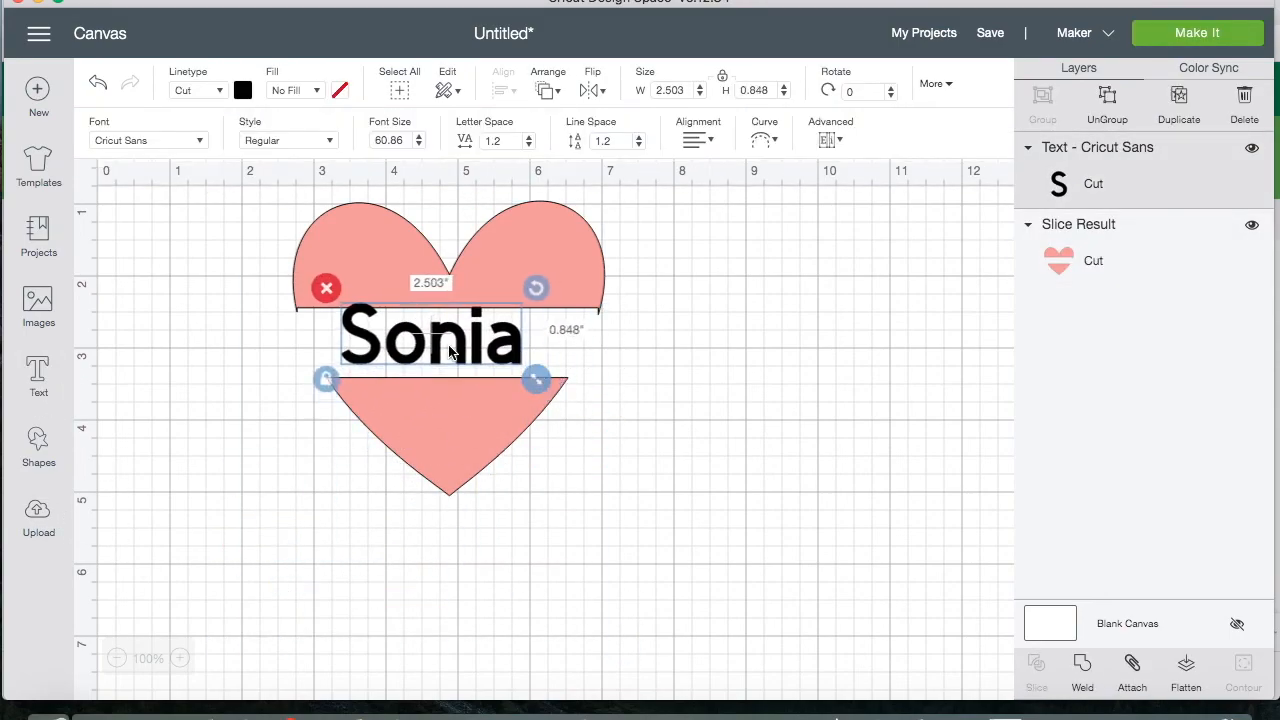
pyautogui.moveTo(430, 336); pyautogui.dragTo(450, 348)
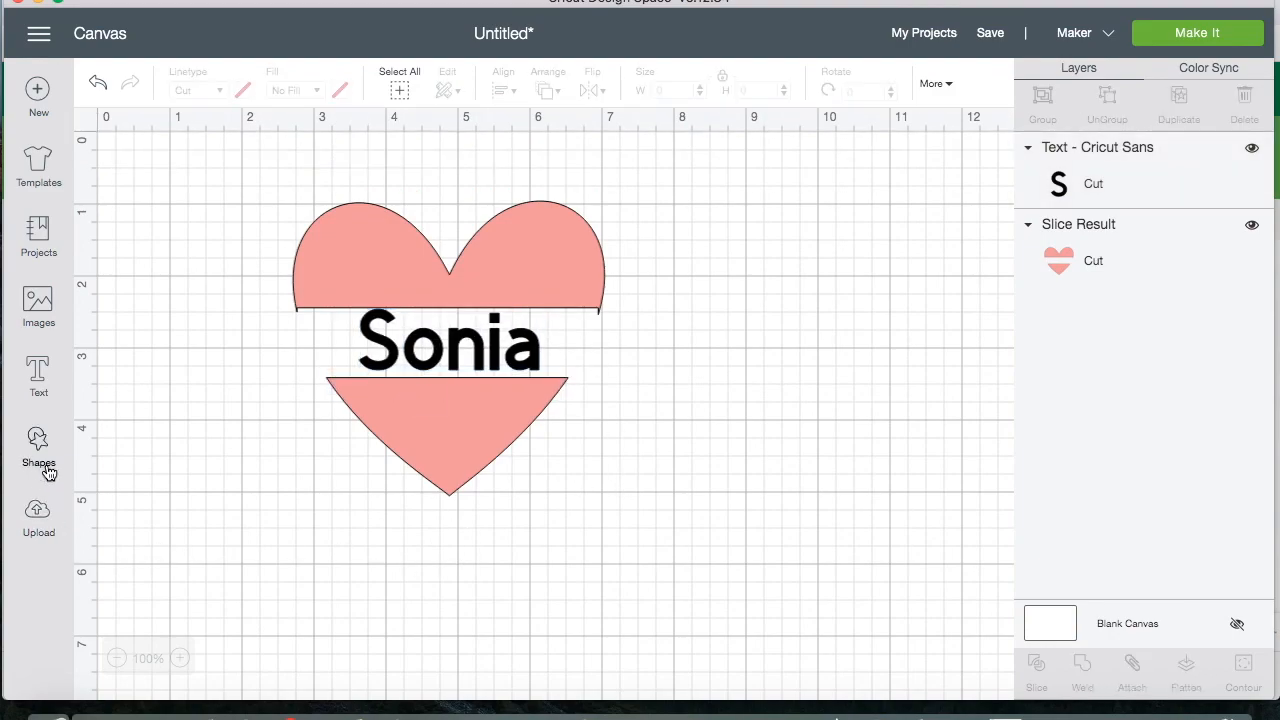
pyautogui.click(180, 658)
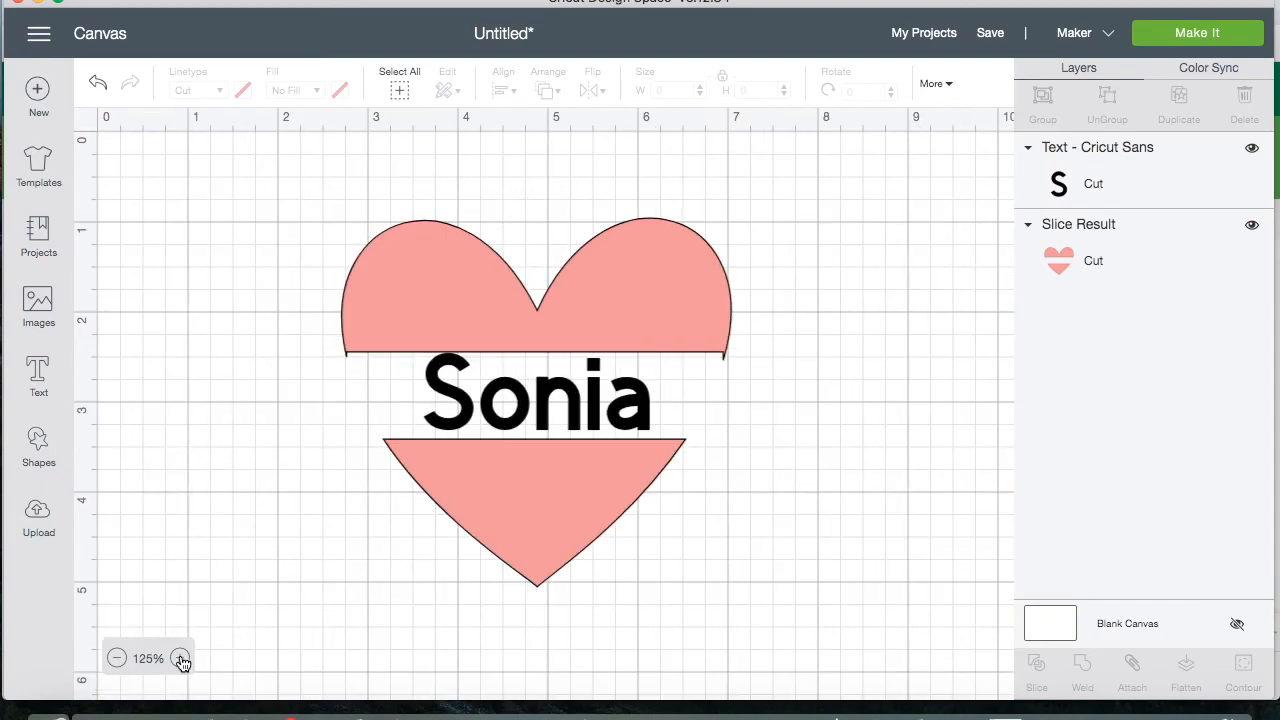
pyautogui.click(180, 658)
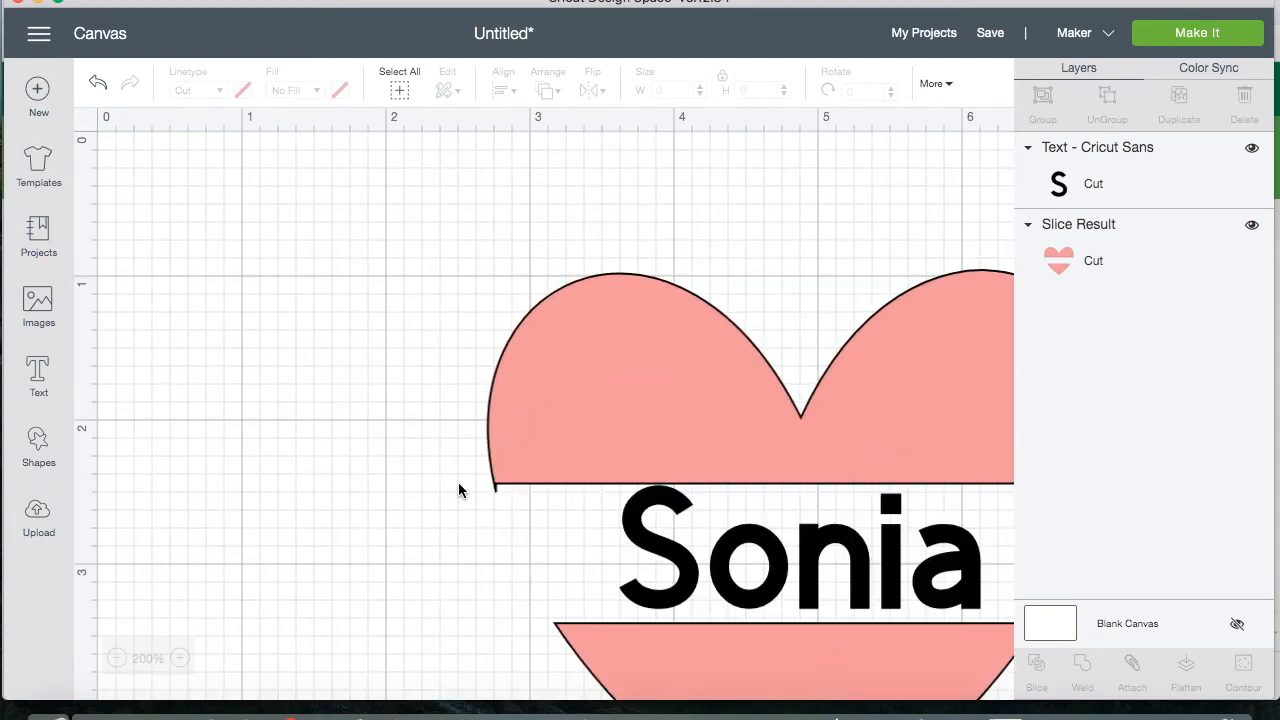
pyautogui.hscroll(3)
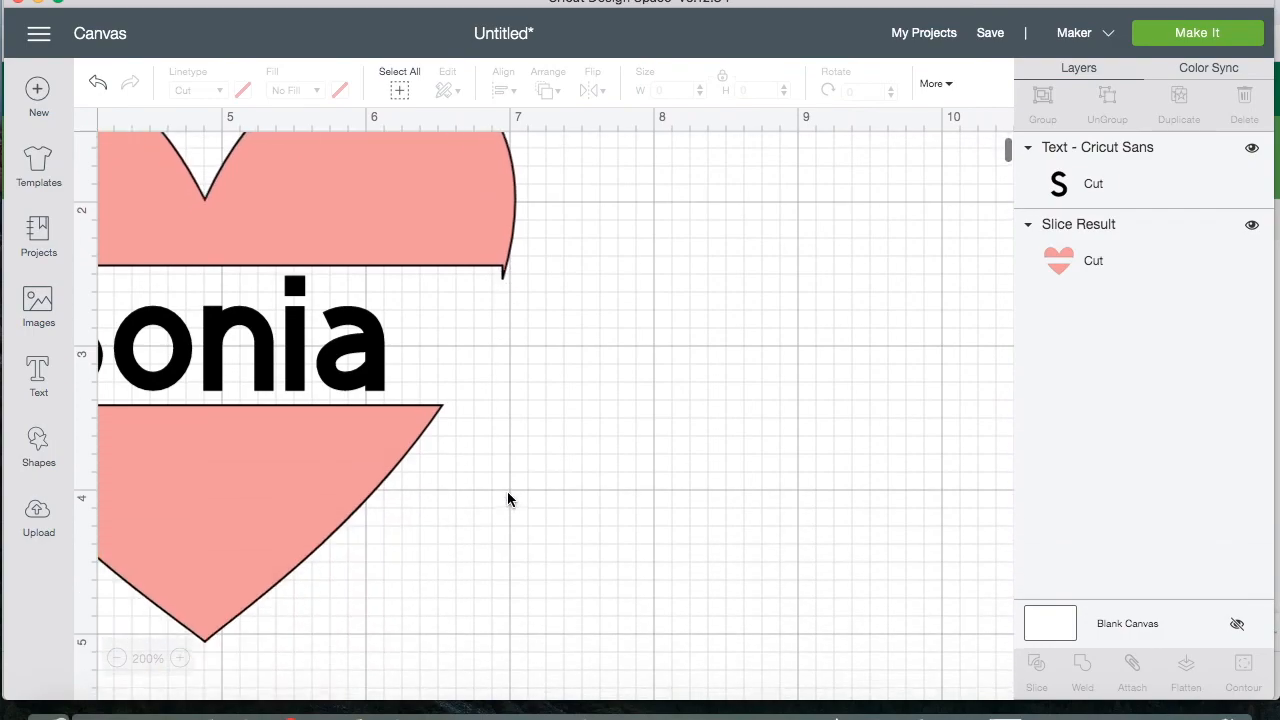
pyautogui.moveTo(492, 276)
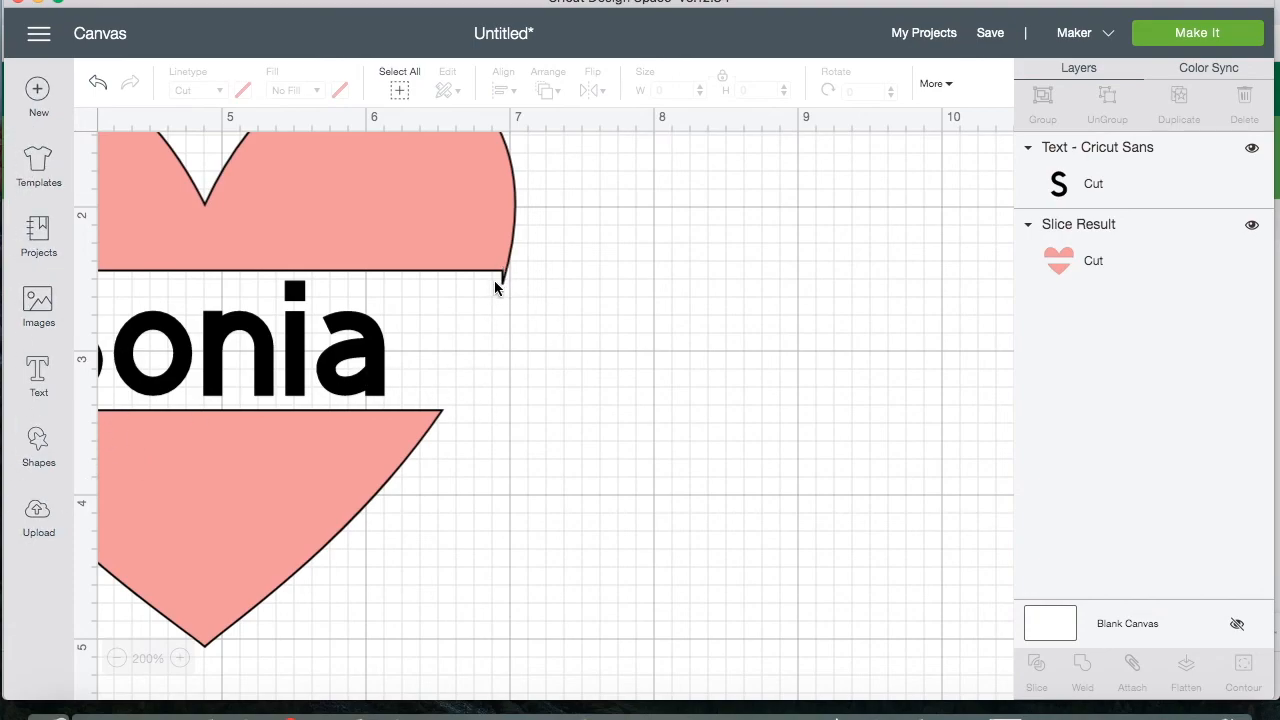
pyautogui.moveTo(136, 510)
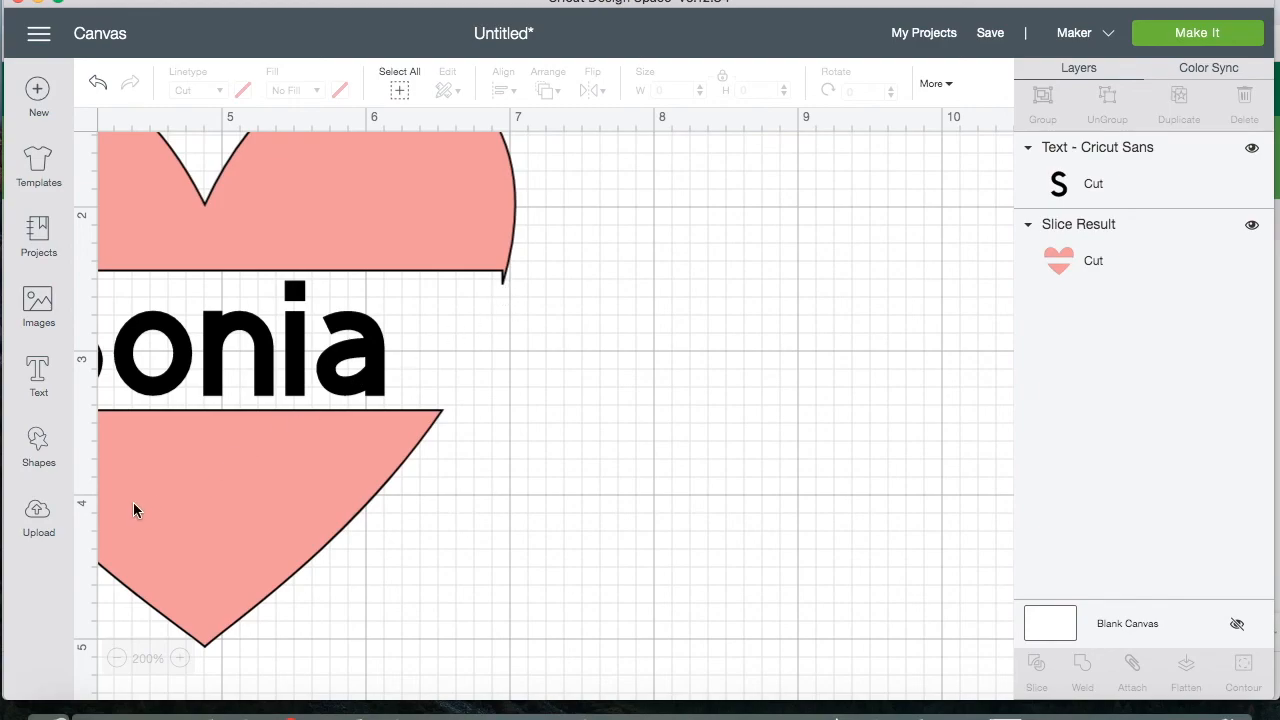
# - Insert a small square and bring it beside the heart
pyautogui.click(38, 444)
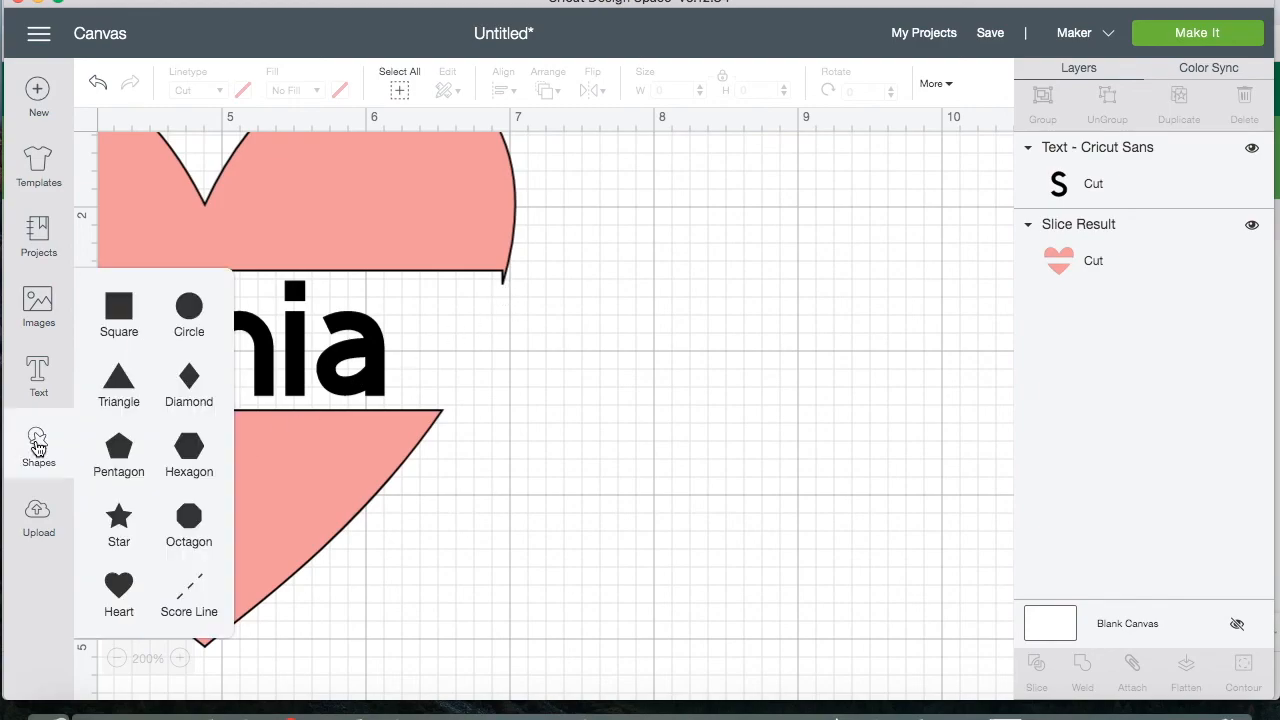
pyautogui.moveTo(120, 310)
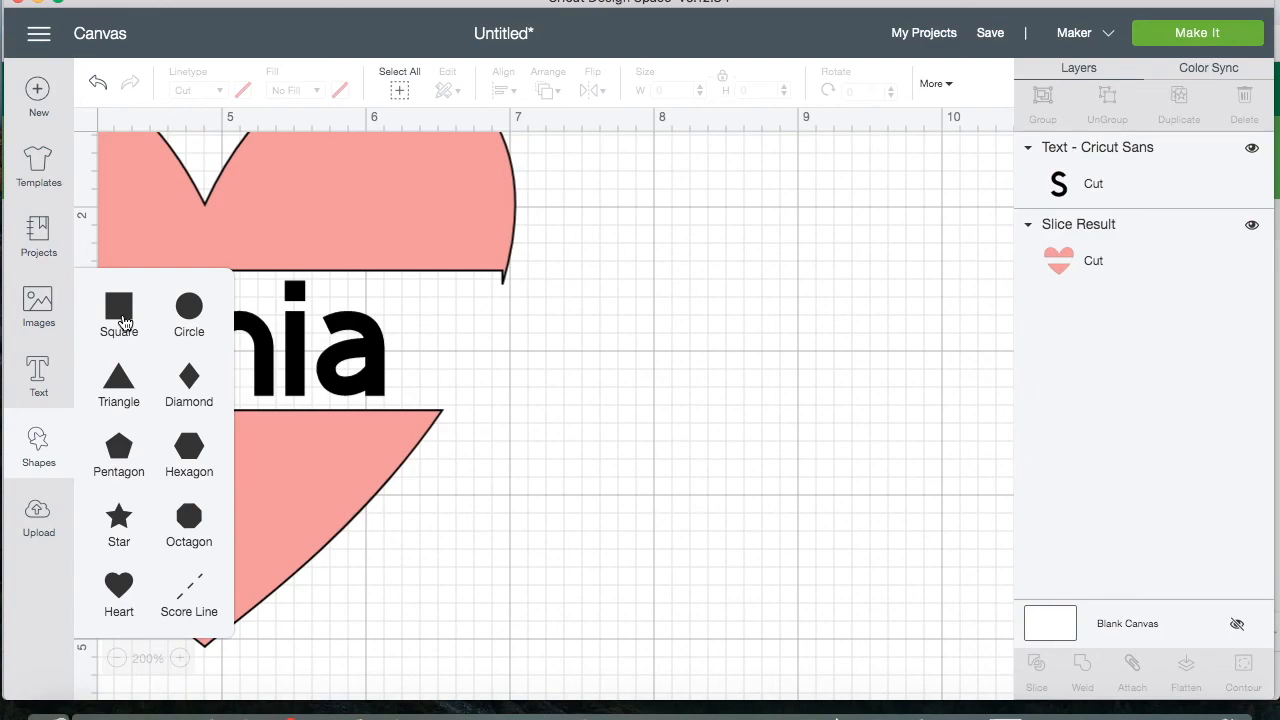
pyautogui.click(118, 308)
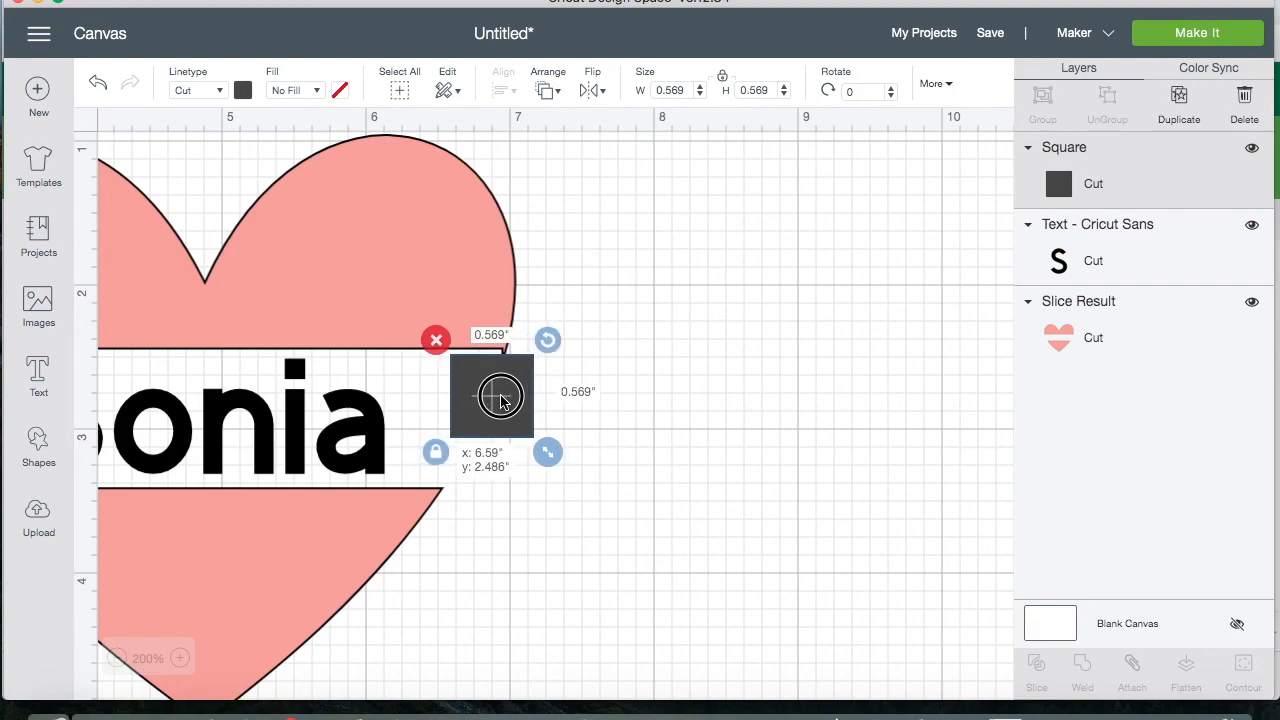
pyautogui.moveTo(500, 396); pyautogui.dragTo(508, 390)
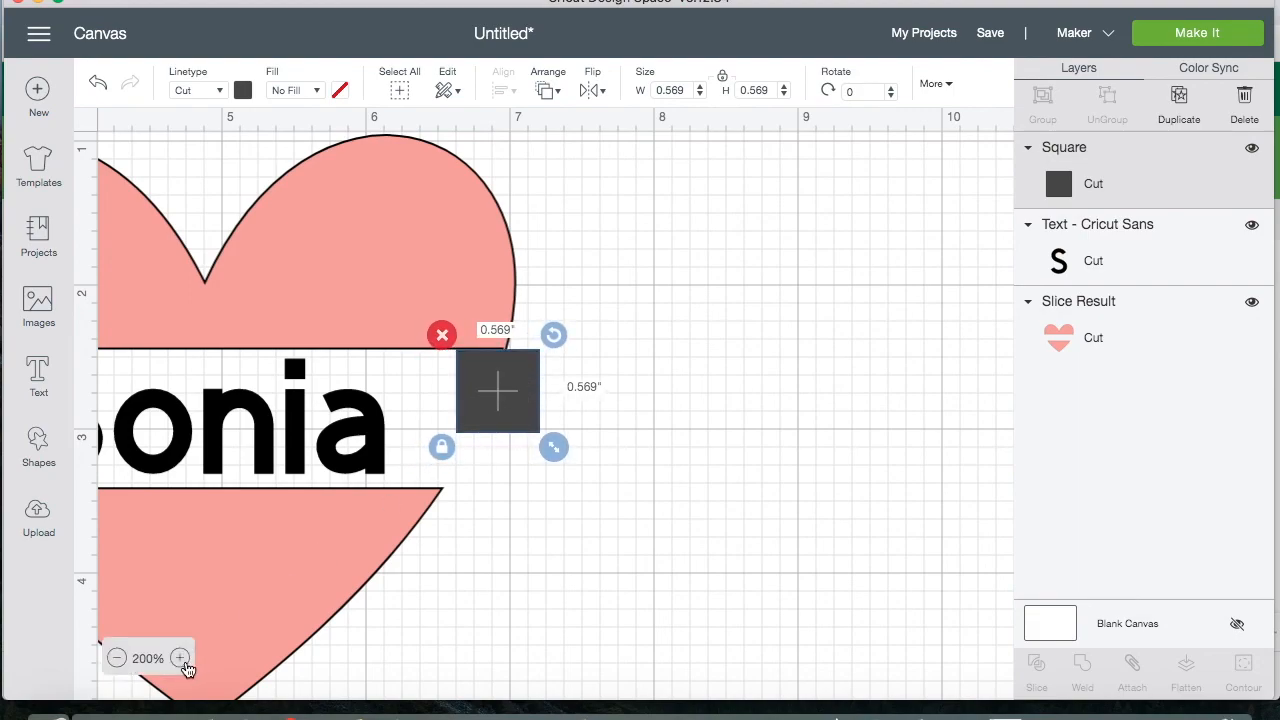
pyautogui.click(180, 658)
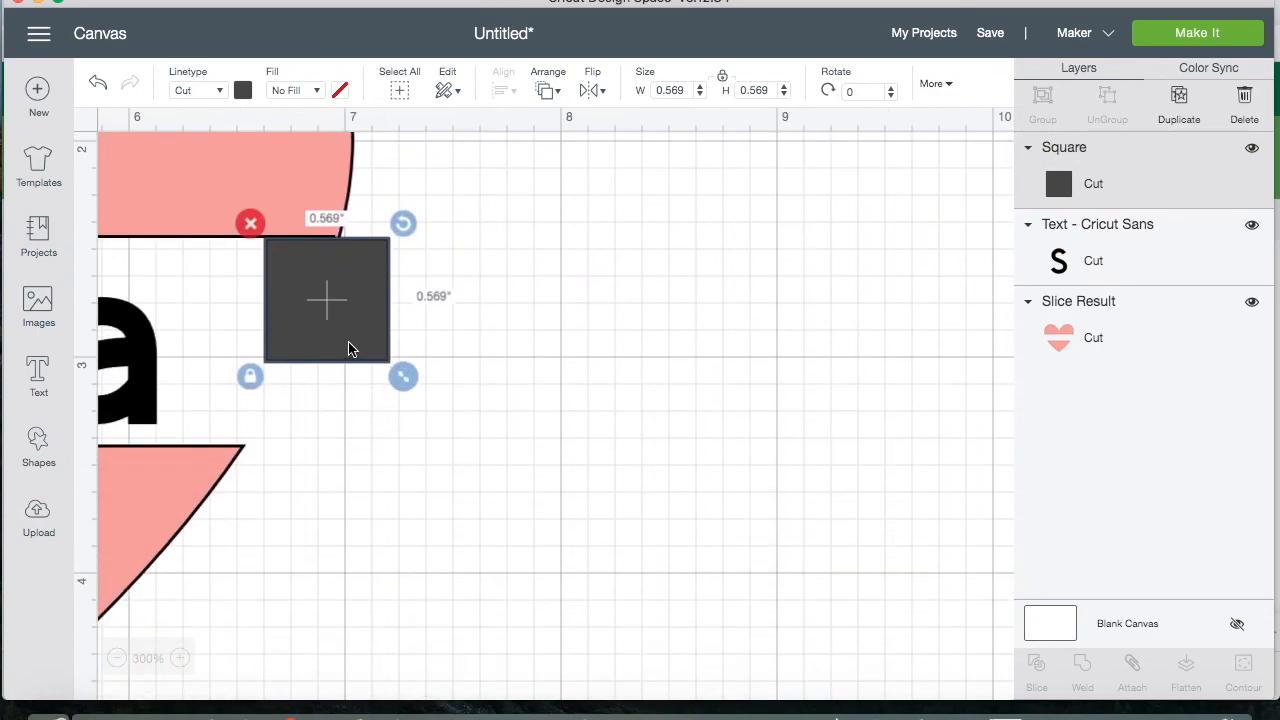
# - Place the square over the heart's upper-piece corner and select it with the heart
pyautogui.moveTo(328, 300); pyautogui.dragTo(456, 370)
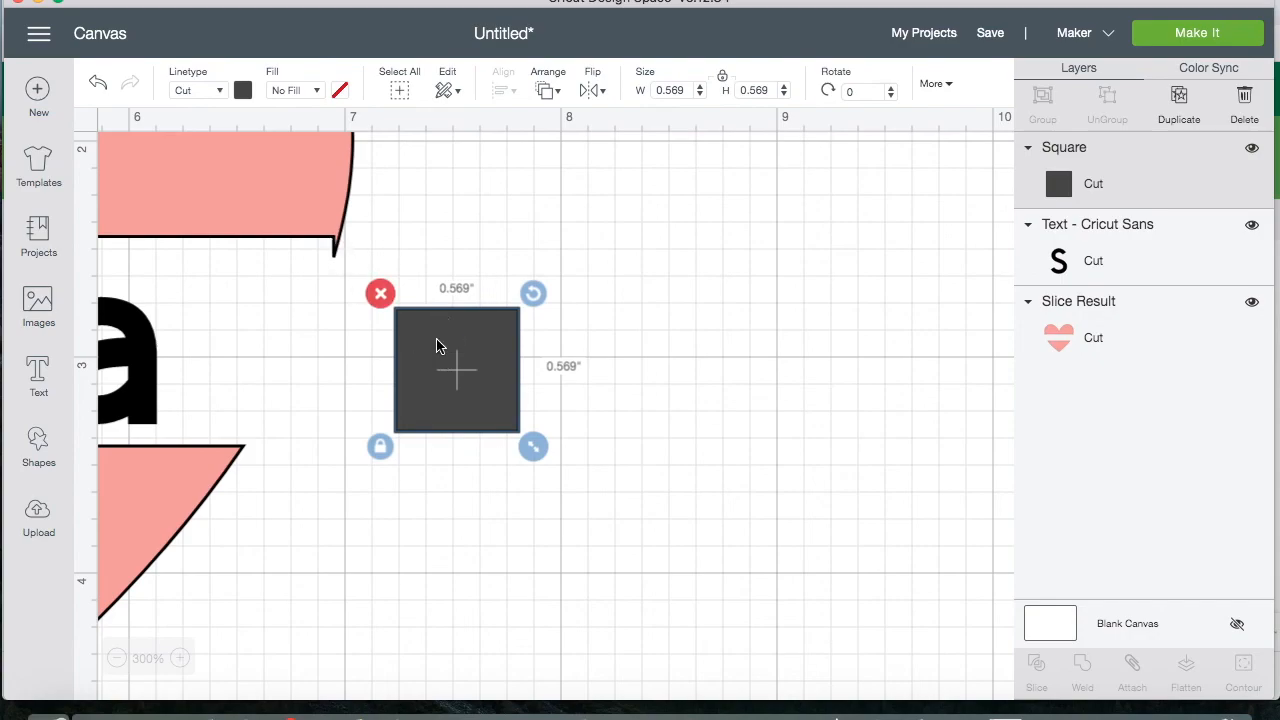
pyautogui.moveTo(456, 370); pyautogui.dragTo(330, 296)
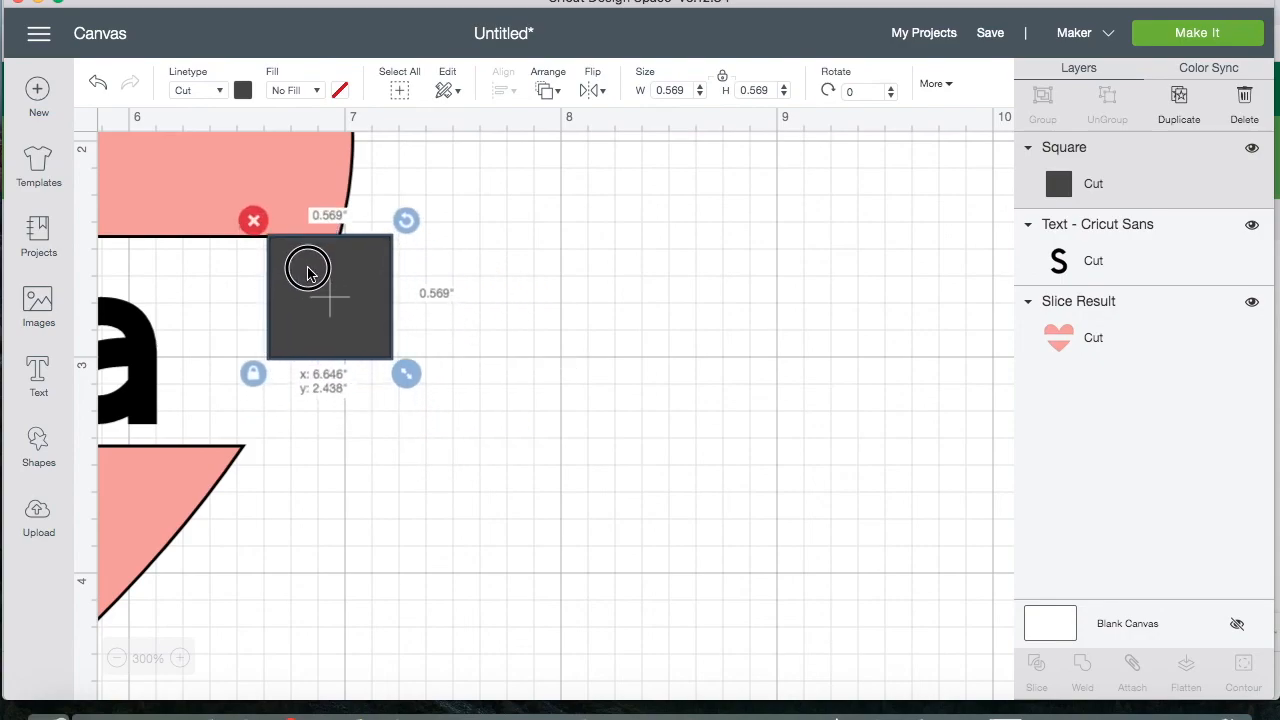
pyautogui.moveTo(308, 270); pyautogui.dragTo(312, 276)
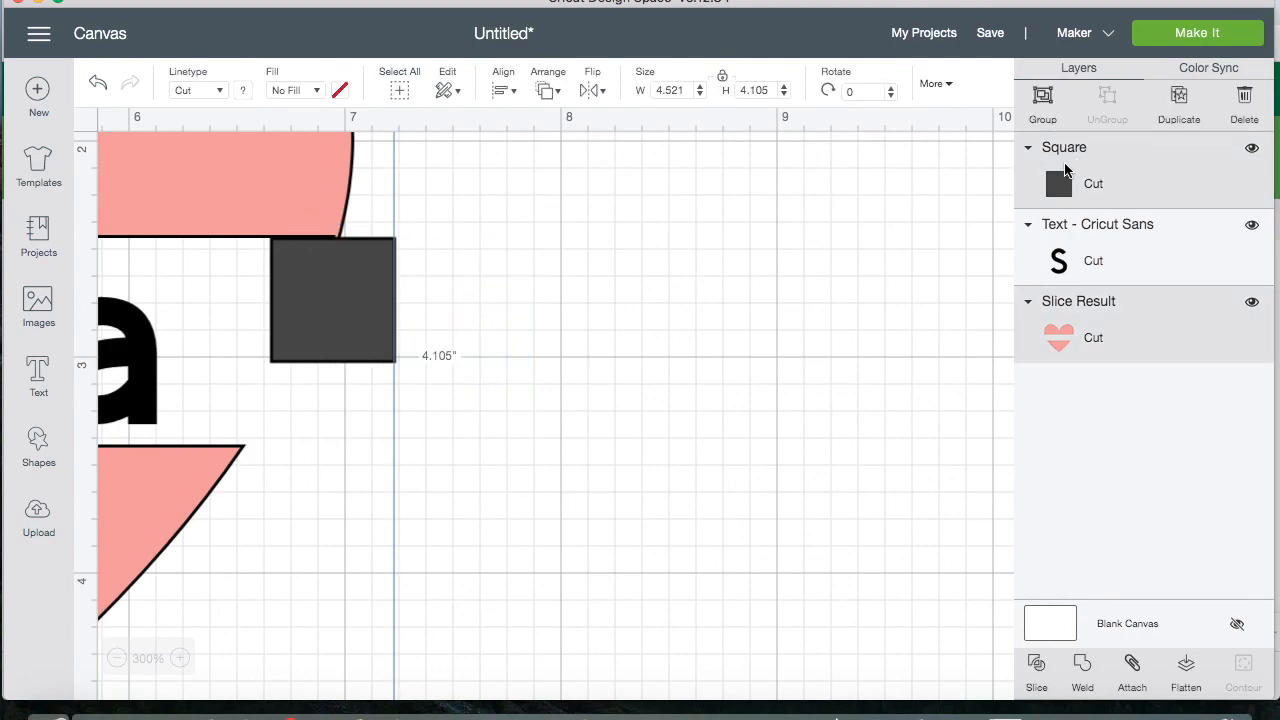
pyautogui.moveTo(1090, 186)
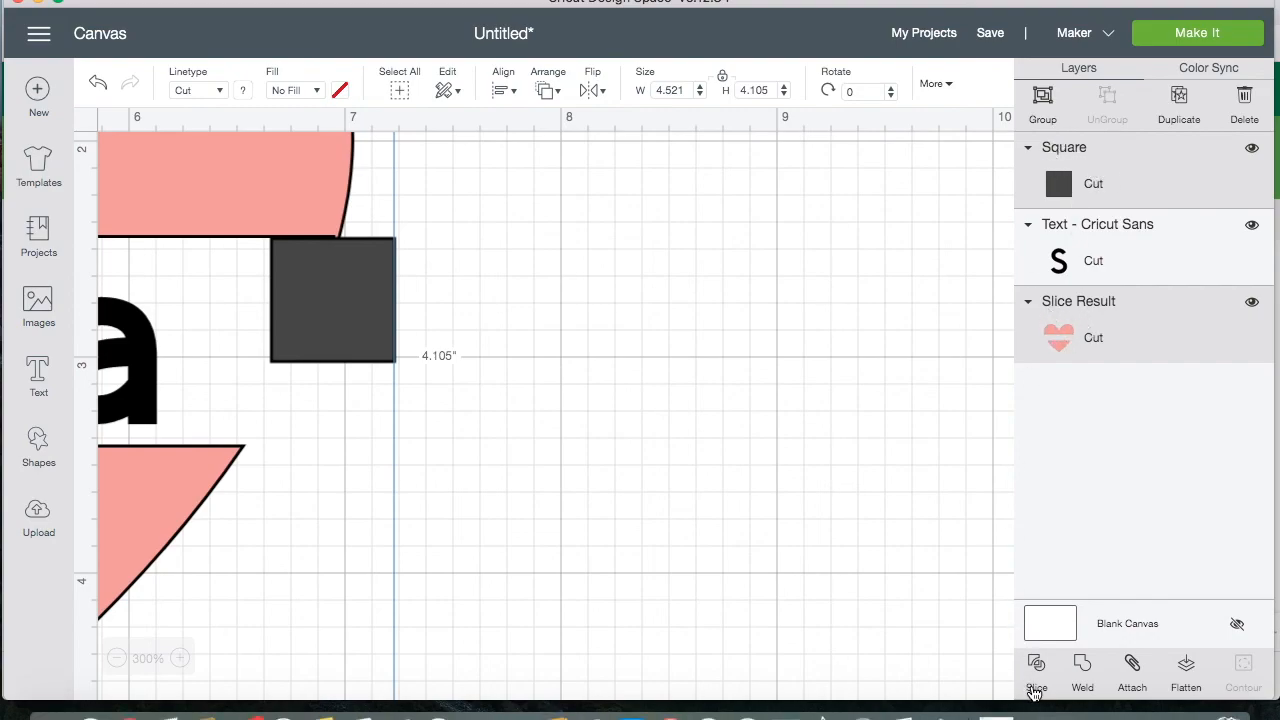
pyautogui.moveTo(1044, 672)
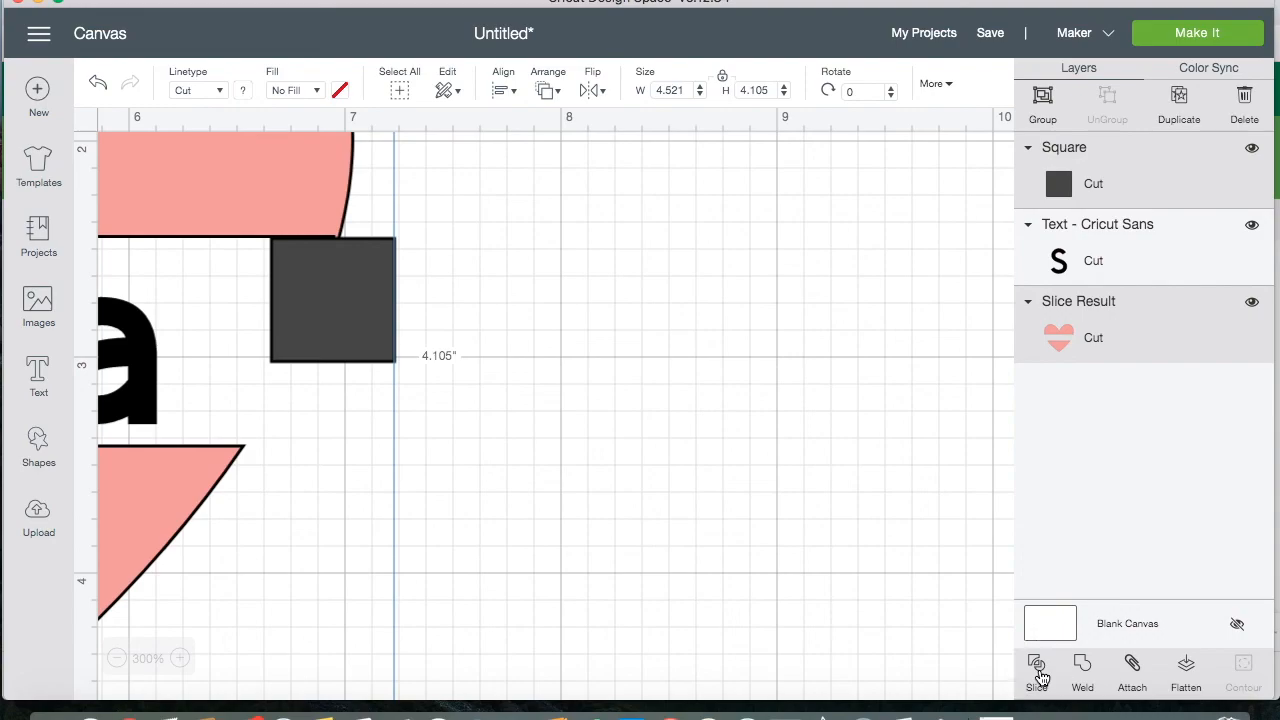
# - Slice the corner off the heart's upper piece and delete the square and sliver leftovers
pyautogui.click(1036, 672)
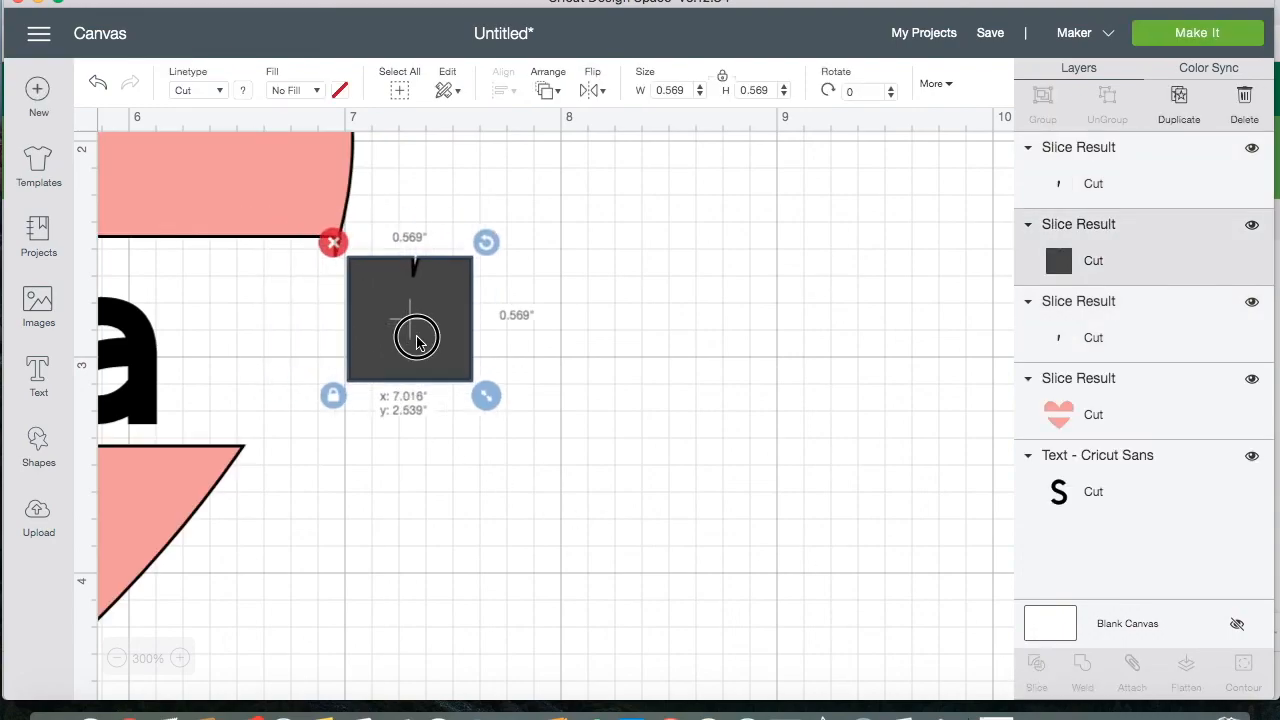
pyautogui.moveTo(416, 336); pyautogui.dragTo(720, 336)
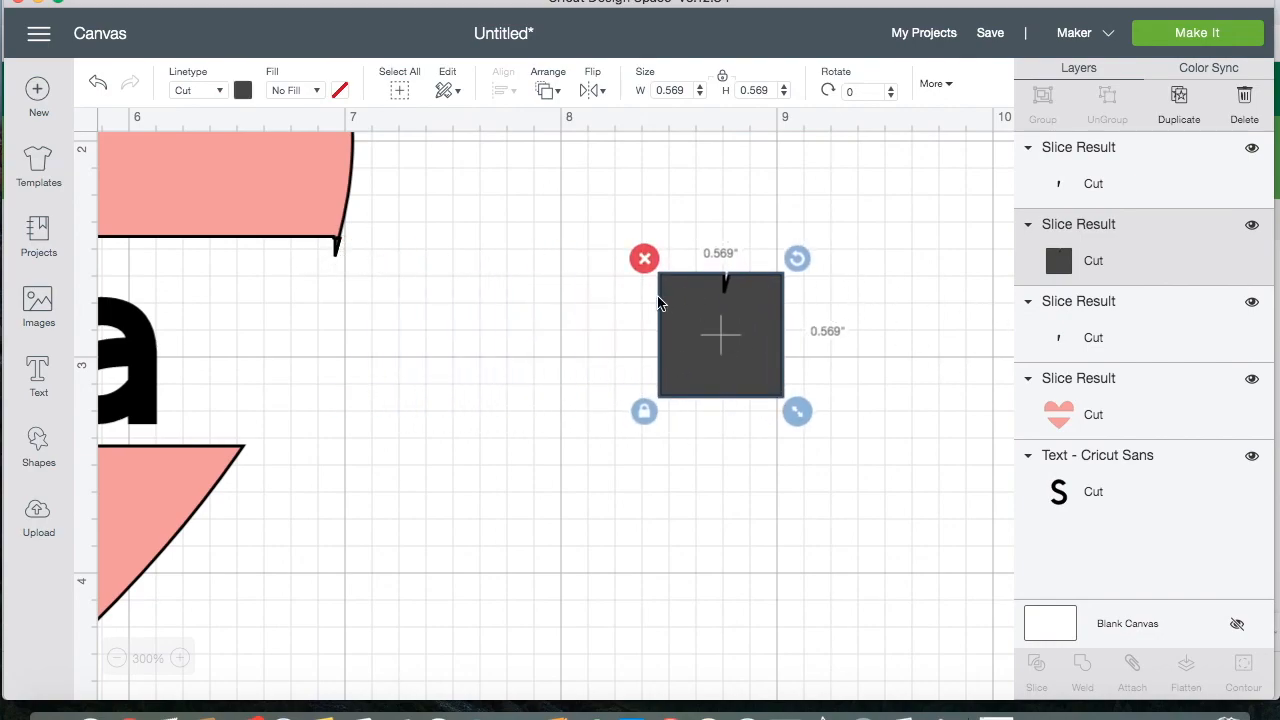
pyautogui.click(180, 658)
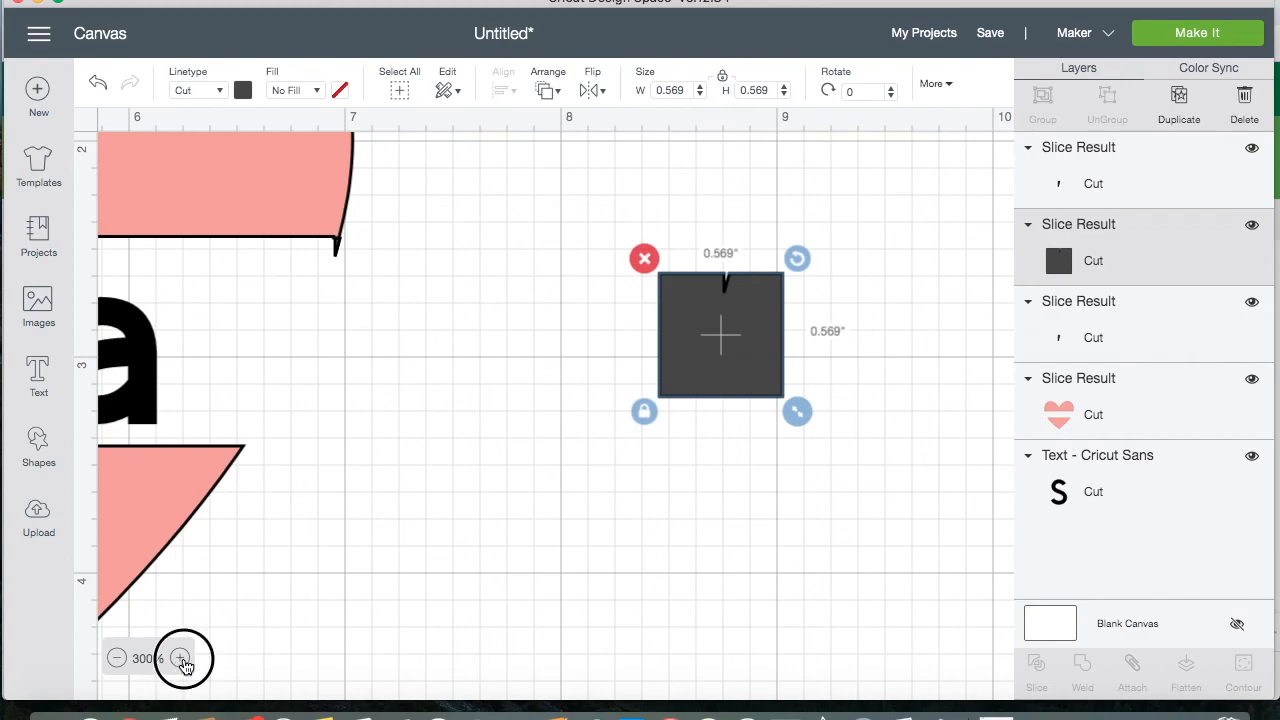
pyautogui.click(180, 658)
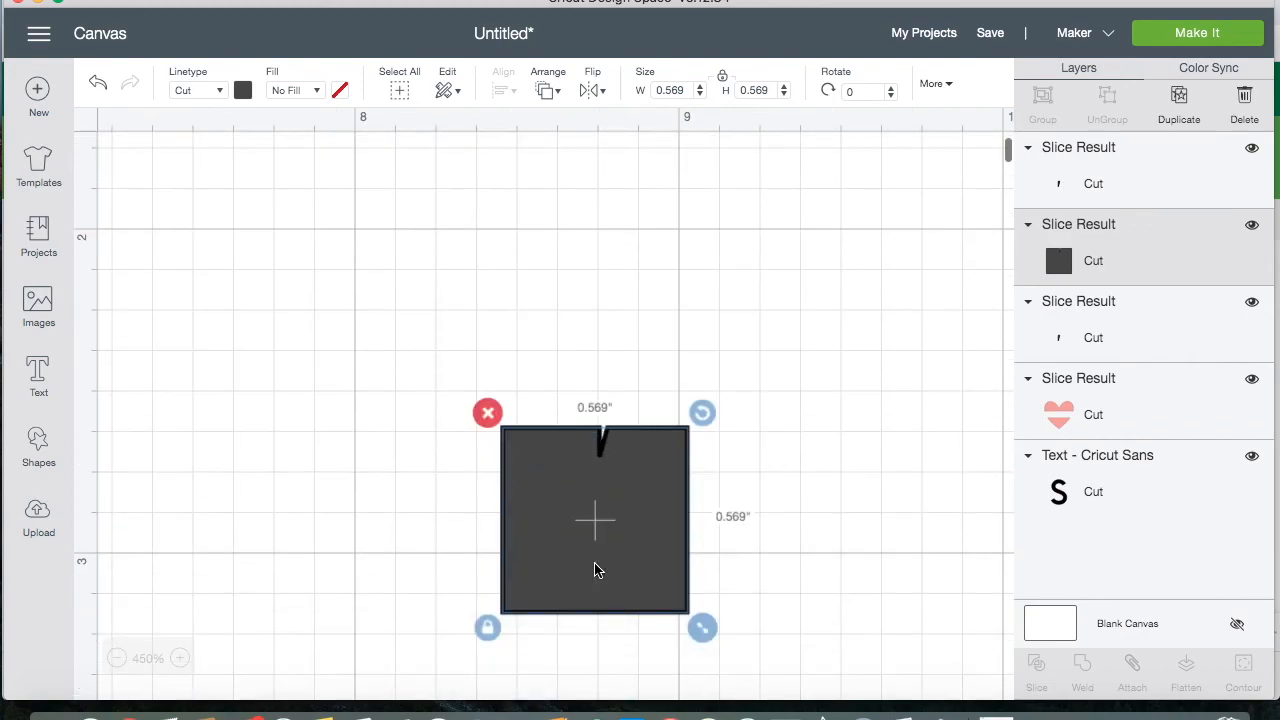
pyautogui.moveTo(408, 516)
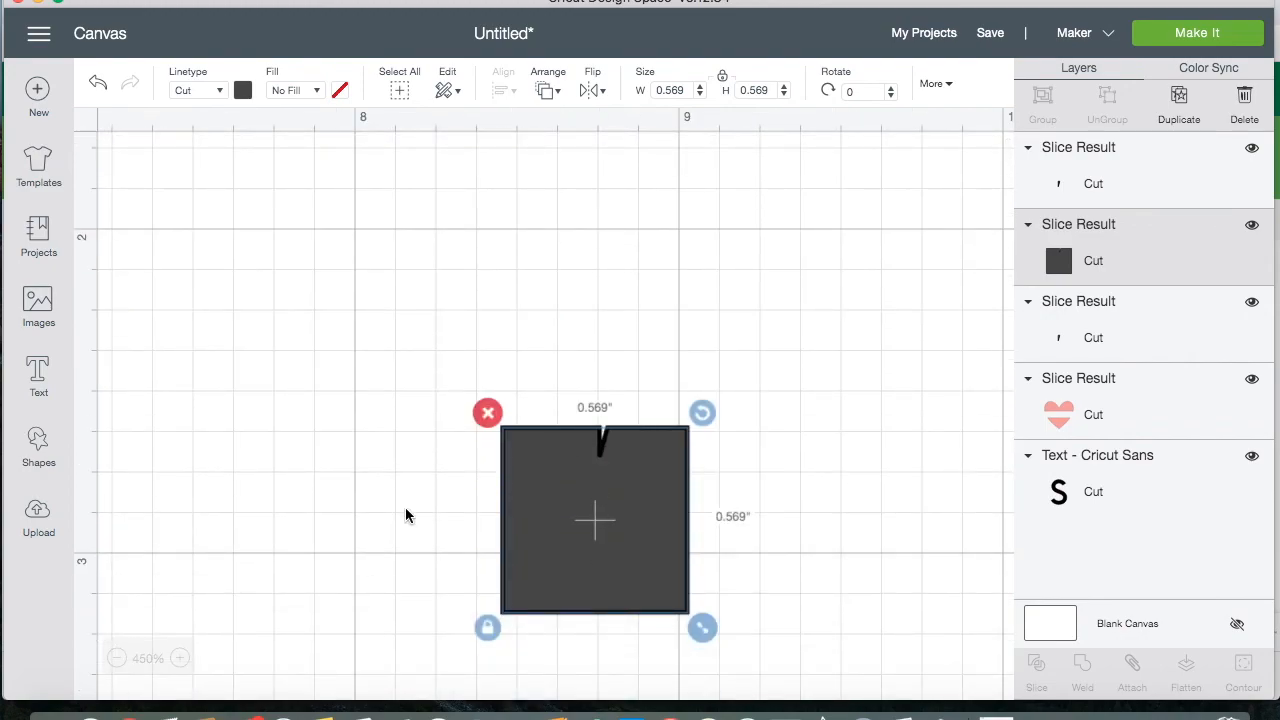
pyautogui.click(116, 656)
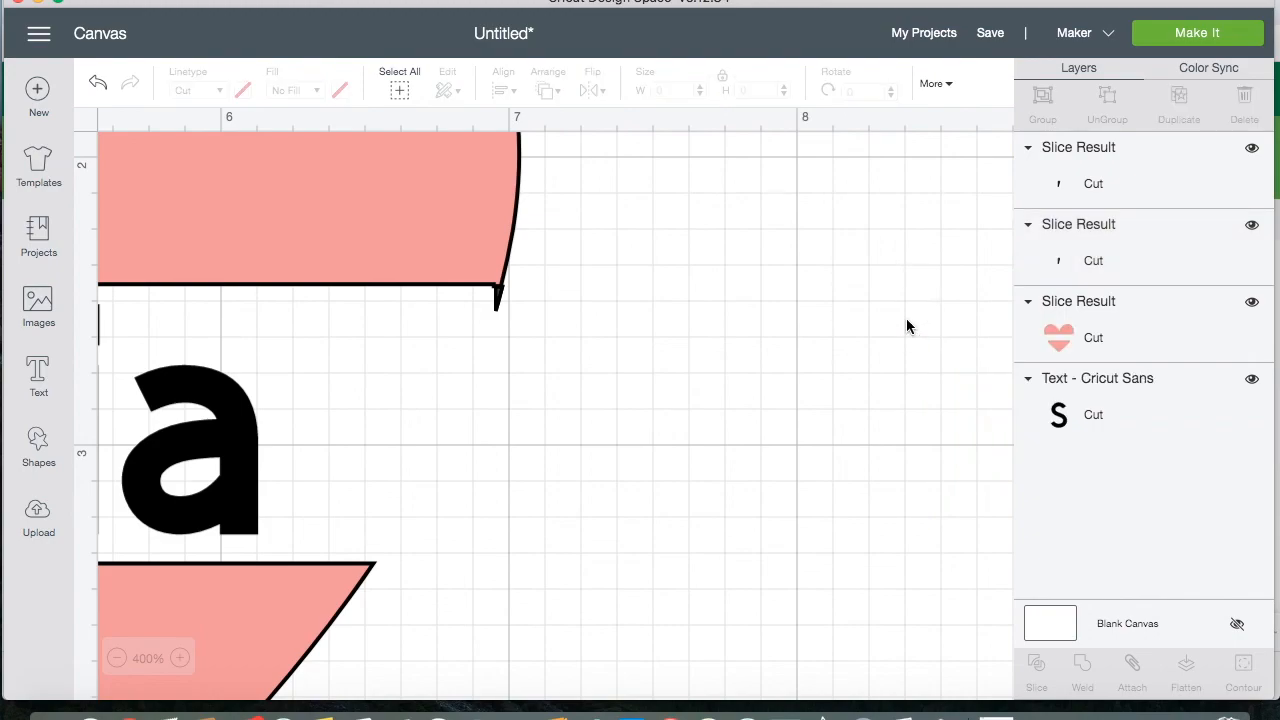
pyautogui.click(498, 296)
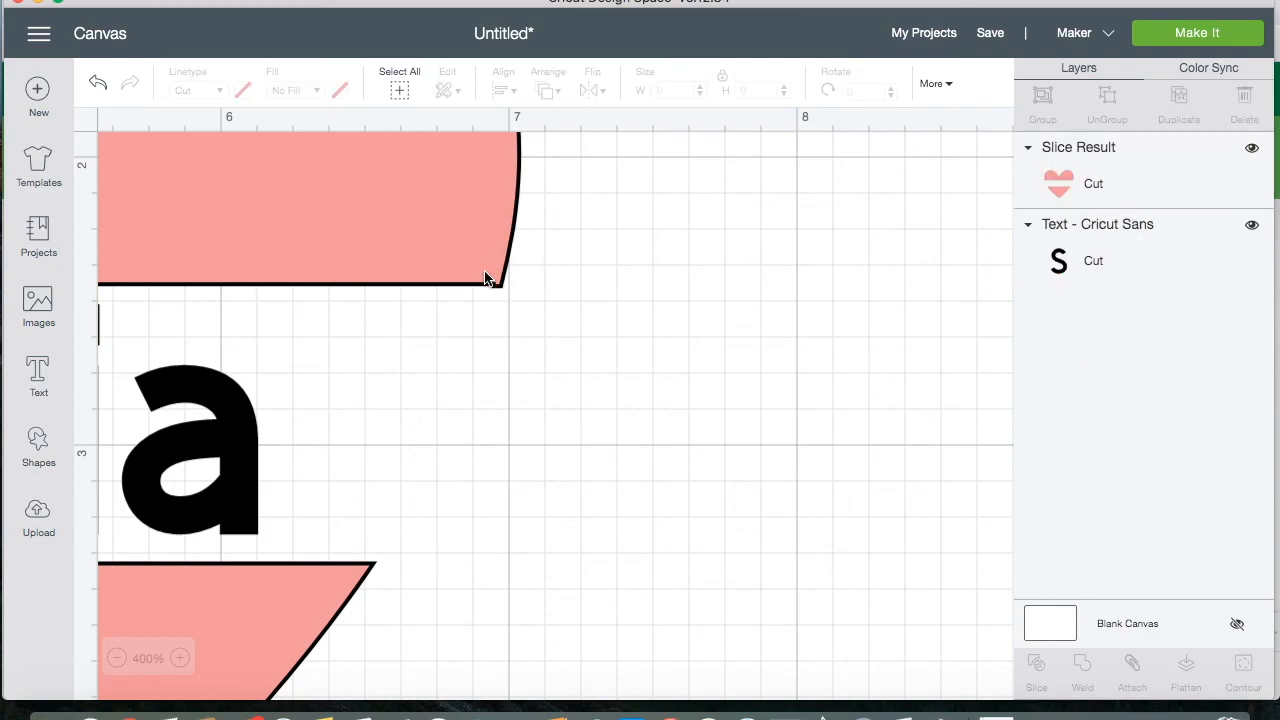
pyautogui.moveTo(516, 318)
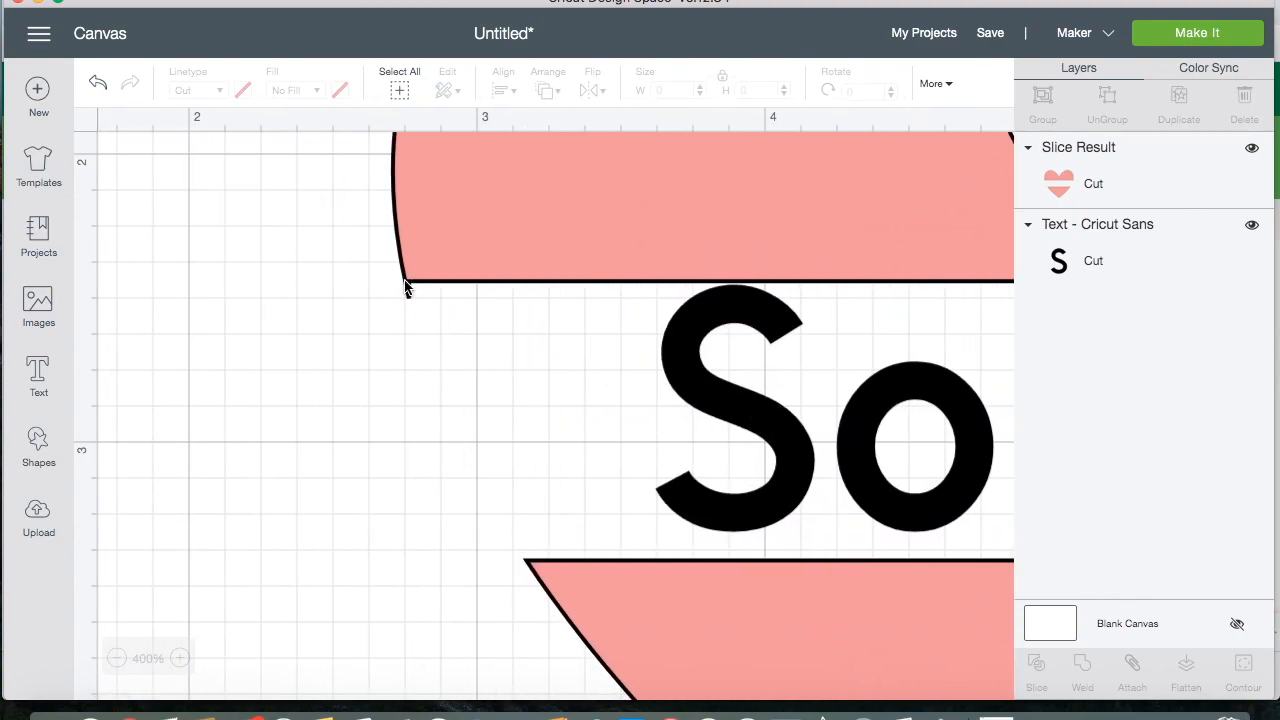
# - Zoom back out to show the whole sliced heart with Sonia
pyautogui.hscroll(3)
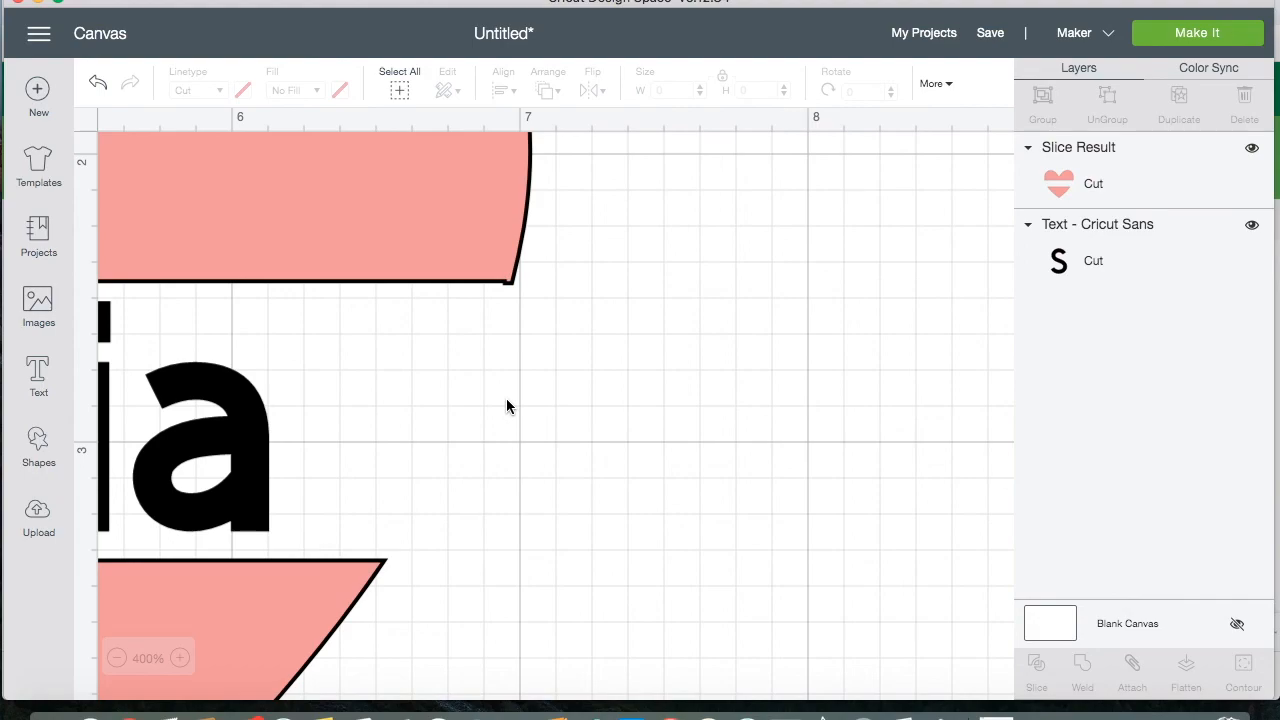
pyautogui.moveTo(122, 670)
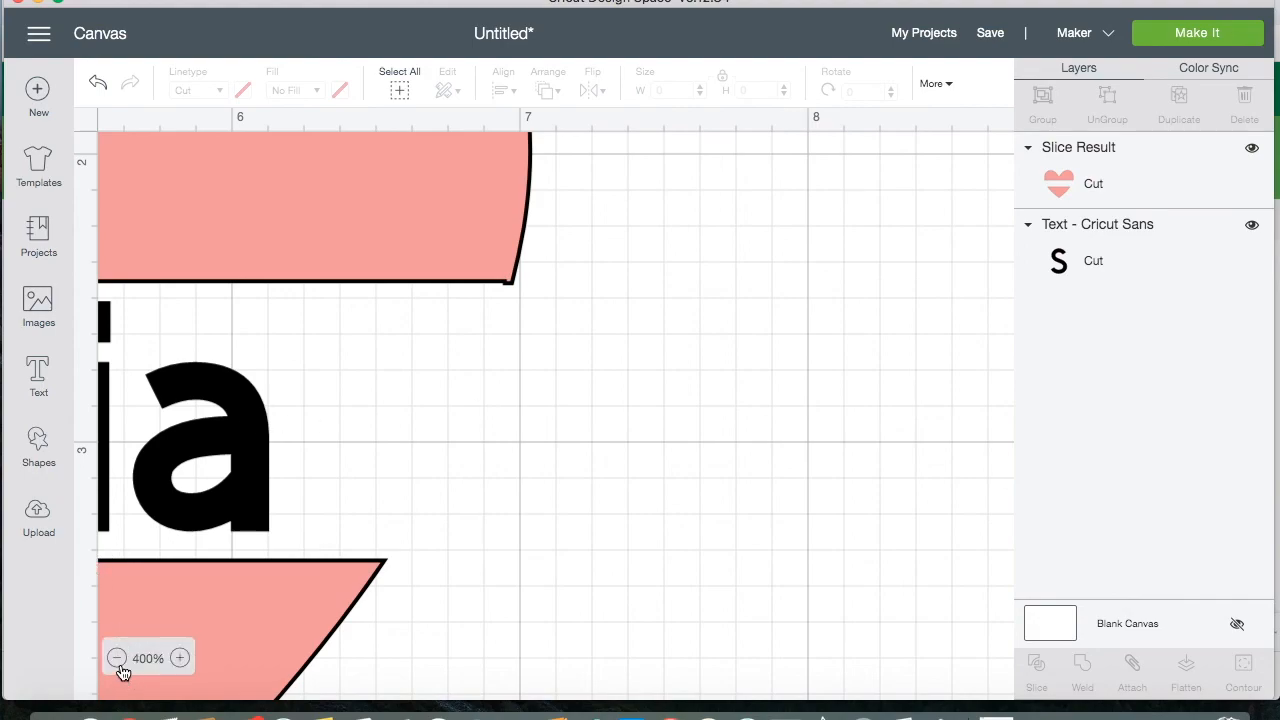
pyautogui.click(116, 656)
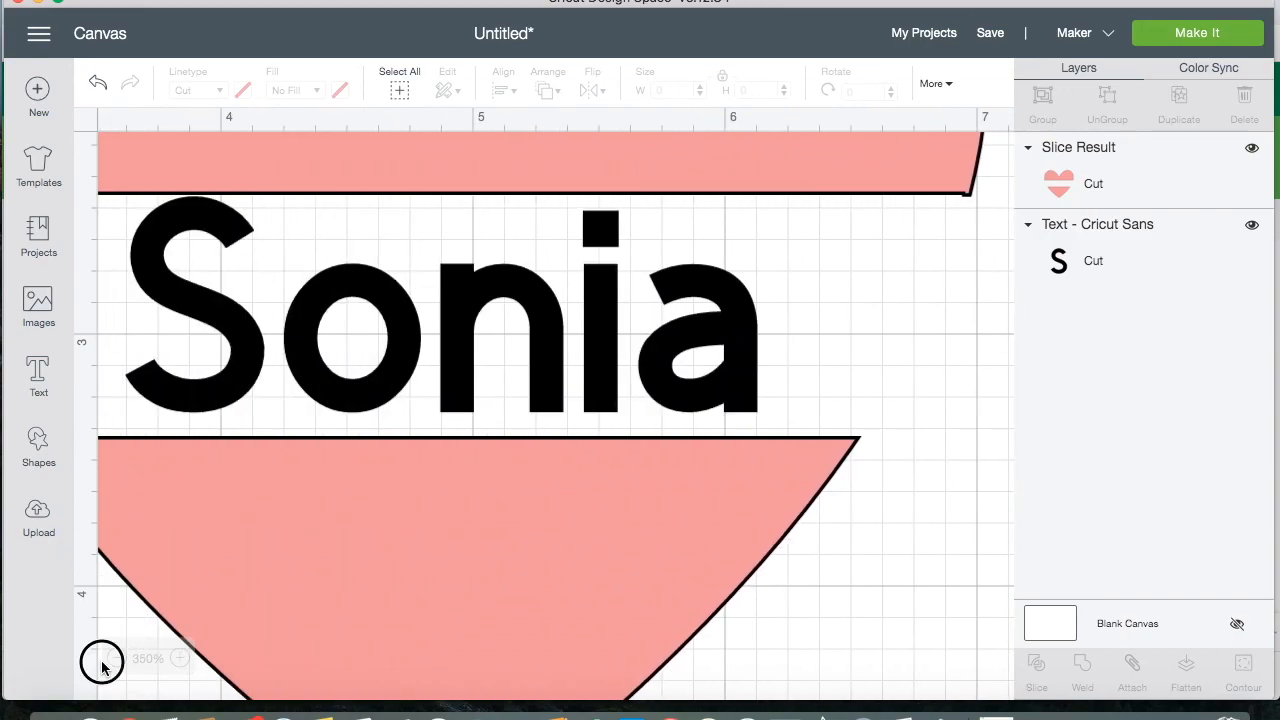
pyautogui.click(116, 658)
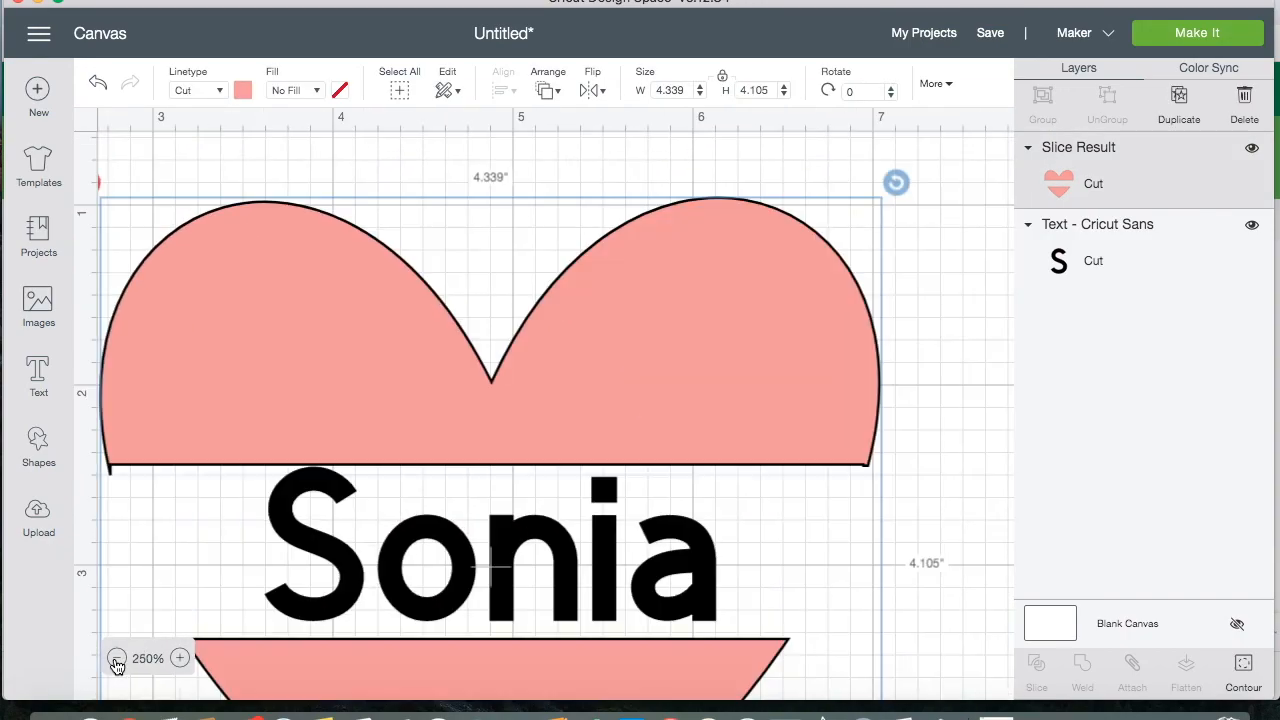
pyautogui.click(116, 658)
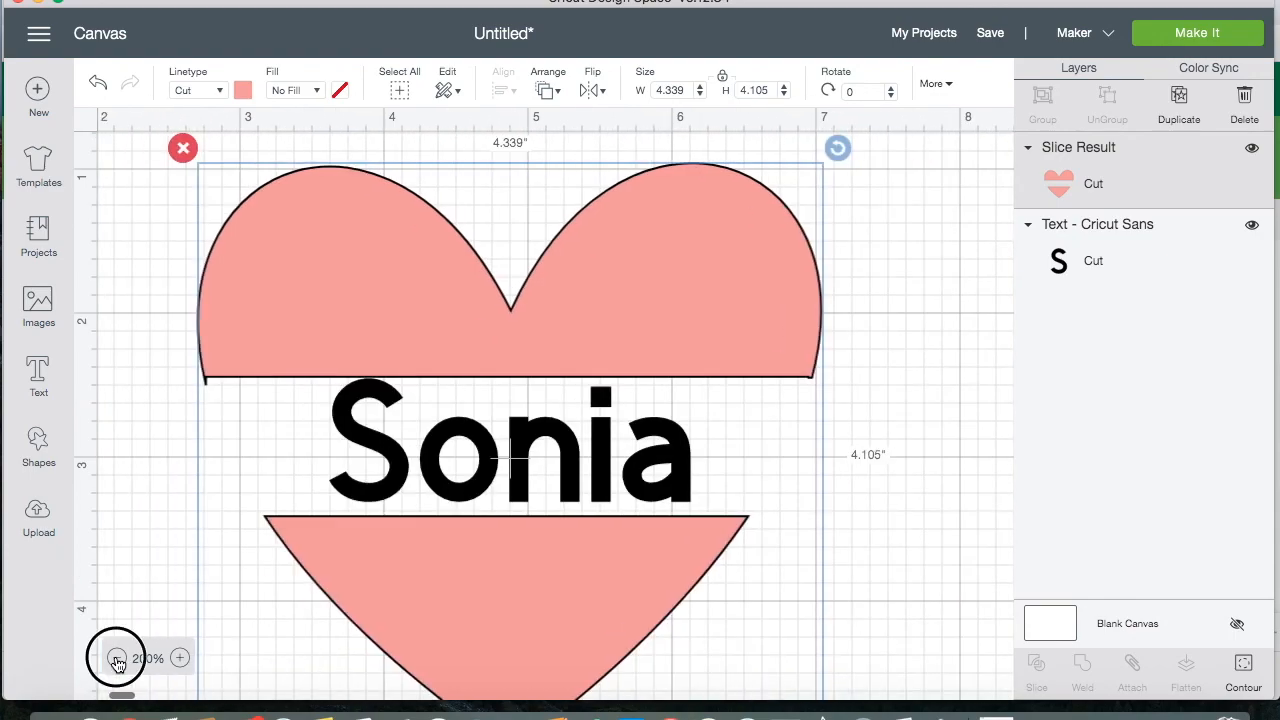
pyautogui.click(116, 656)
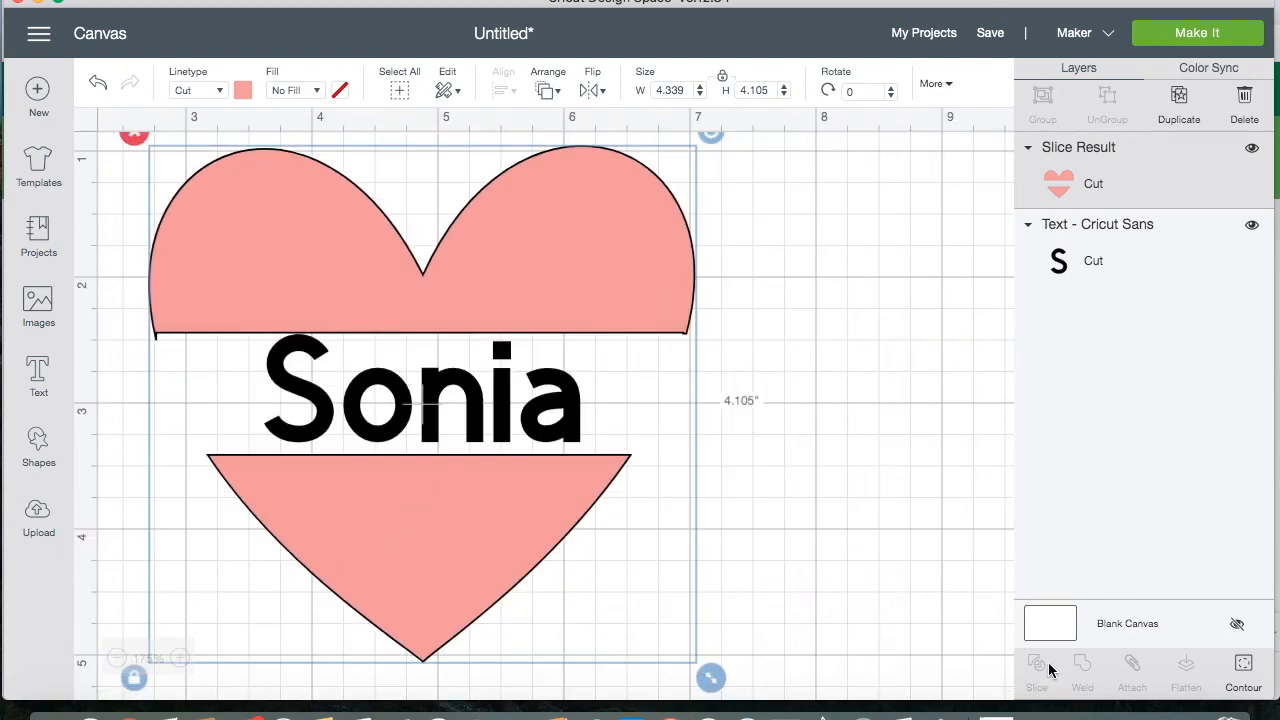
pyautogui.moveTo(360, 396)
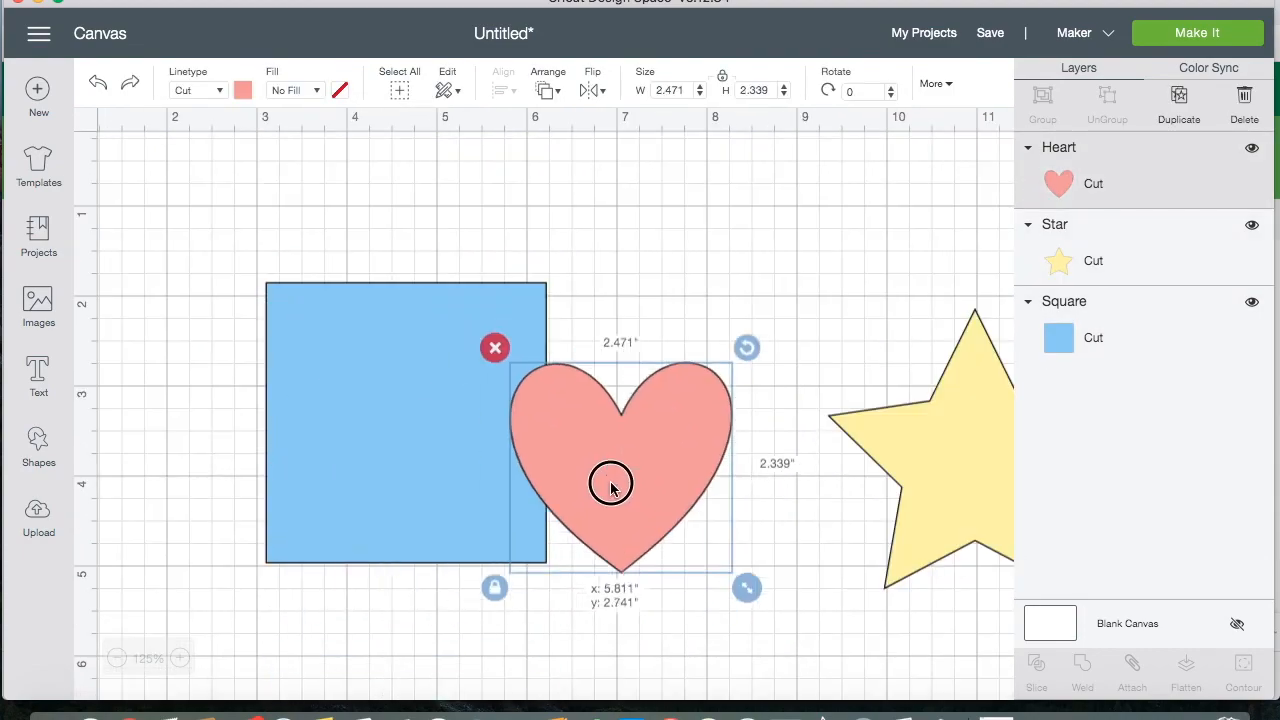
# - Move the heart onto the top of the square and select both together
pyautogui.moveTo(610, 482); pyautogui.dragTo(422, 328)
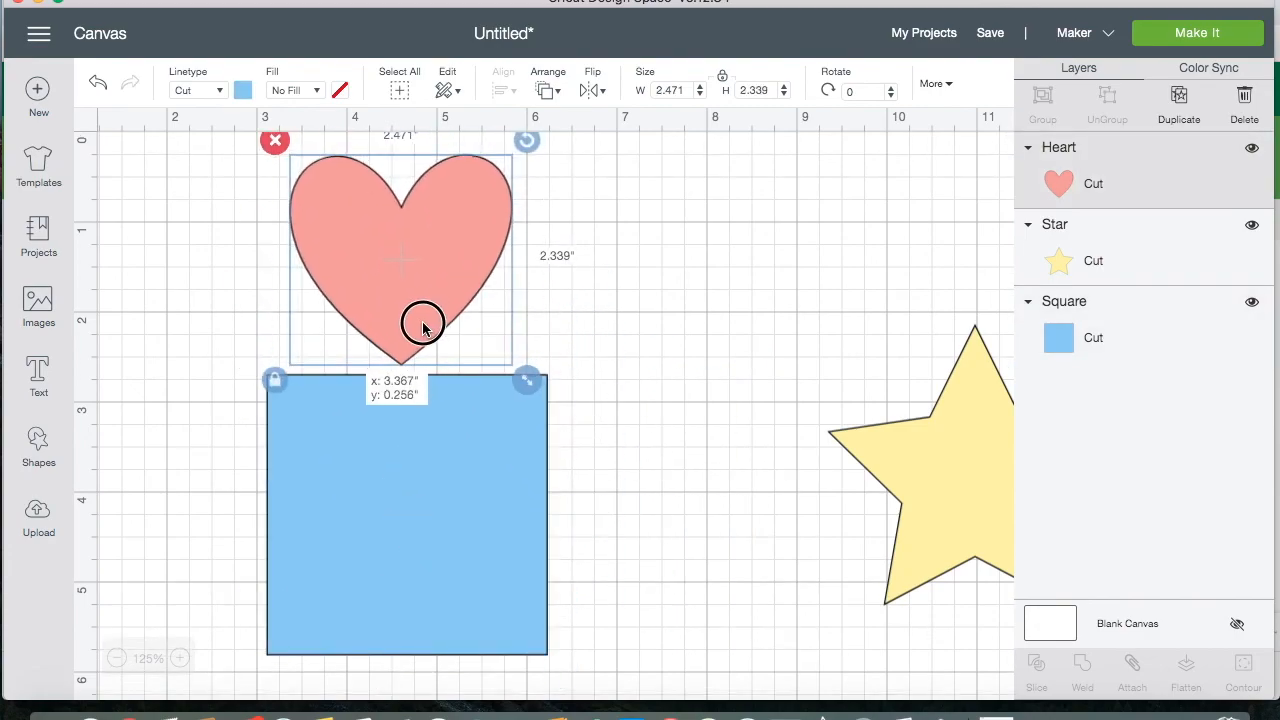
pyautogui.moveTo(424, 328); pyautogui.dragTo(380, 296)
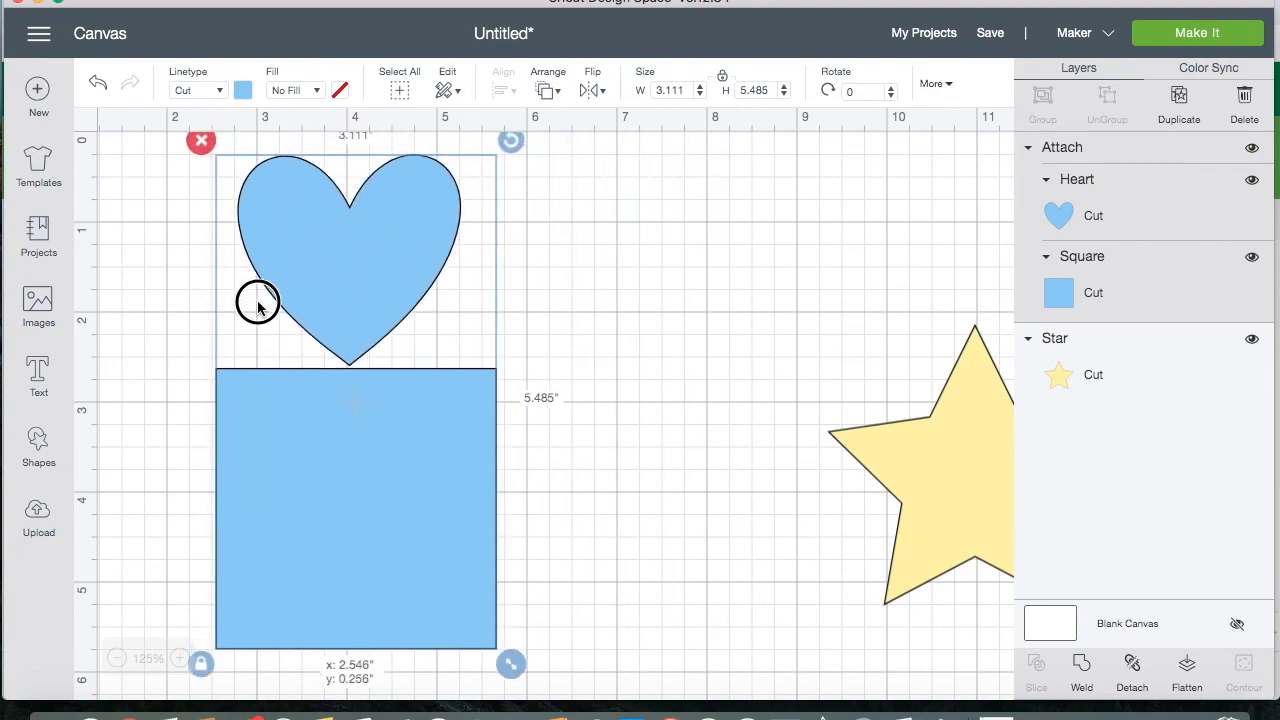
# - Shrink the star, move it into view and bring it in front of everything
pyautogui.click(900, 476)
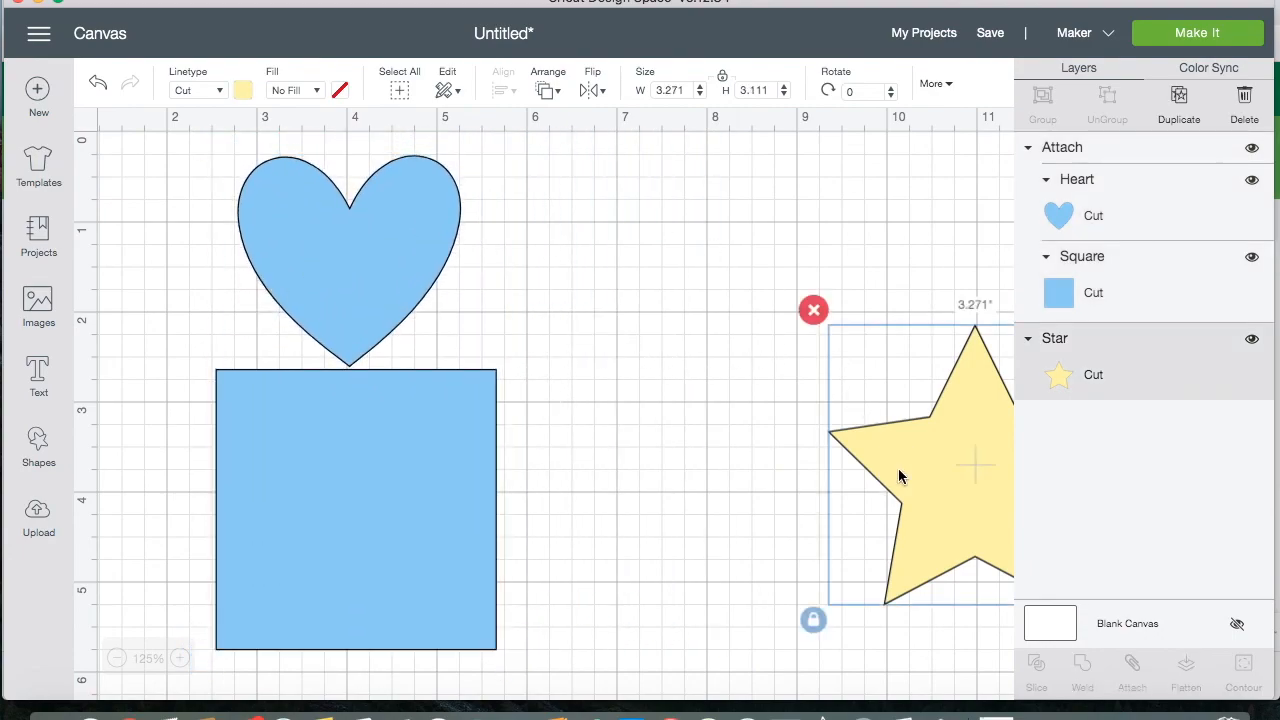
pyautogui.moveTo(900, 460); pyautogui.dragTo(658, 420)
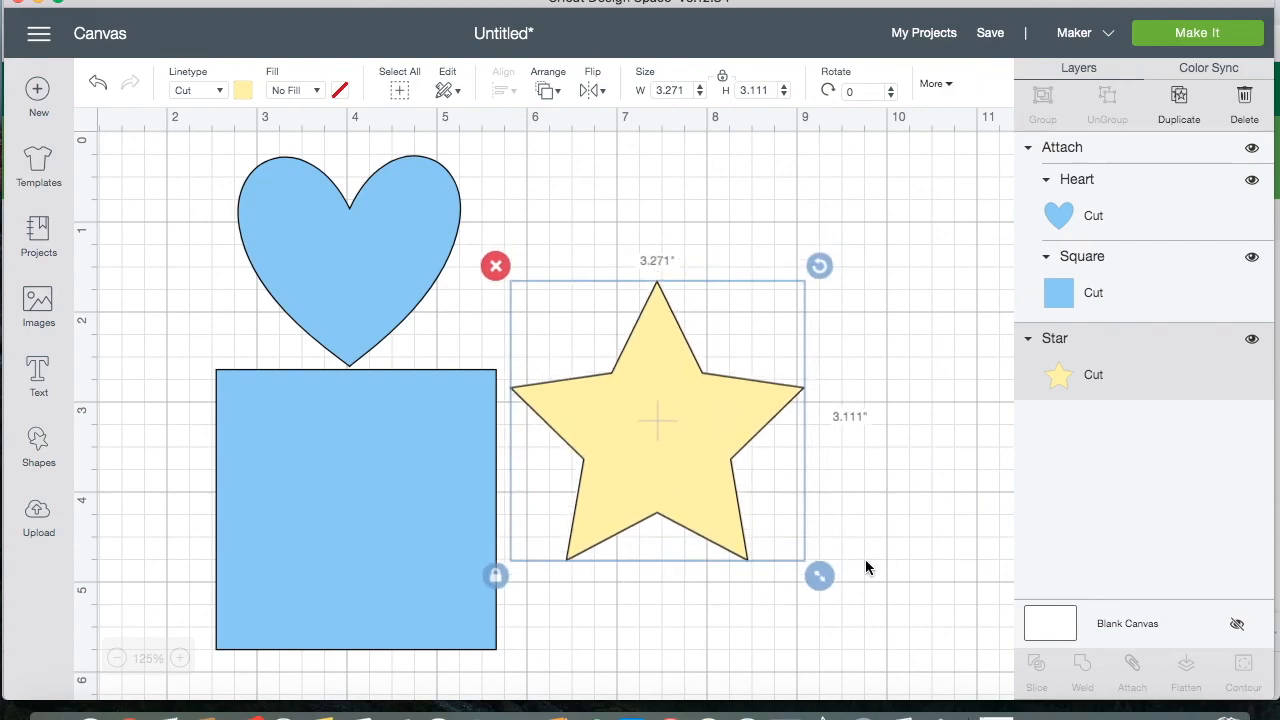
pyautogui.moveTo(818, 576); pyautogui.dragTo(696, 460)
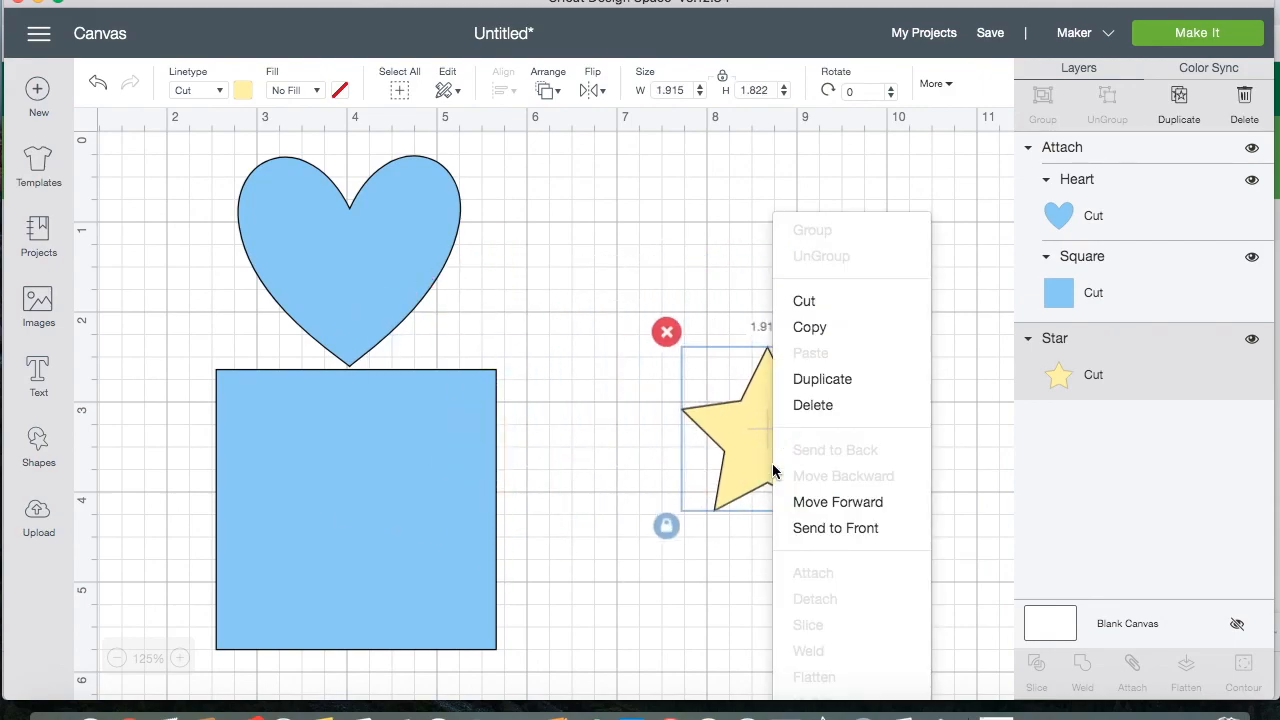
pyautogui.moveTo(788, 540)
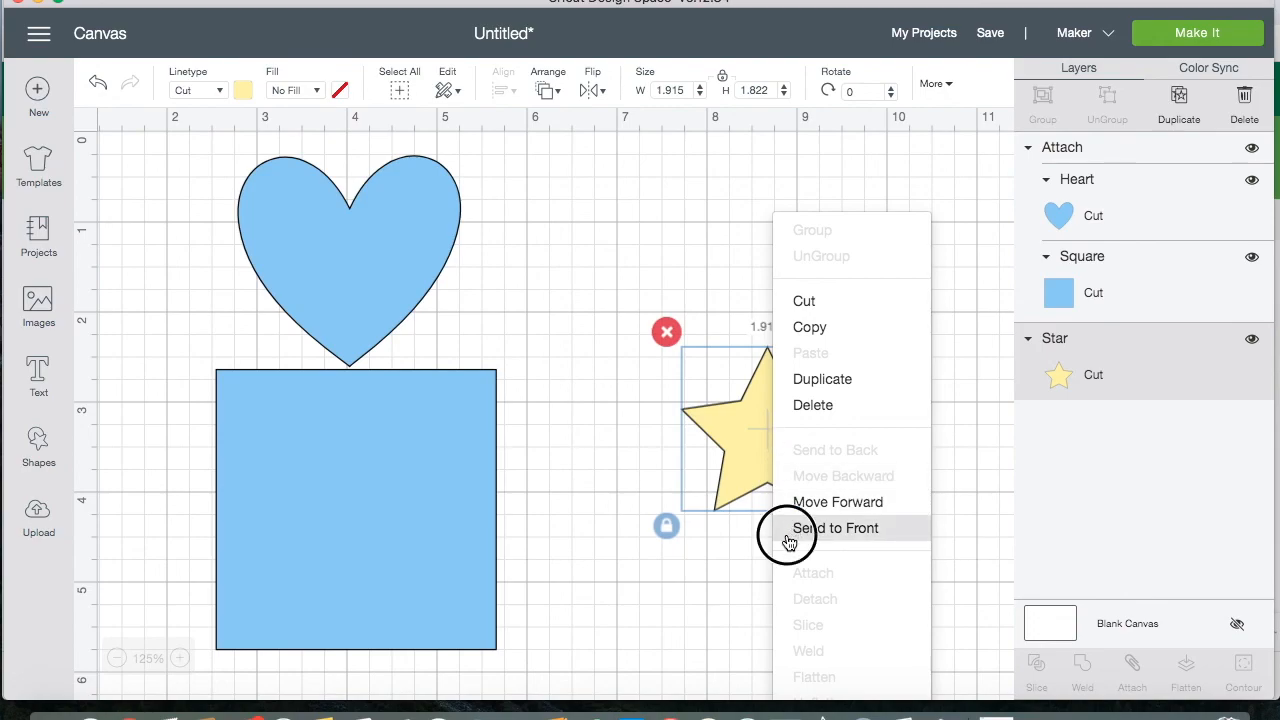
pyautogui.click(836, 528)
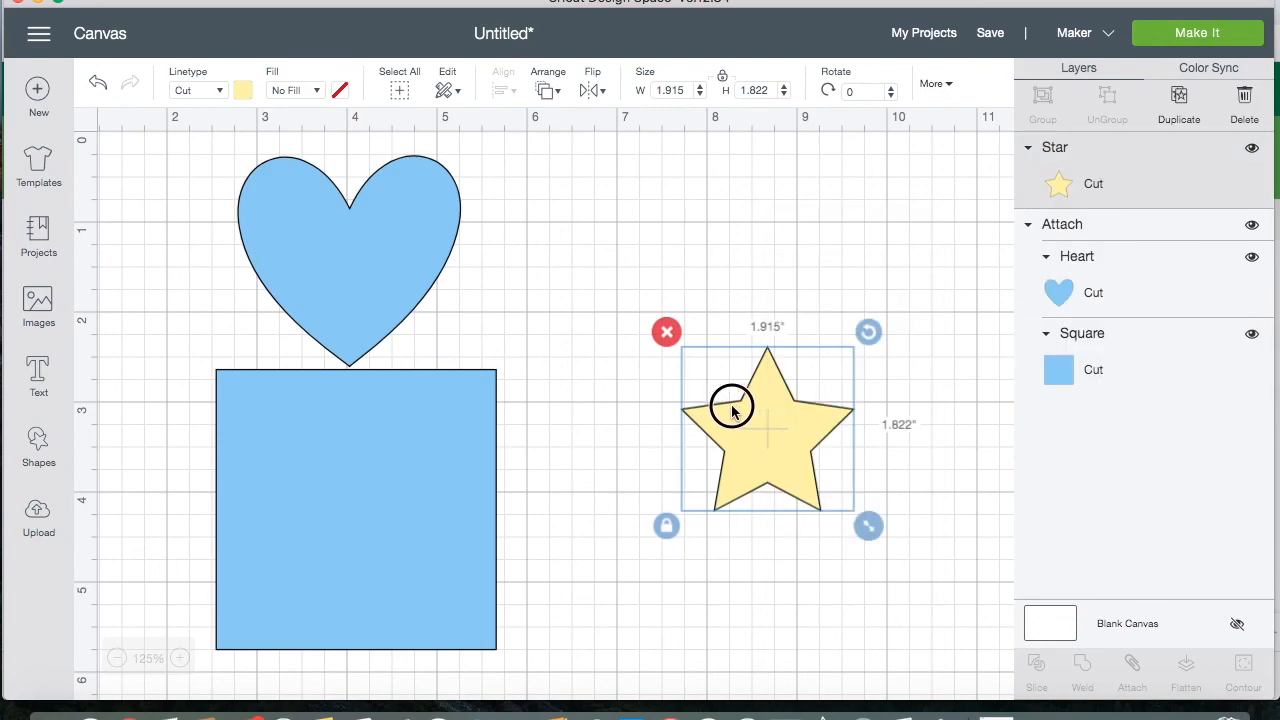
# - Move the yellow star into the middle of the blue square
pyautogui.moveTo(730, 410); pyautogui.dragTo(324, 482)
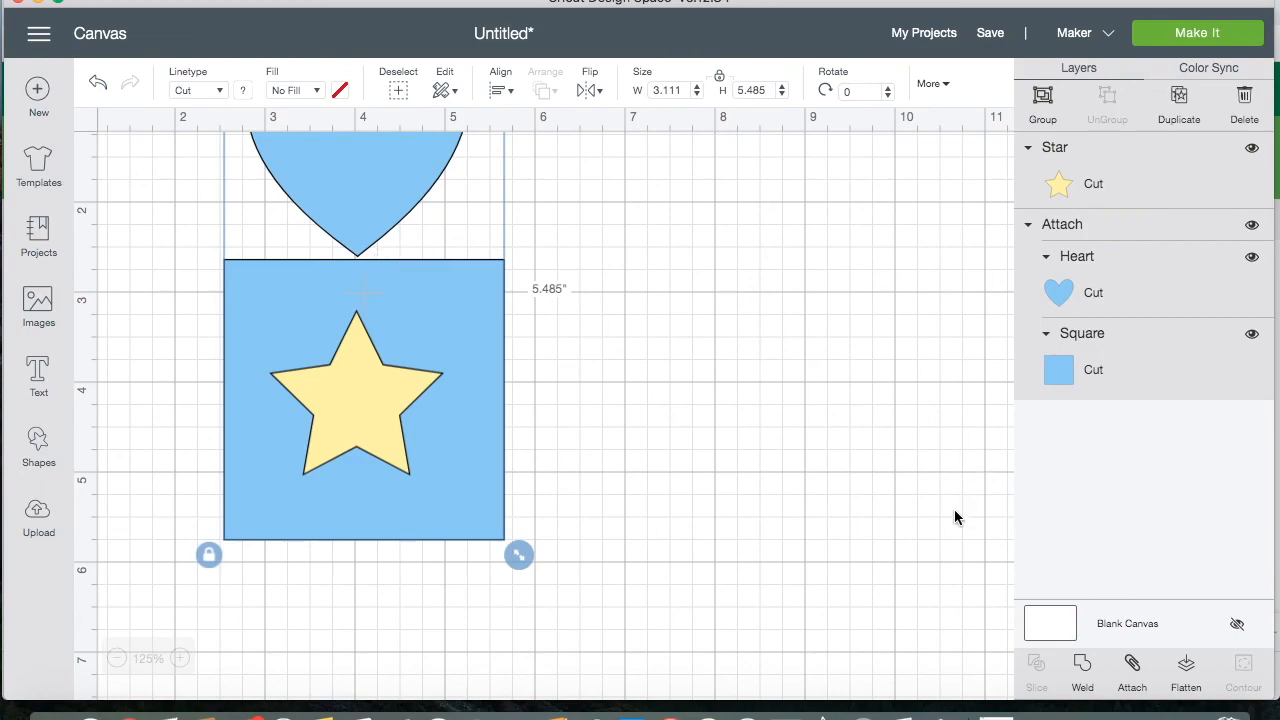
pyautogui.moveTo(830, 604)
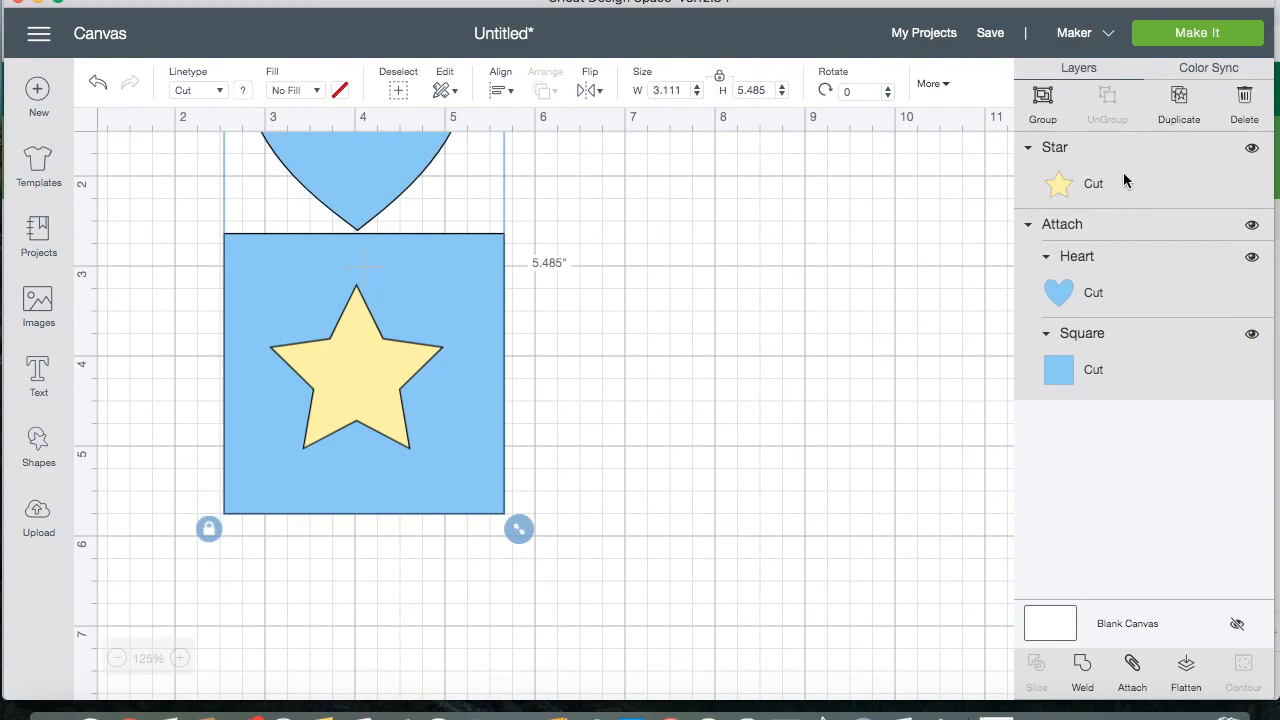
pyautogui.moveTo(1044, 172)
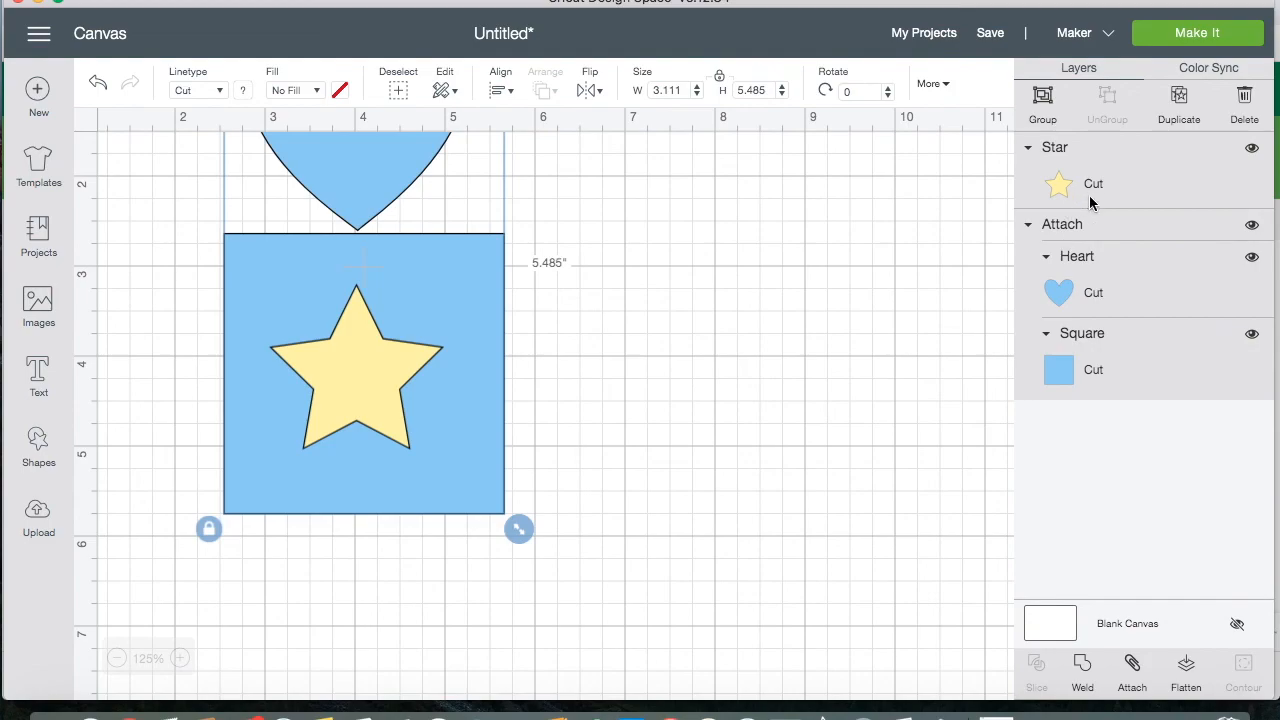
pyautogui.moveTo(1064, 224)
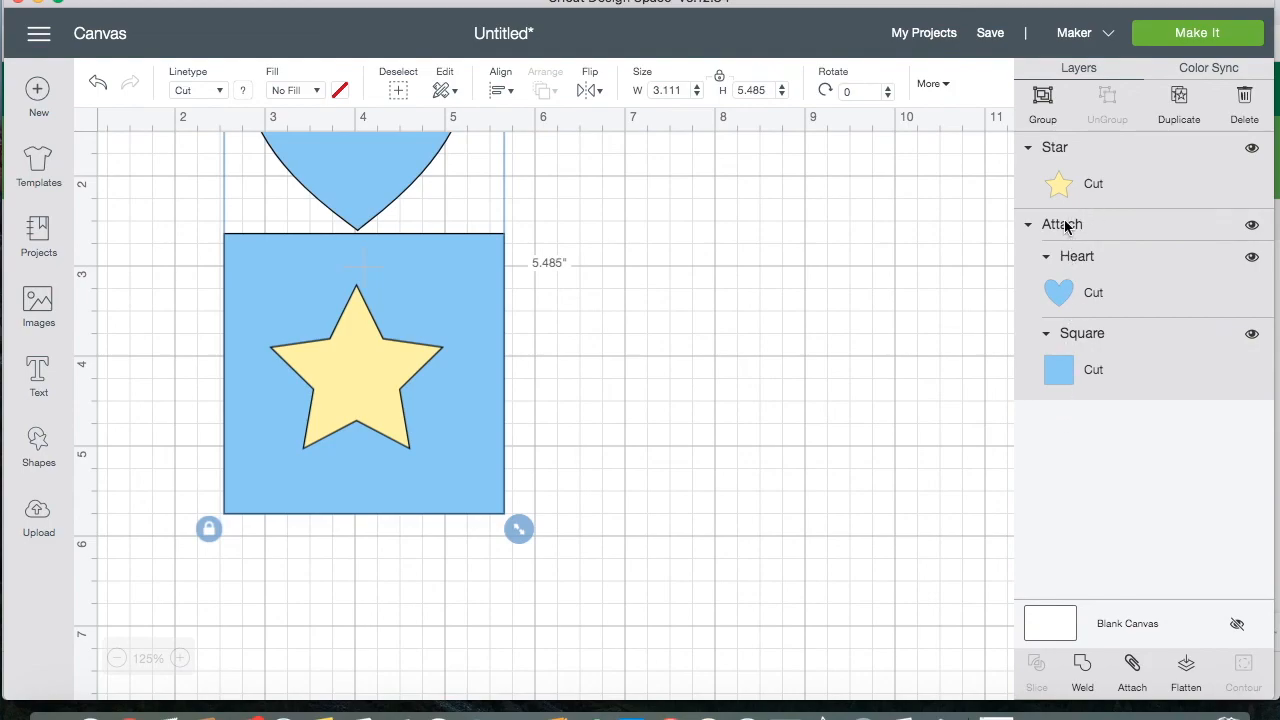
pyautogui.moveTo(1100, 376)
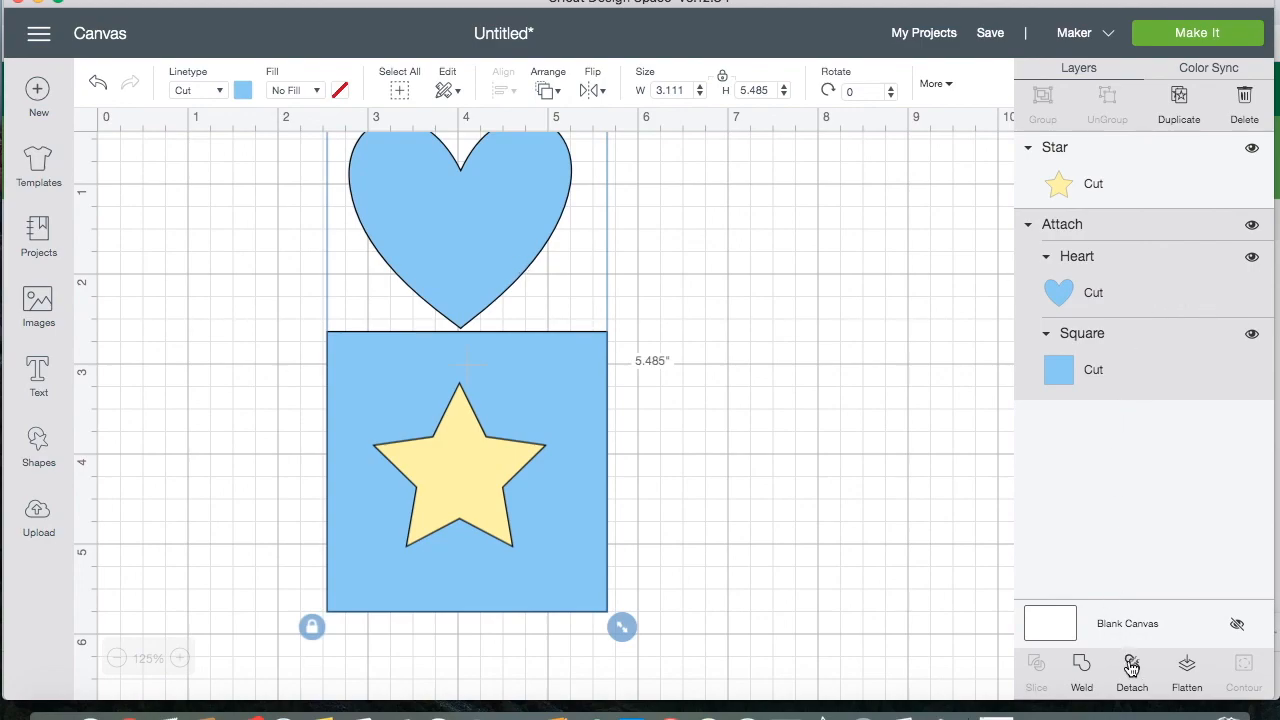
# - Detach the heart and square, then bring the hidden star back in front of the square
pyautogui.click(1132, 664)
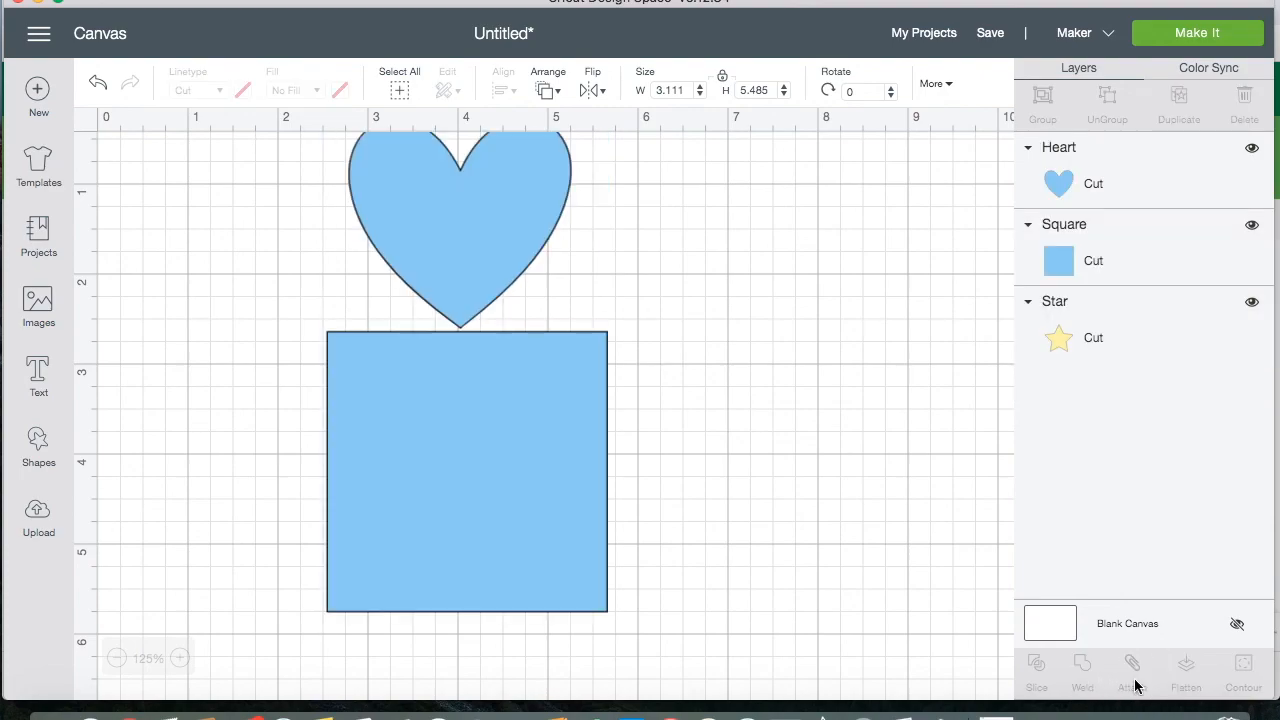
pyautogui.click(464, 480)
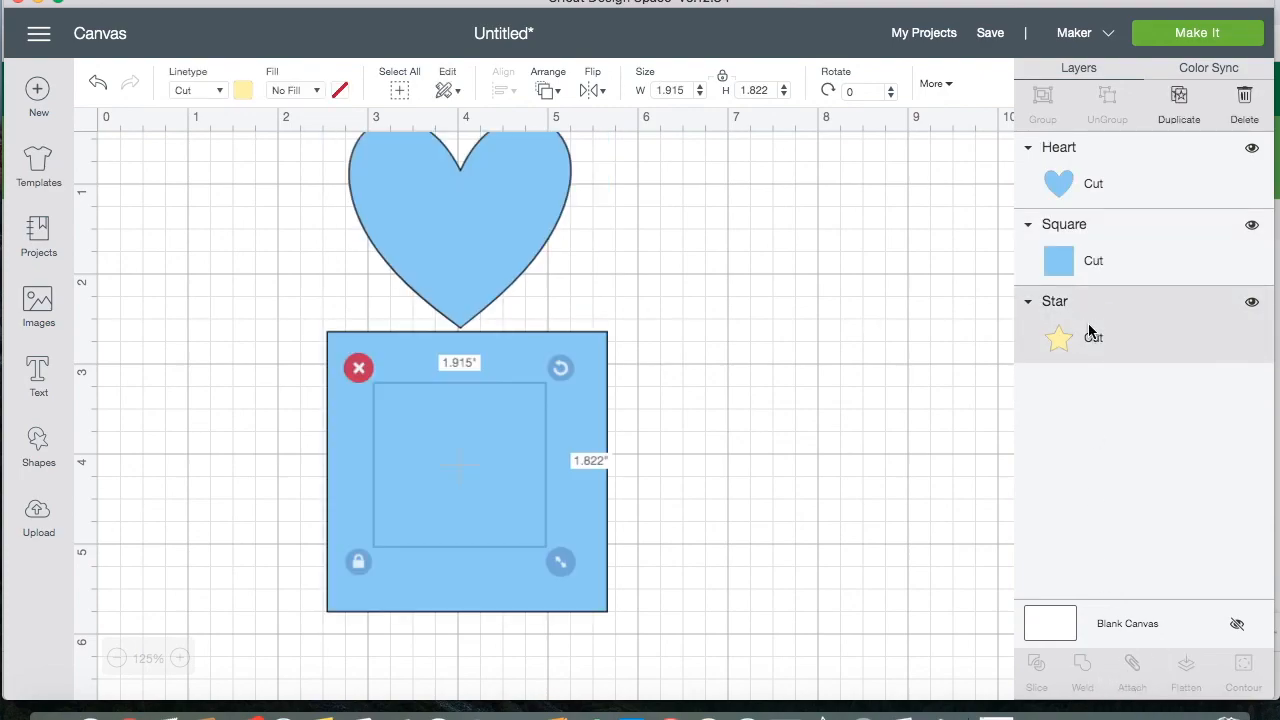
pyautogui.rightClick(1072, 330)
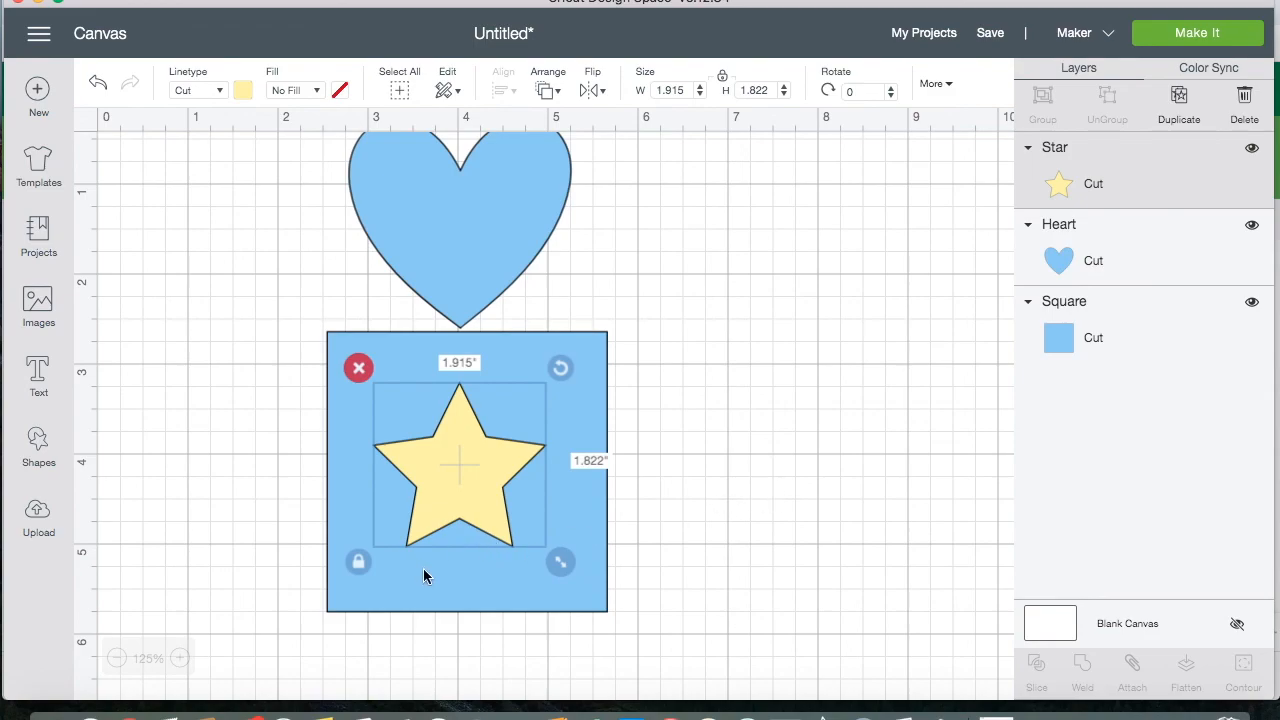
pyautogui.moveTo(236, 520)
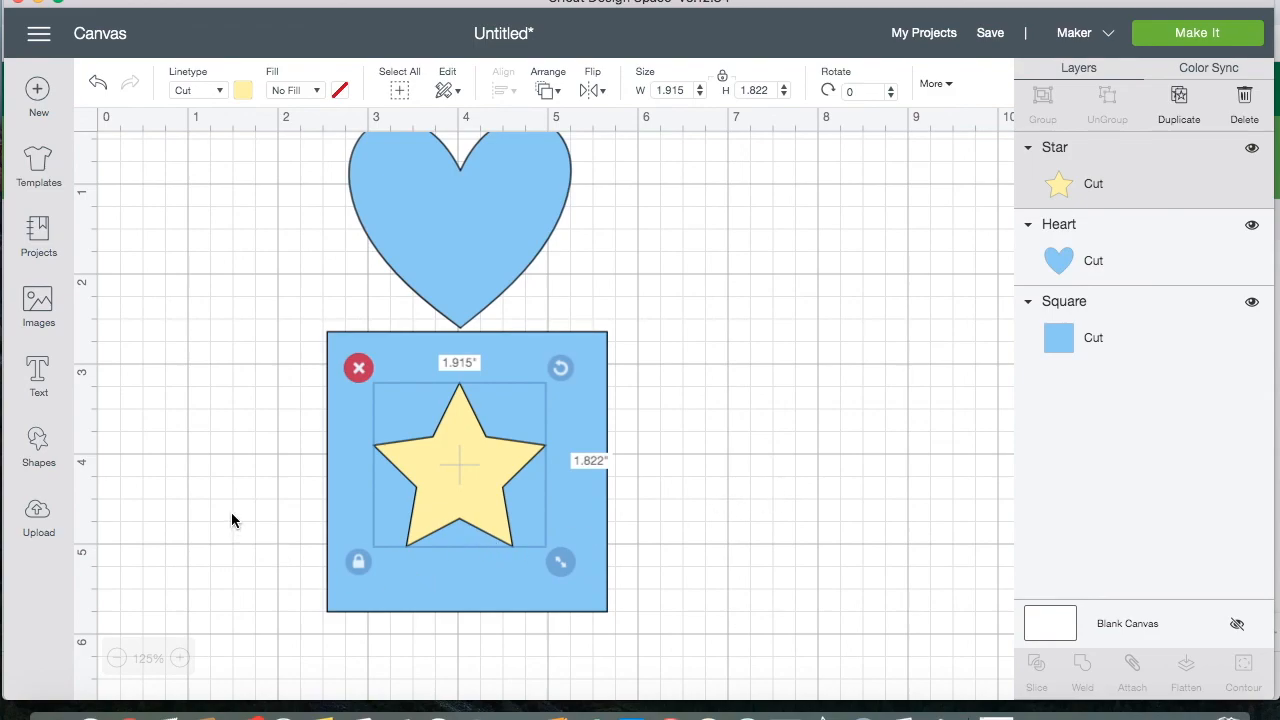
pyautogui.click(238, 514)
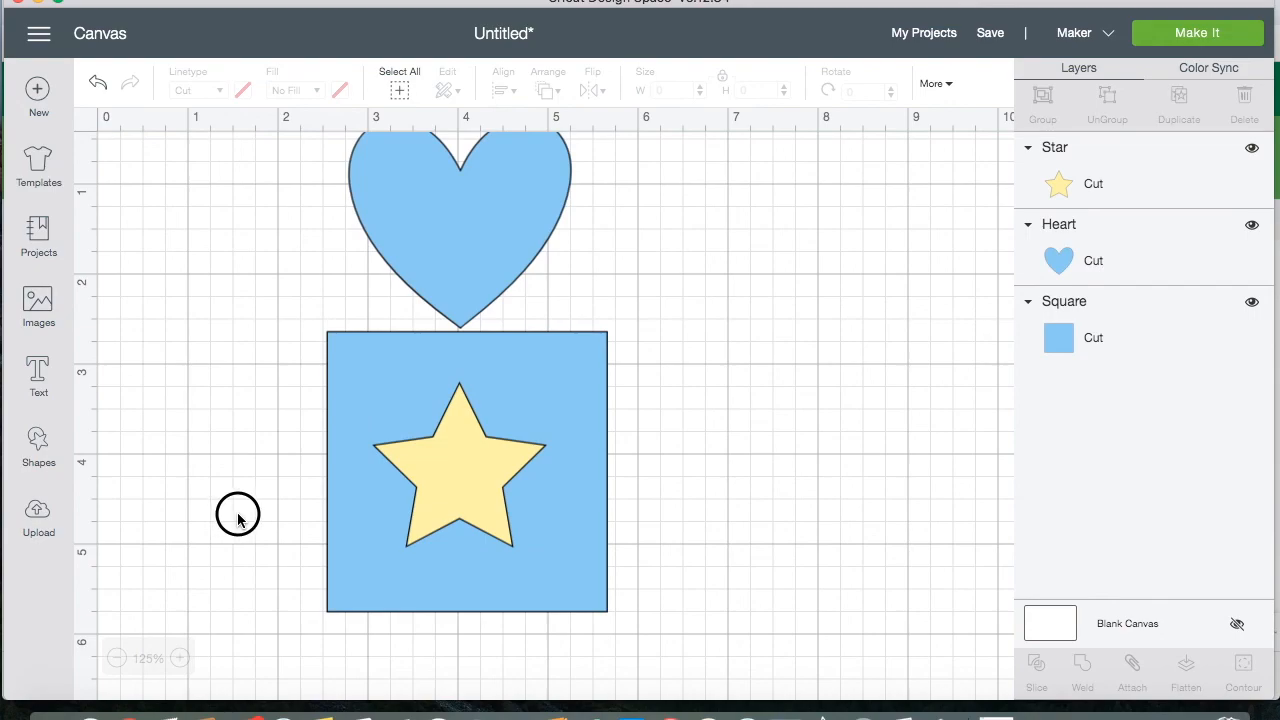
# - Slice the star out of the square, delete the leftover star and select the heart with the cutout square
pyautogui.moveTo(238, 512); pyautogui.dragTo(740, 488)
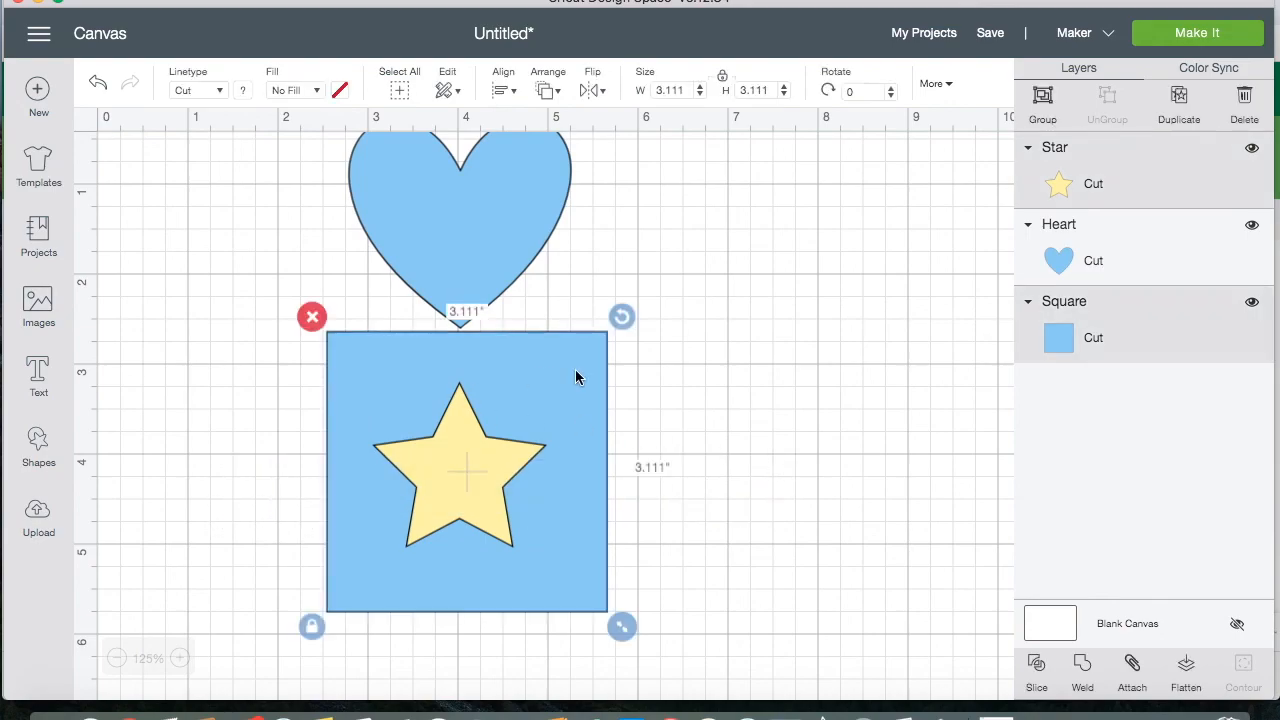
pyautogui.moveTo(1016, 176)
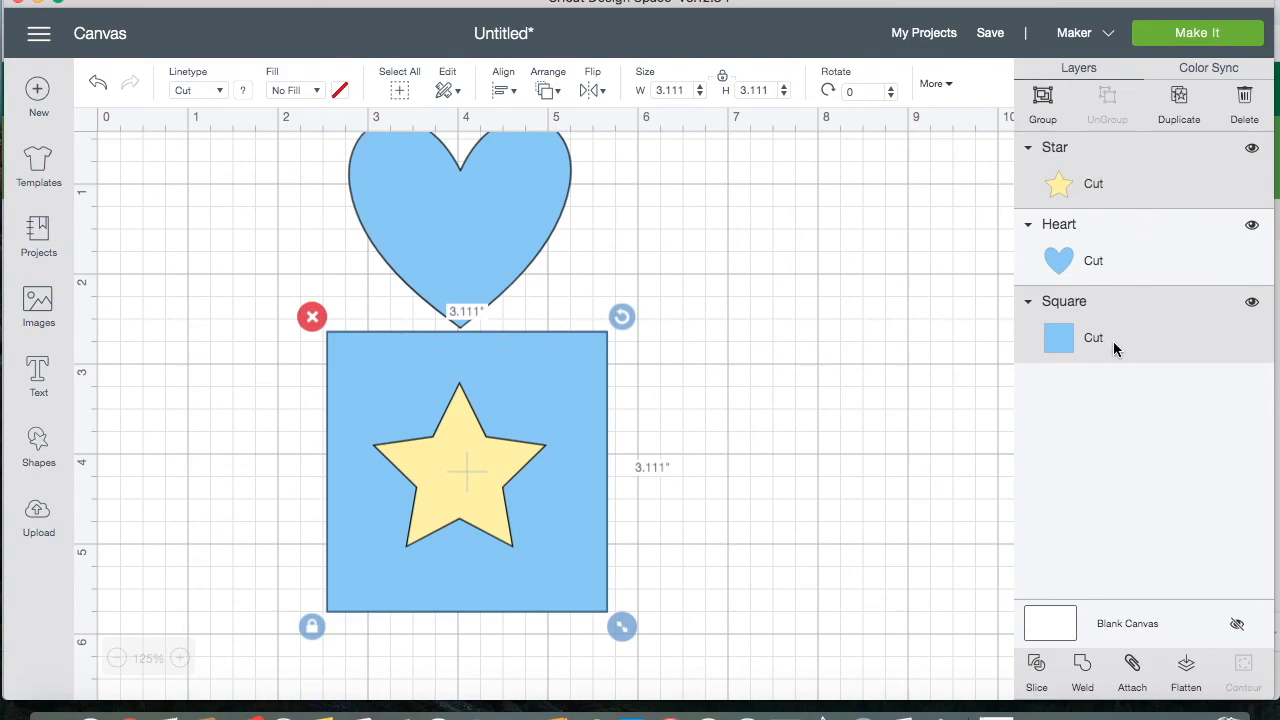
pyautogui.moveTo(1110, 224)
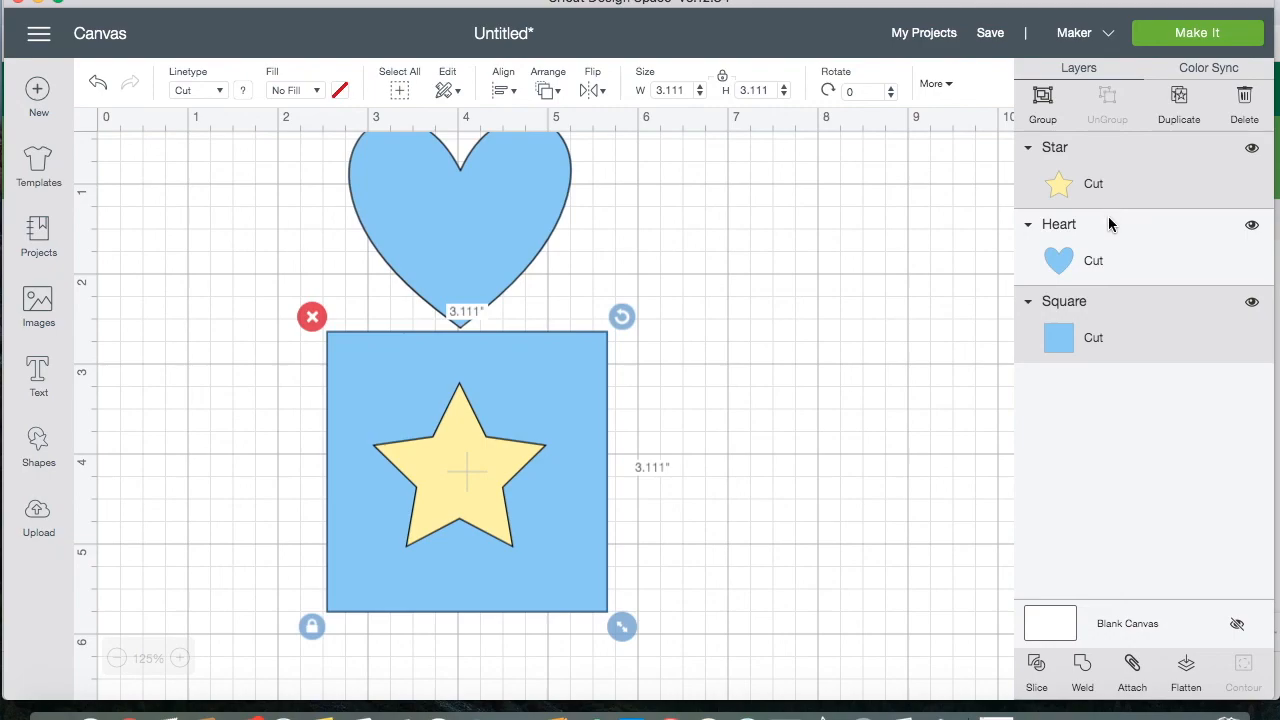
pyautogui.moveTo(926, 556)
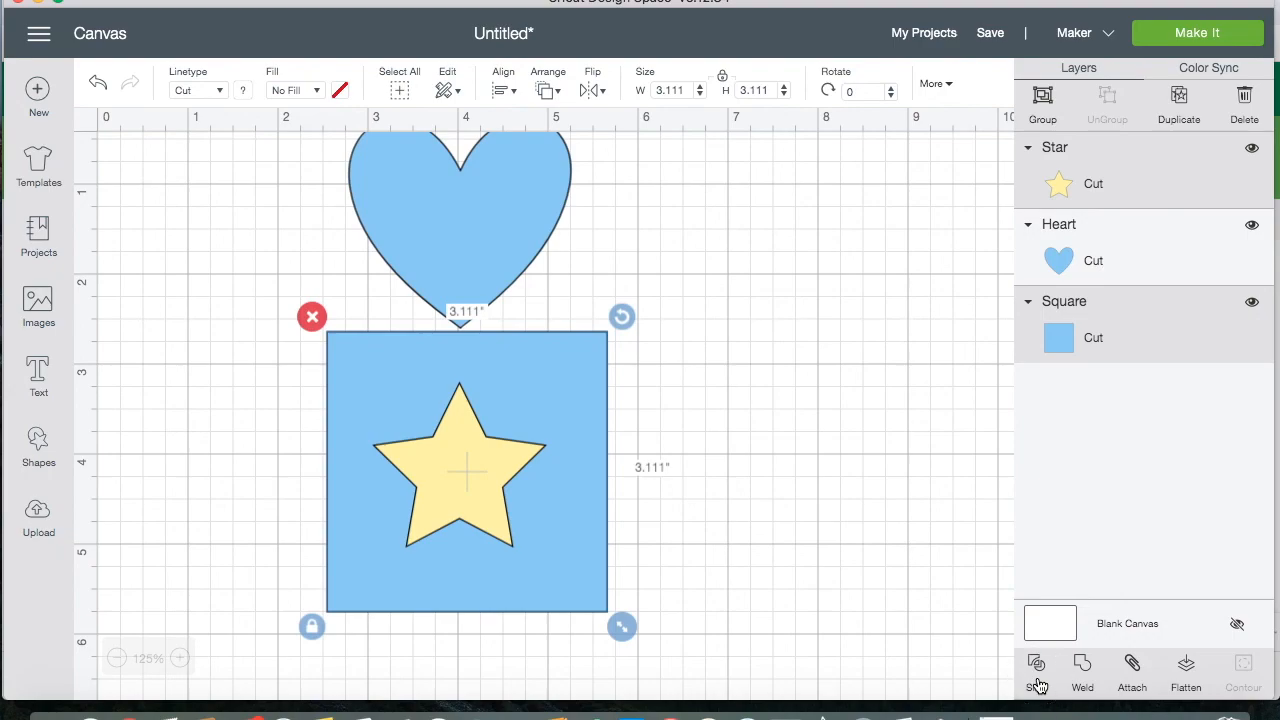
pyautogui.click(1036, 664)
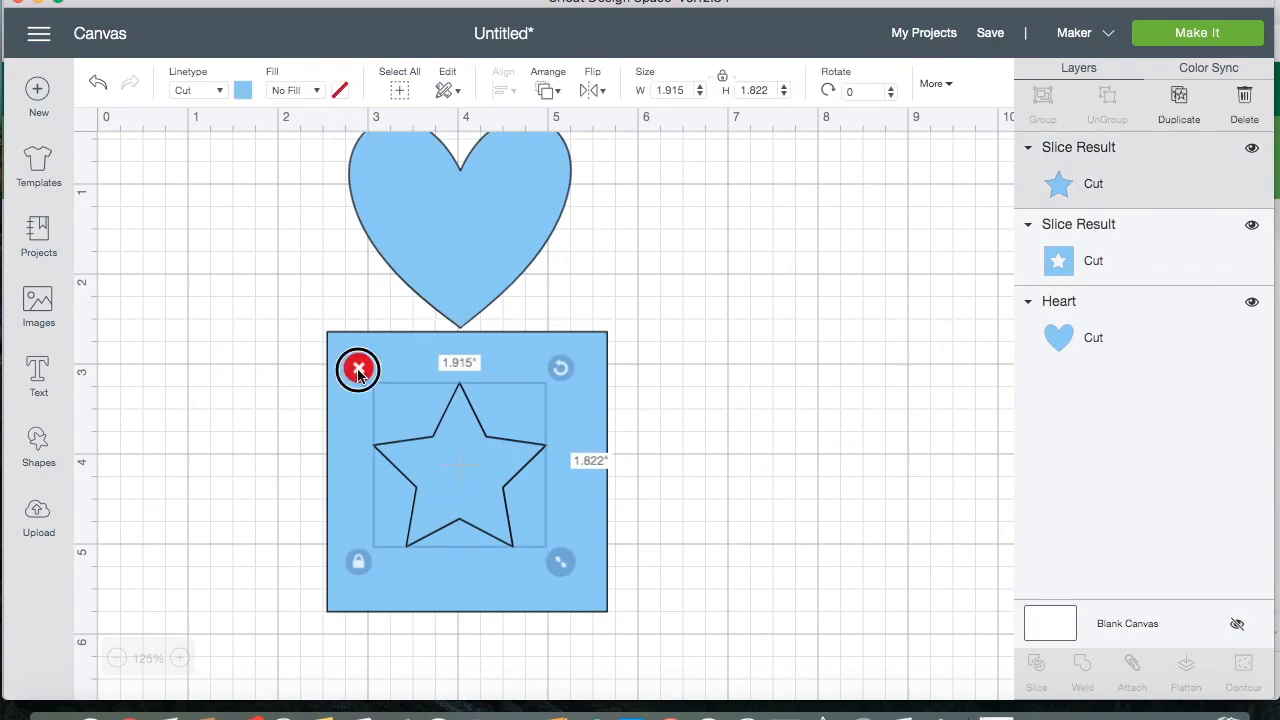
pyautogui.click(358, 368)
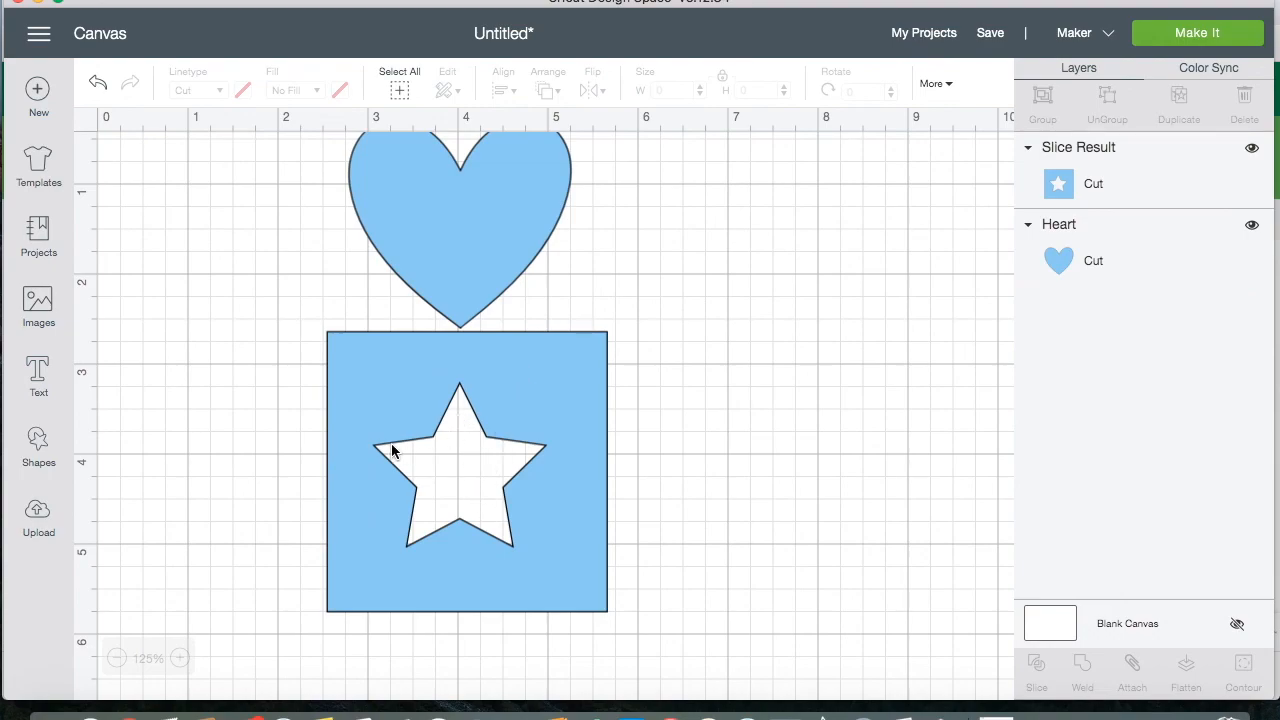
pyautogui.moveTo(472, 300)
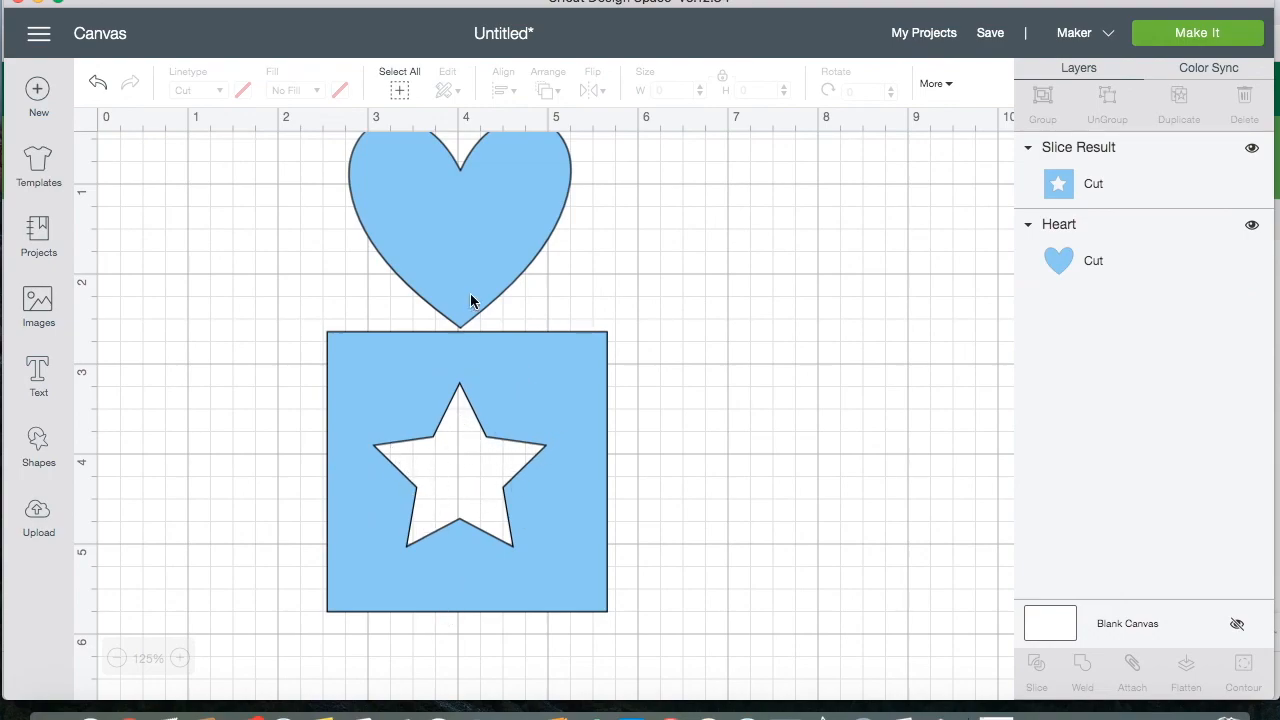
pyautogui.moveTo(470, 450)
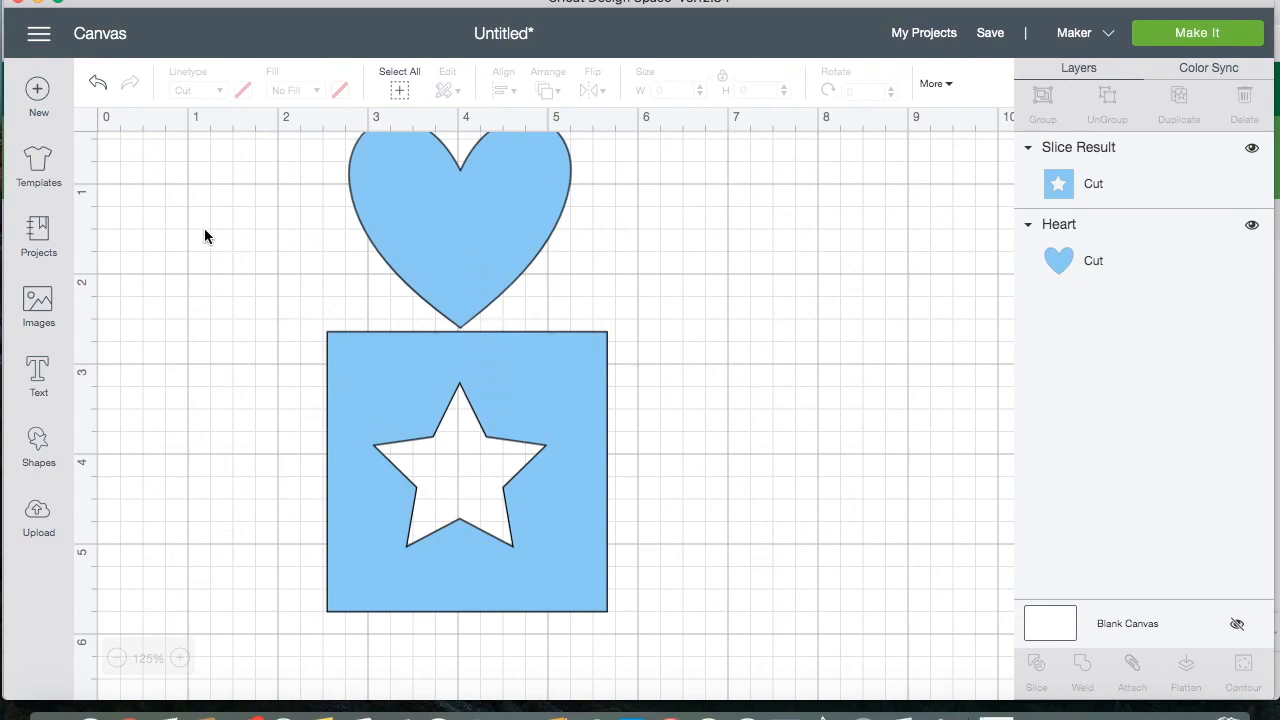
pyautogui.click(464, 476)
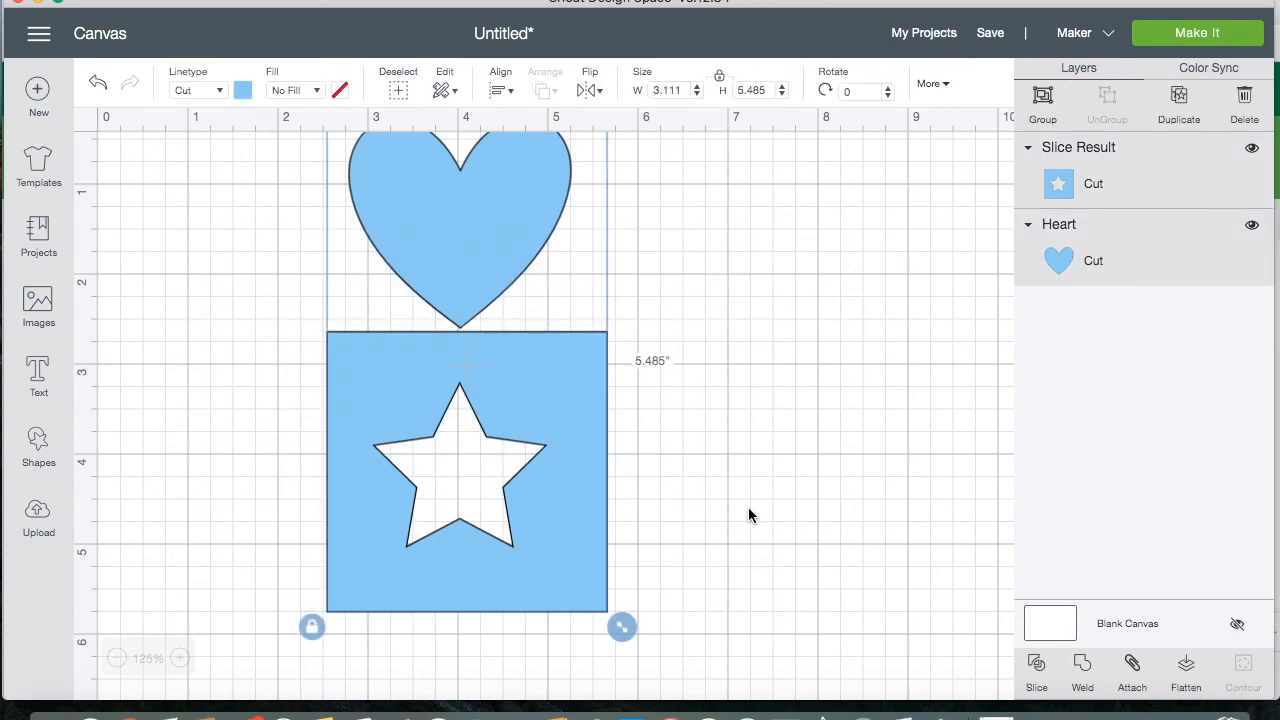
# - Attach the heart to the star-cutout square as one set
pyautogui.click(1132, 664)
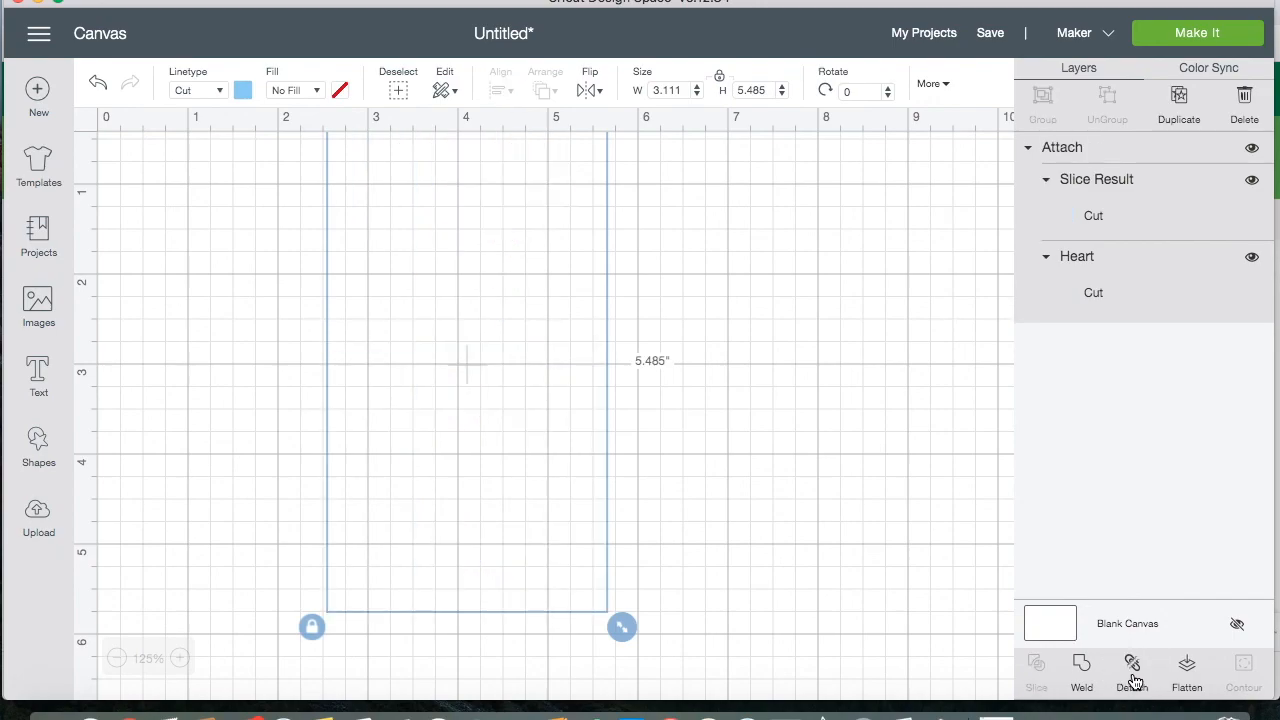
pyautogui.click(1132, 664)
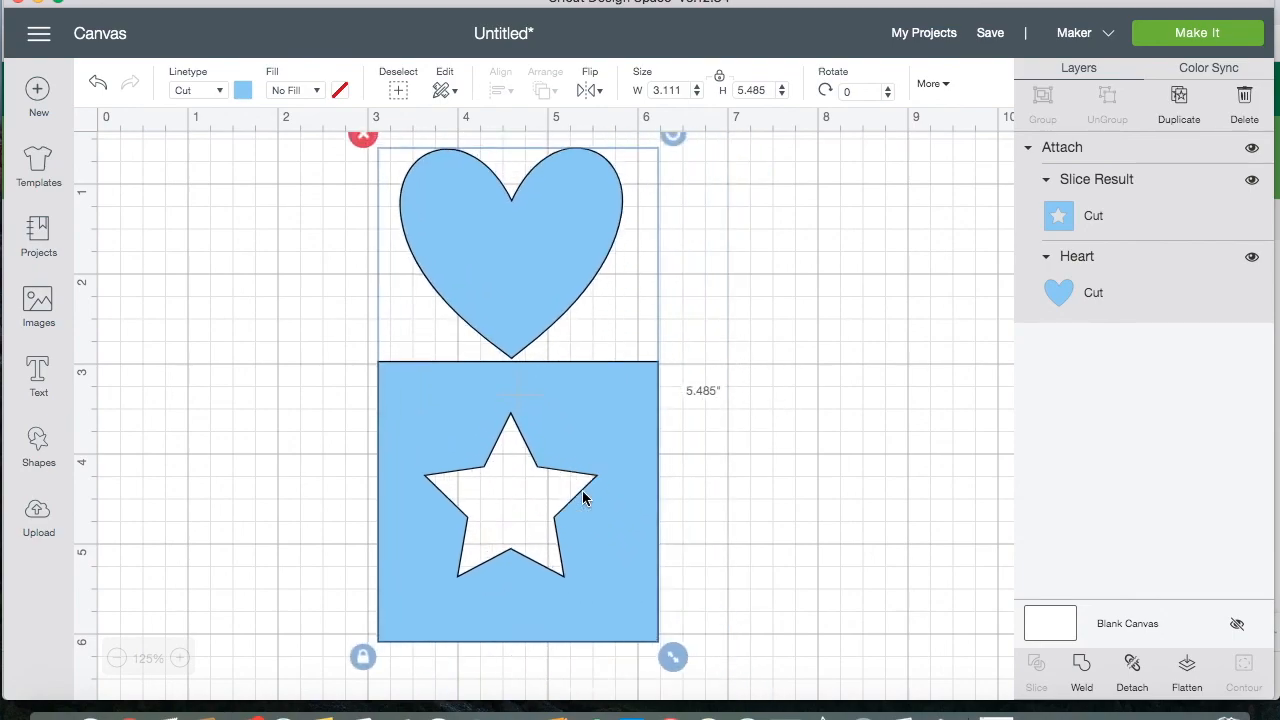
pyautogui.moveTo(928, 380)
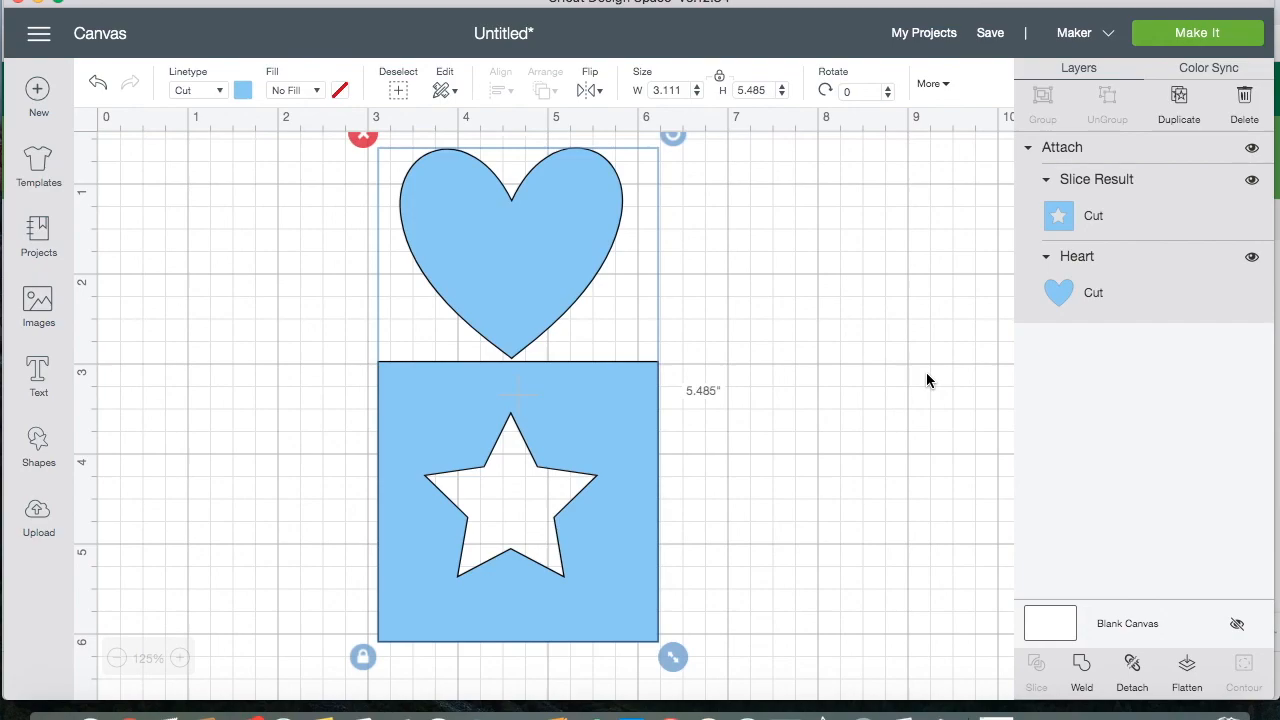
pyautogui.moveTo(1114, 204)
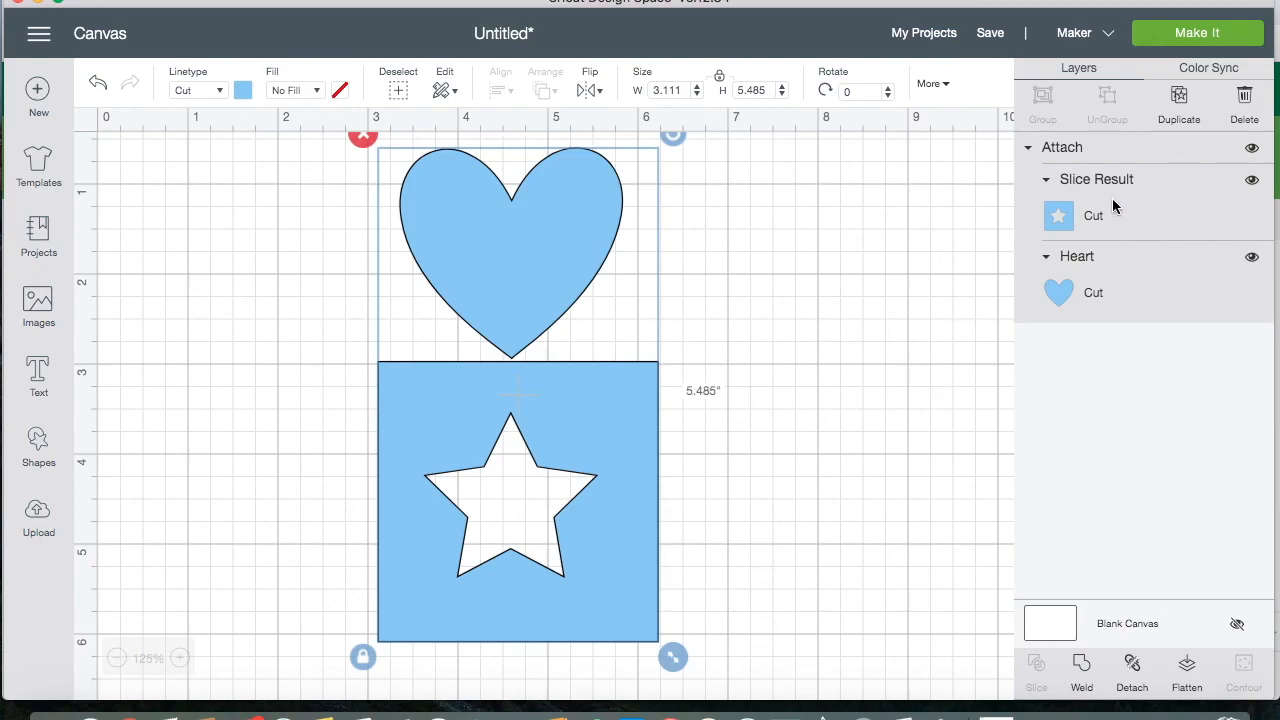
pyautogui.moveTo(874, 466)
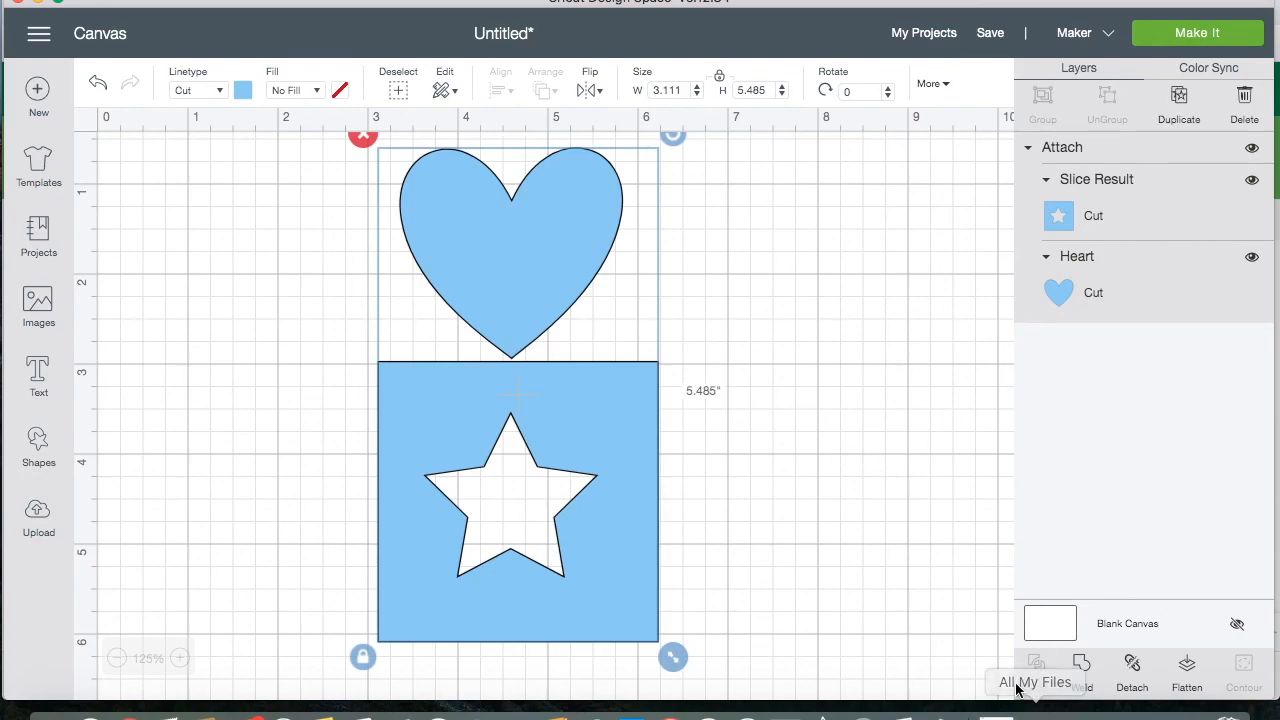
pyautogui.moveTo(1052, 676)
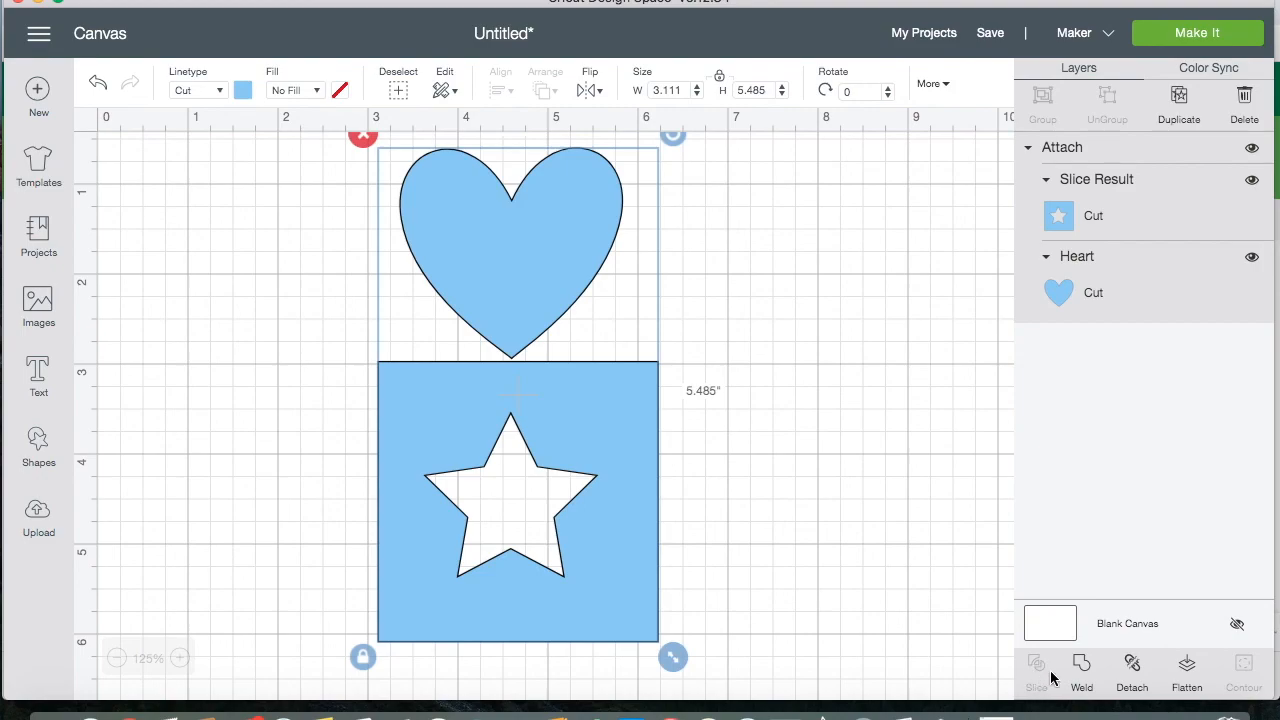
pyautogui.moveTo(630, 476)
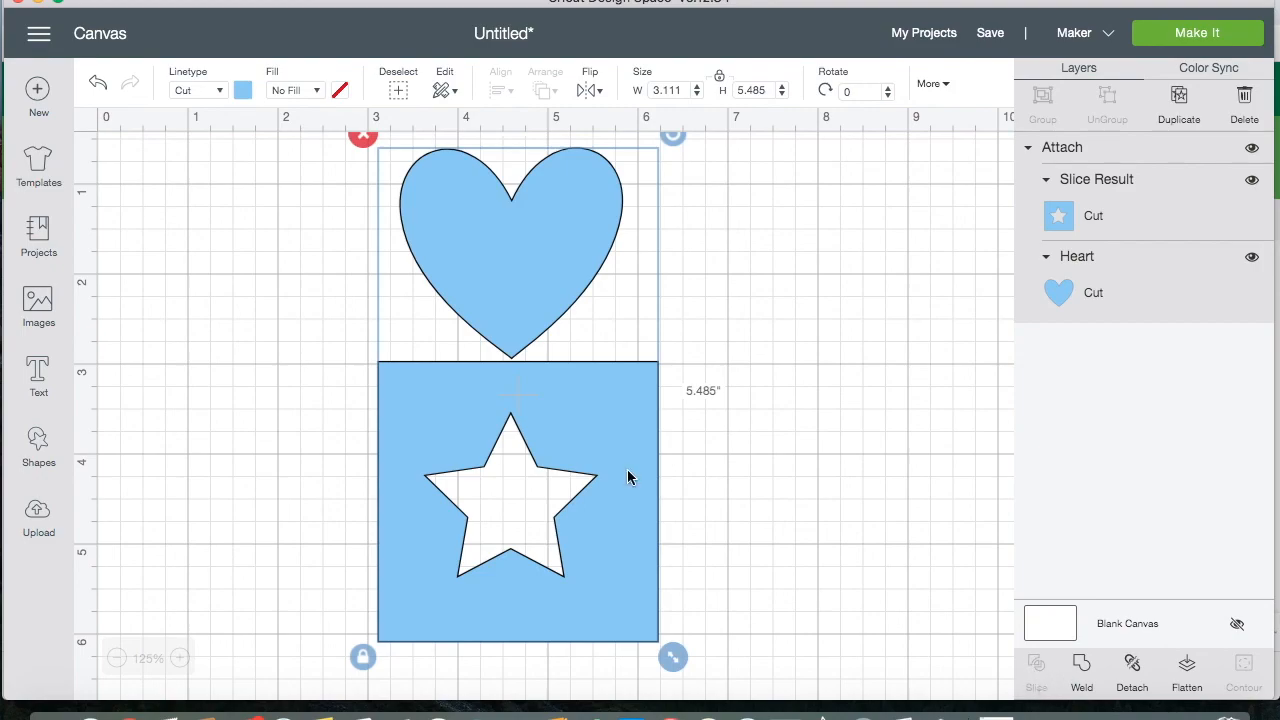